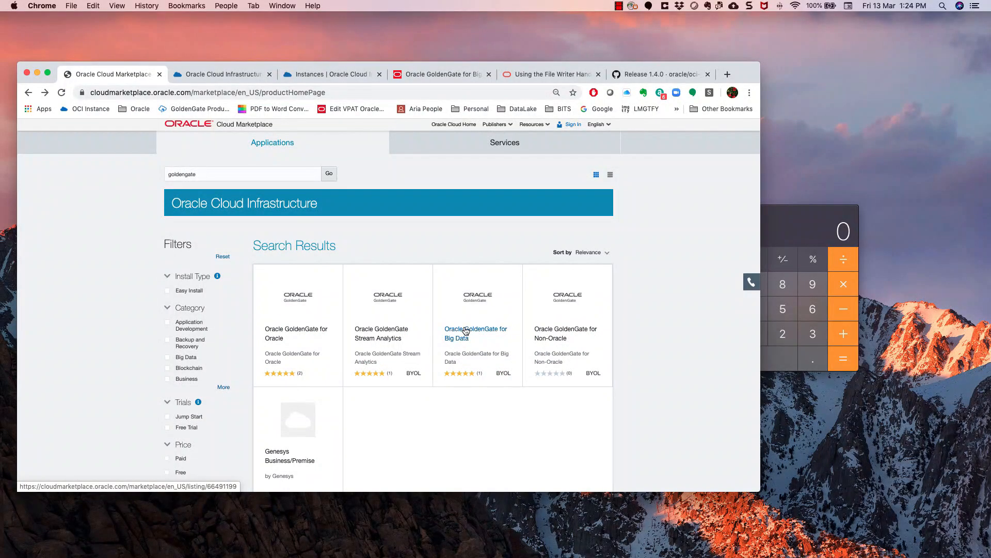
Navigate from the GoldenGate for Big Data listing to the running instance's details via the compartment list.
click(475, 334)
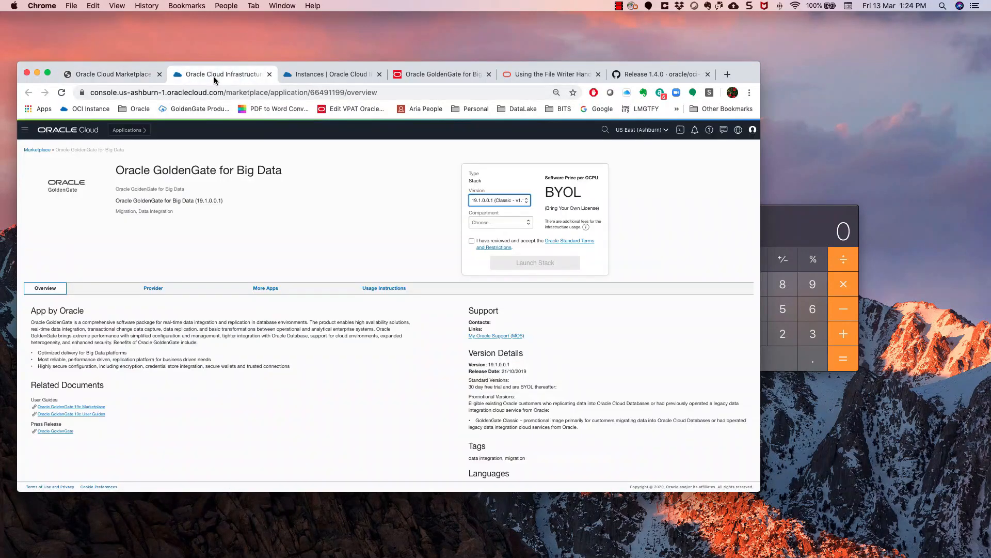
mouse_move(341, 212)
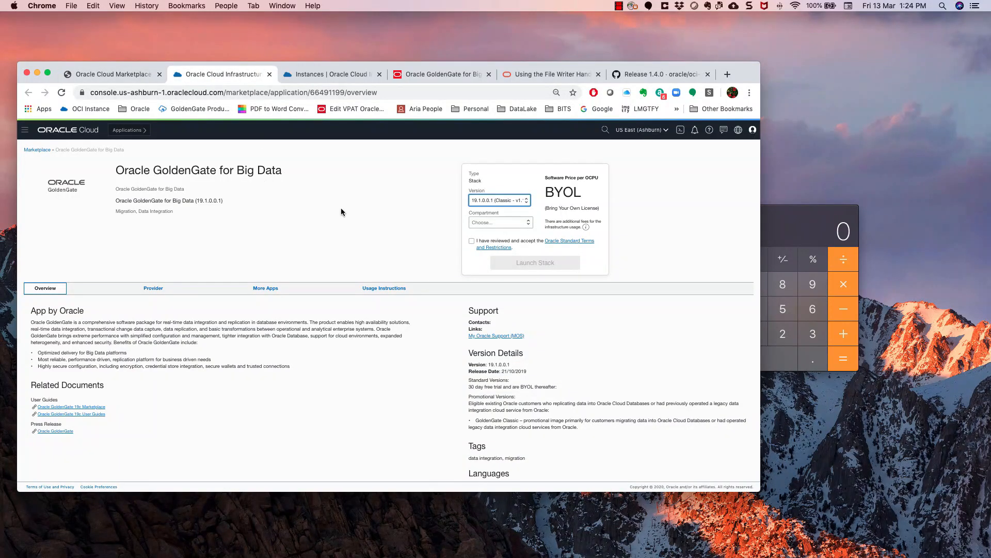
mouse_move(508, 230)
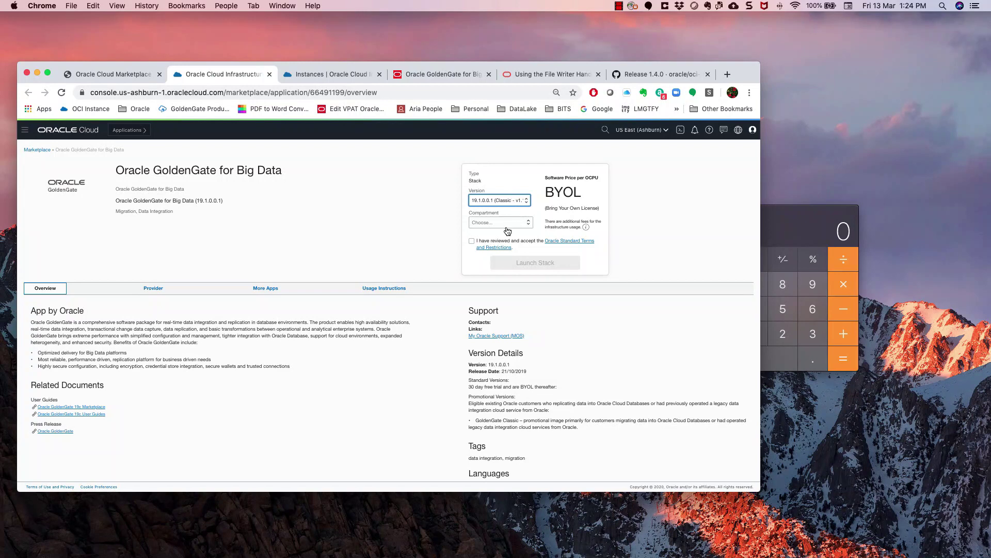
click(500, 223)
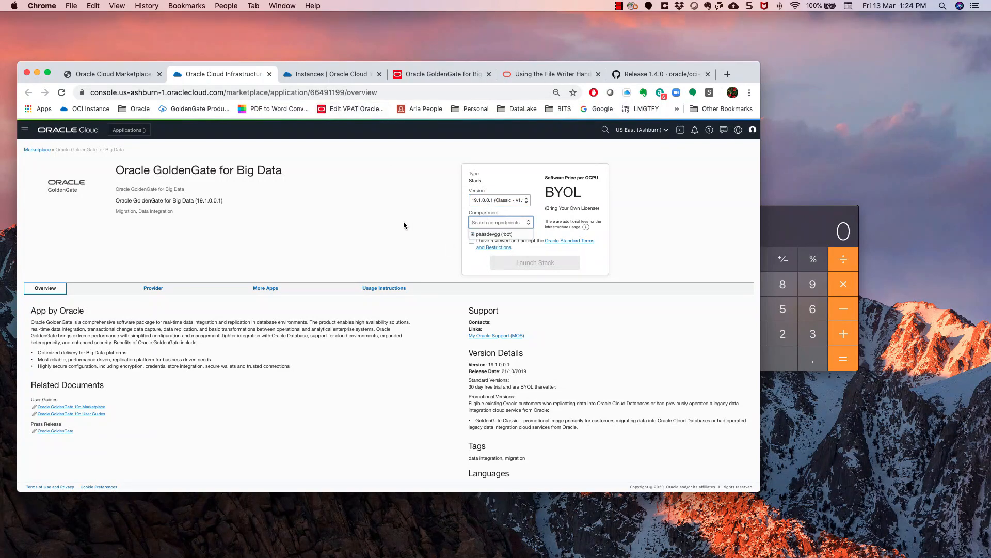
click(332, 74)
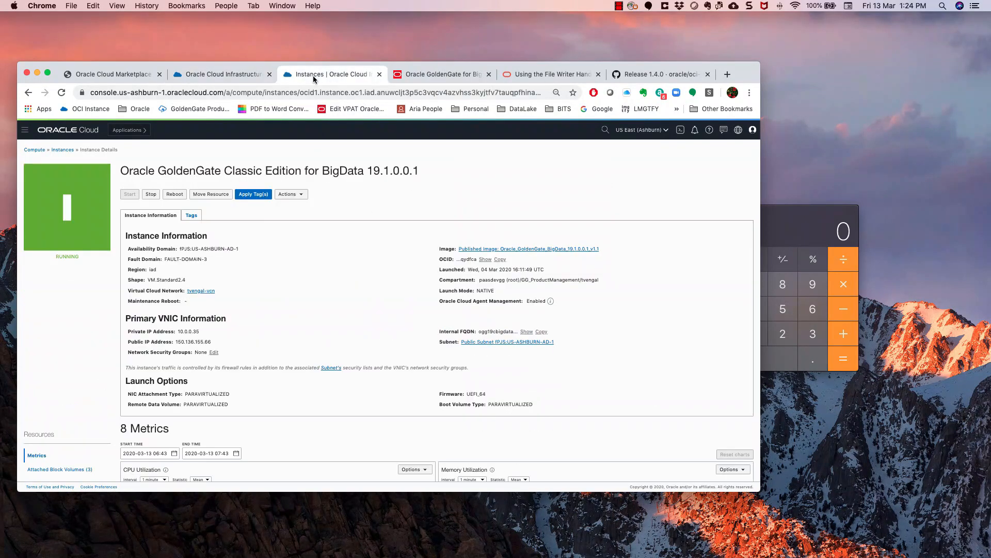
mouse_move(283, 297)
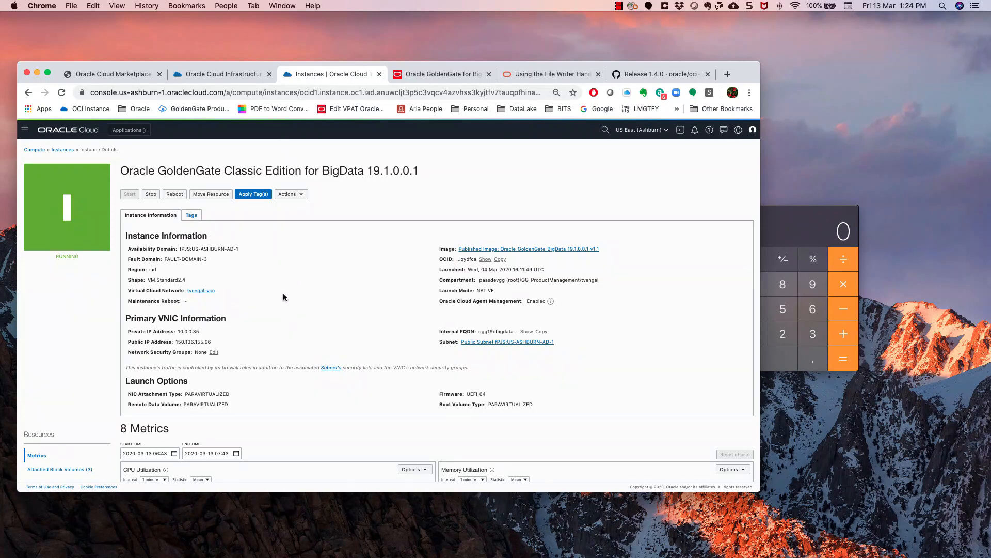
mouse_move(187, 342)
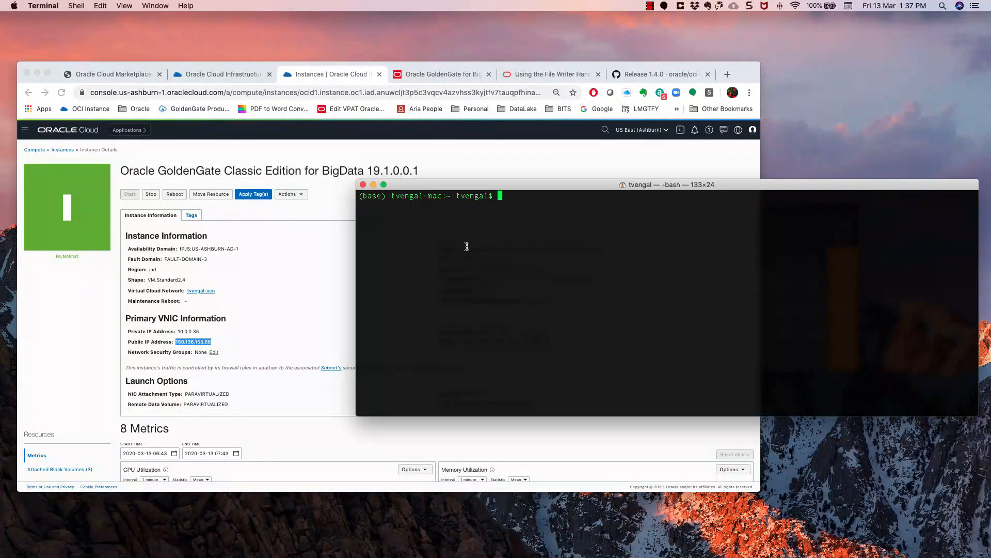
text(ssh -i workdir/Demo/keys opc@150.136.155.66)
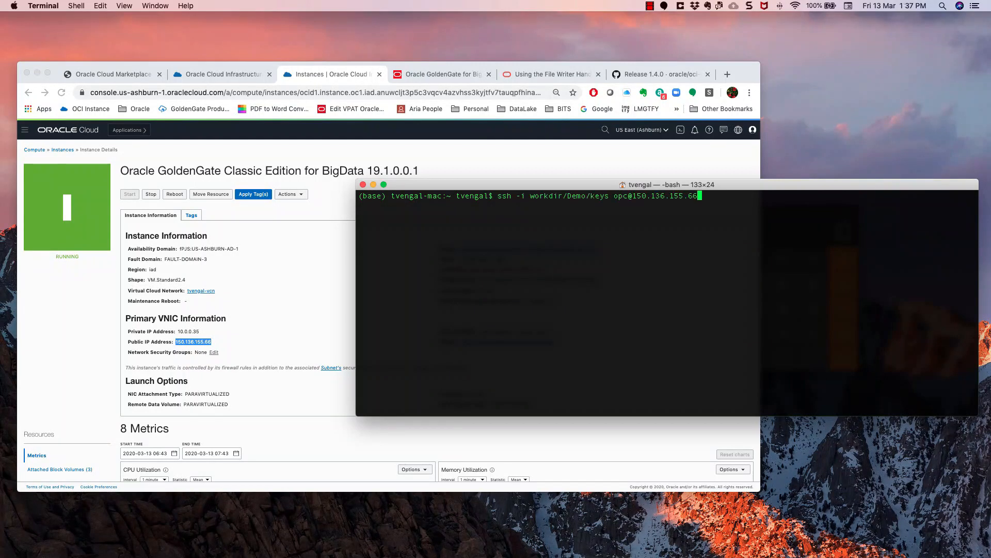
key(Return)
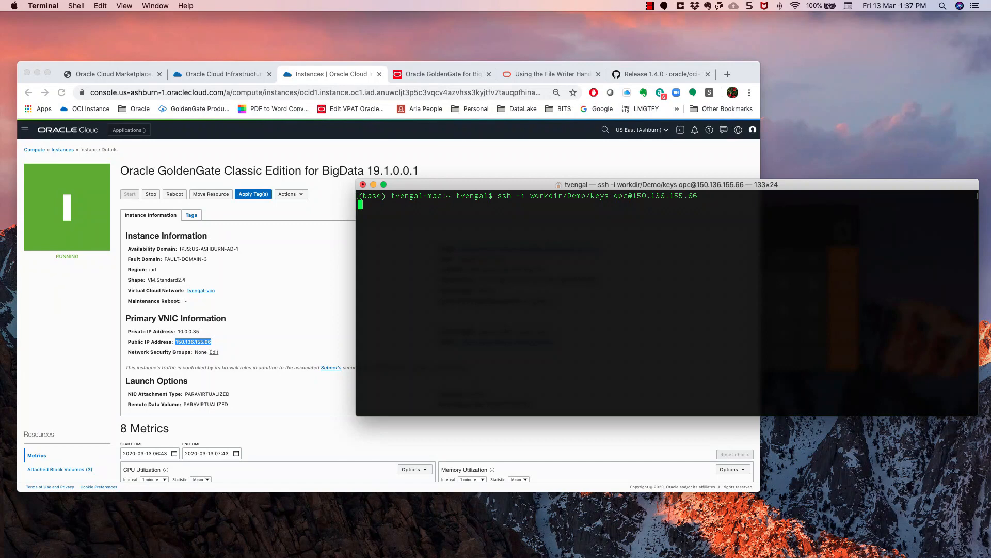
key(Return)
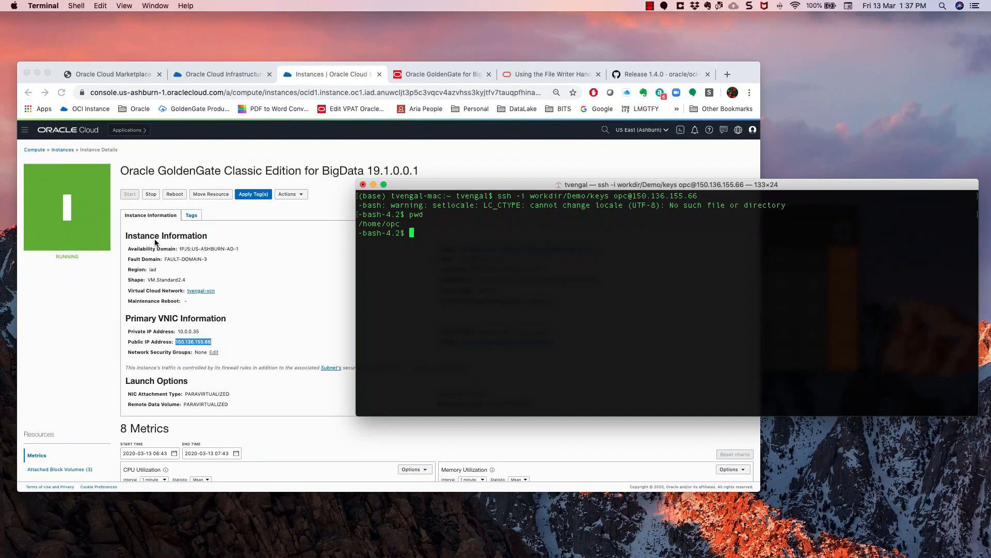
mouse_move(438, 315)
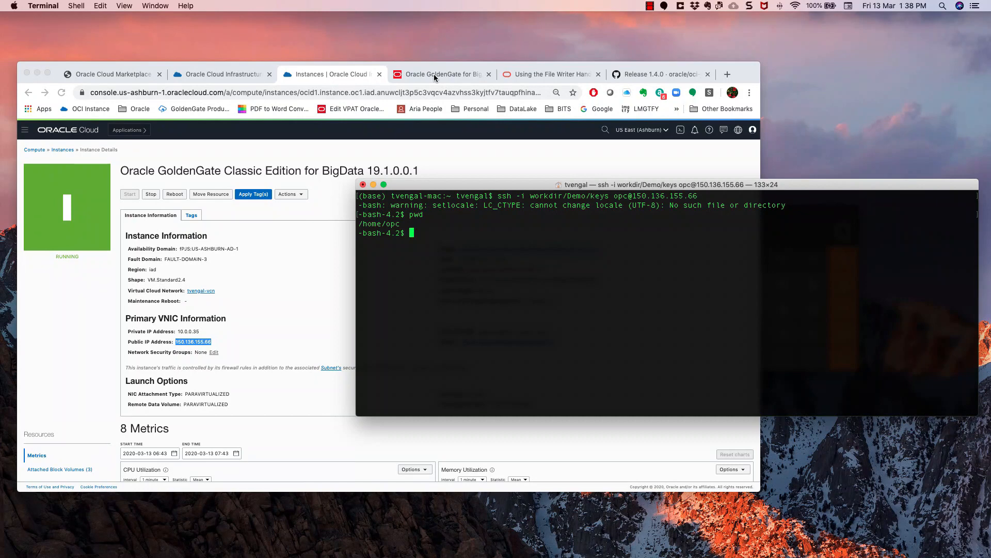
In the GoldenGate for Big Data docs, reach the Using the File Writer Handler chapter.
click(441, 75)
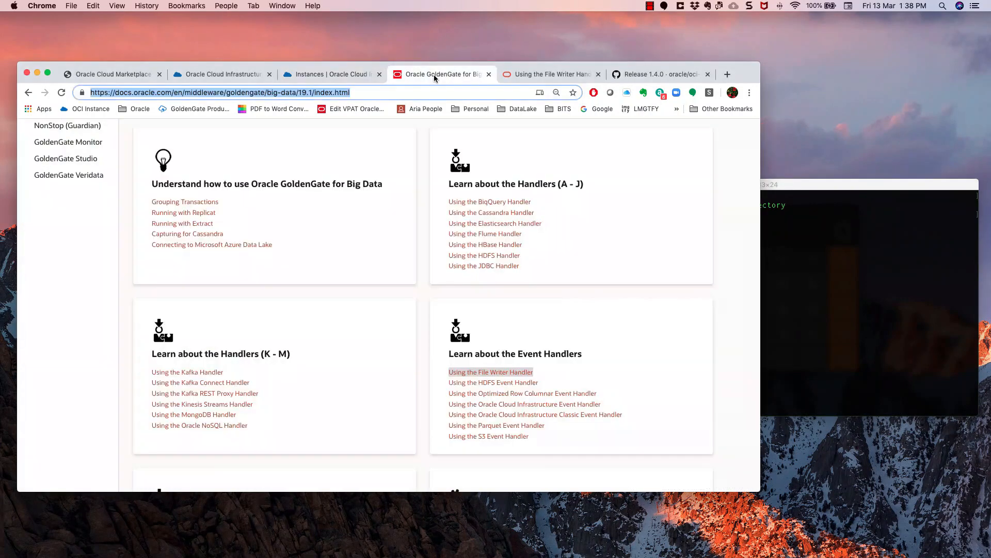
mouse_move(188, 135)
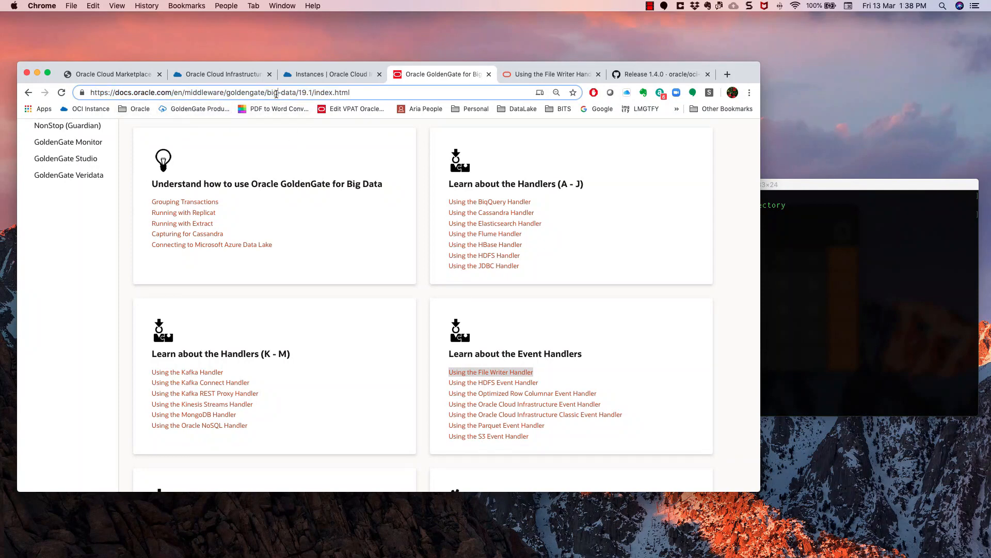
scroll(up, 3)
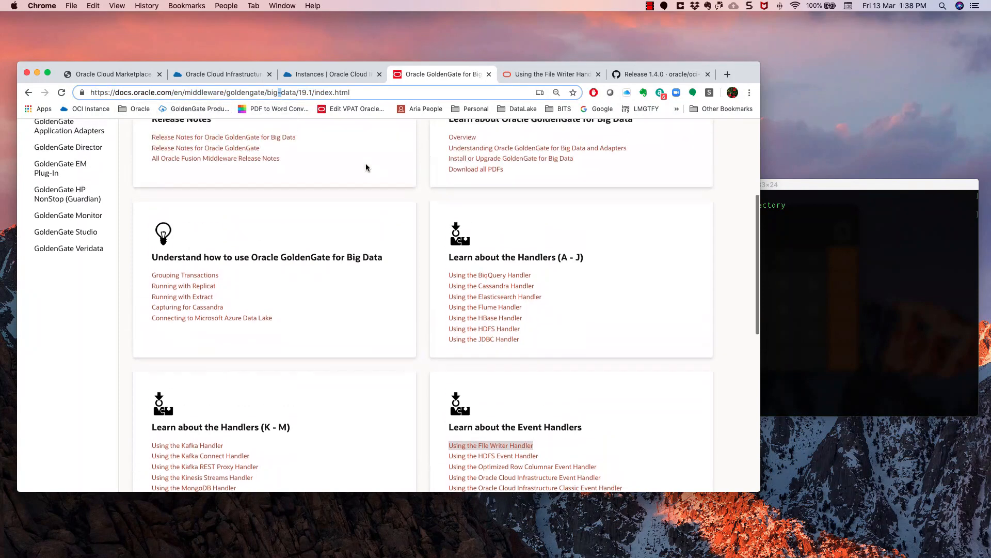
scroll(down, 3)
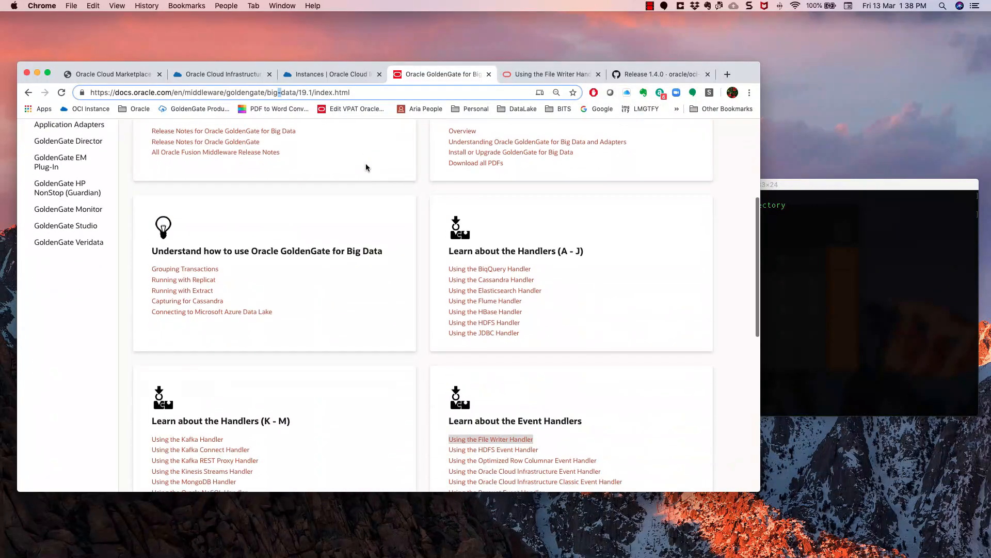
scroll(down, 3)
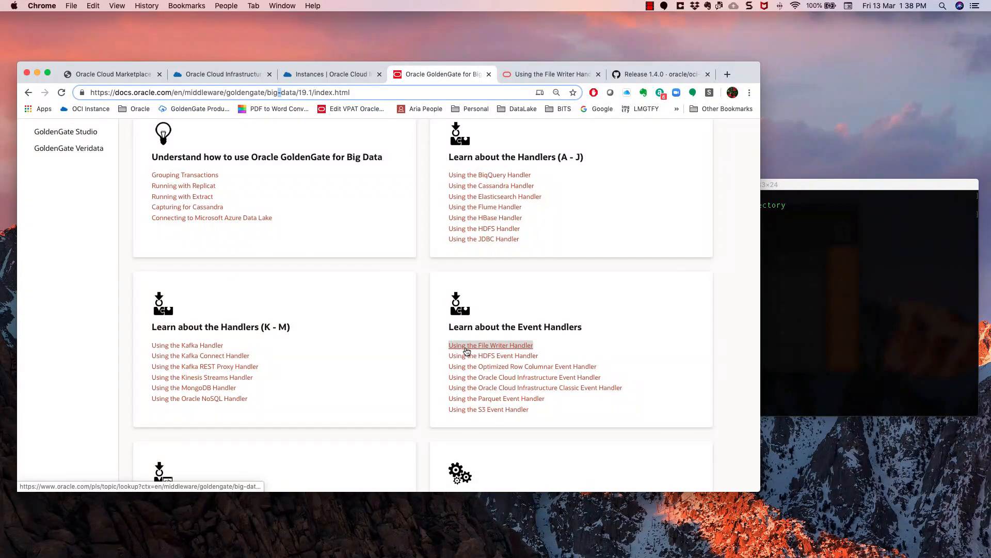
mouse_move(342, 280)
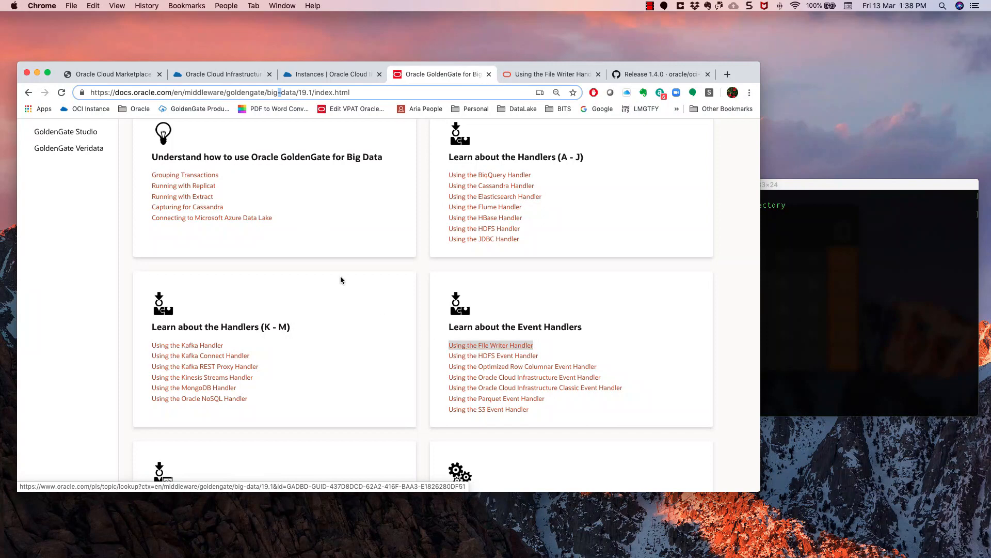
mouse_move(489, 345)
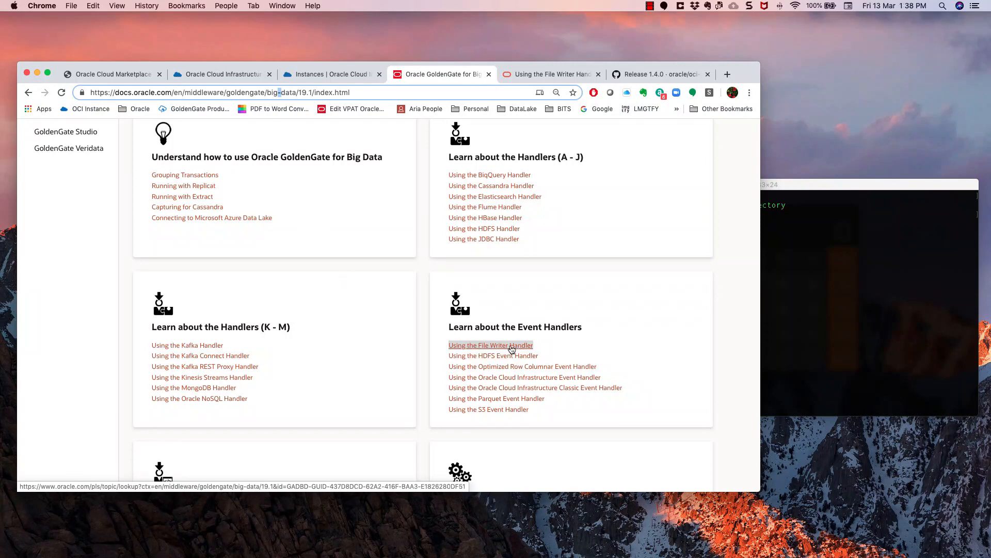
click(490, 345)
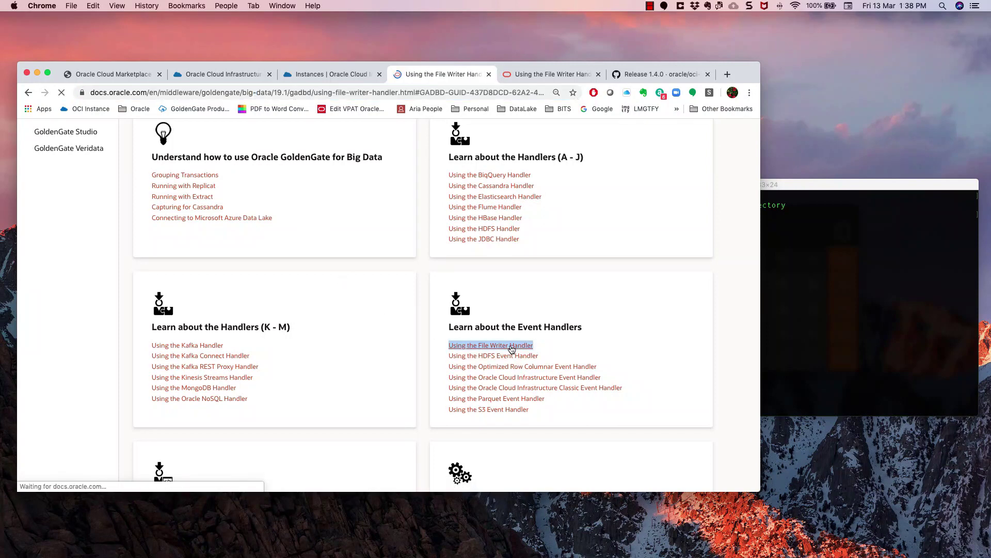
click(490, 345)
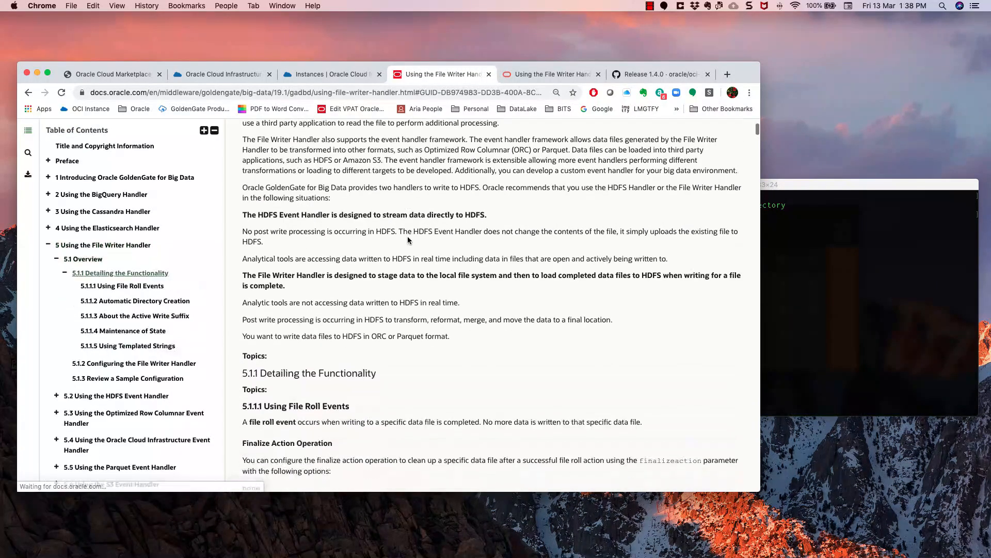
Jump to section 5.4 Using the Oracle Cloud Infrastructure Event Handler and review it.
scroll(down, 3)
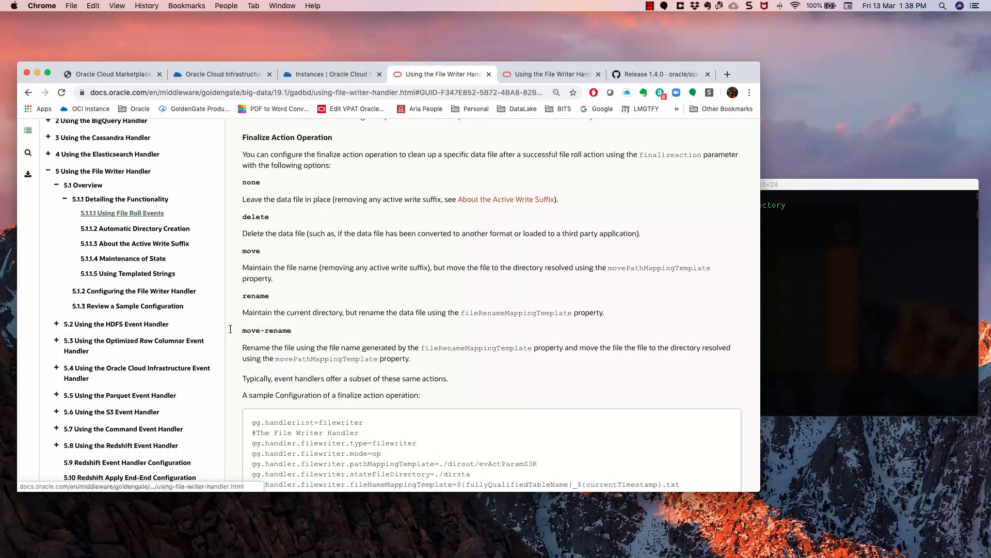
click(132, 296)
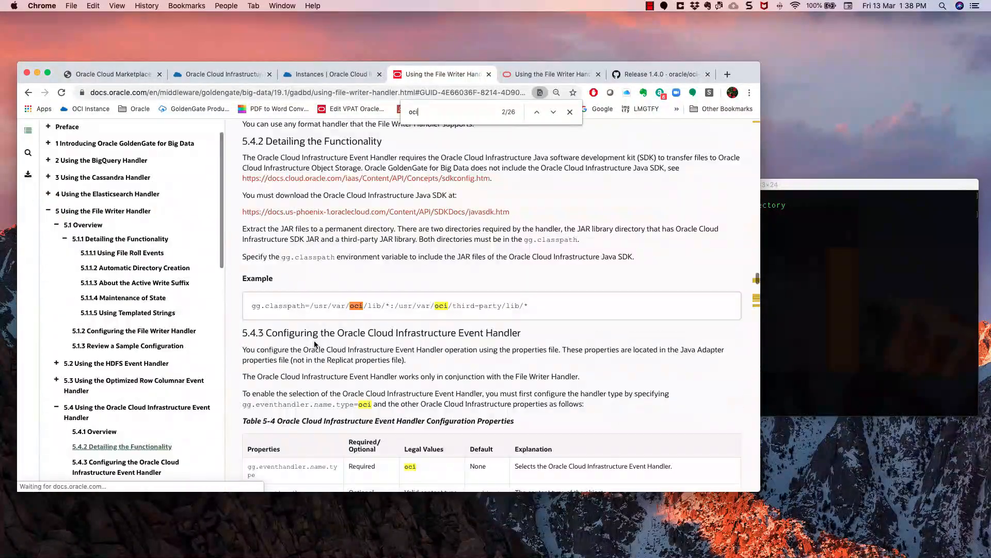
scroll(down, 3)
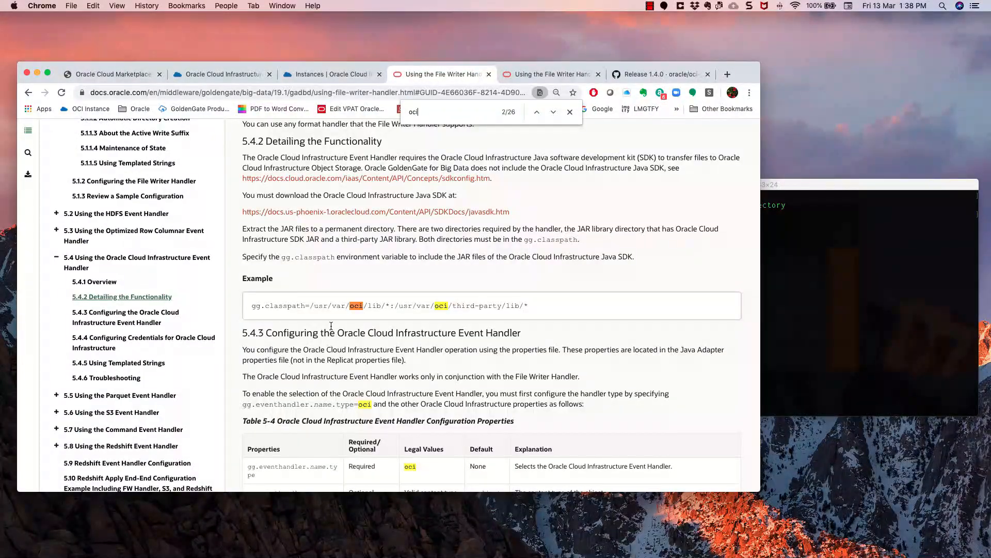
scroll(up, 3)
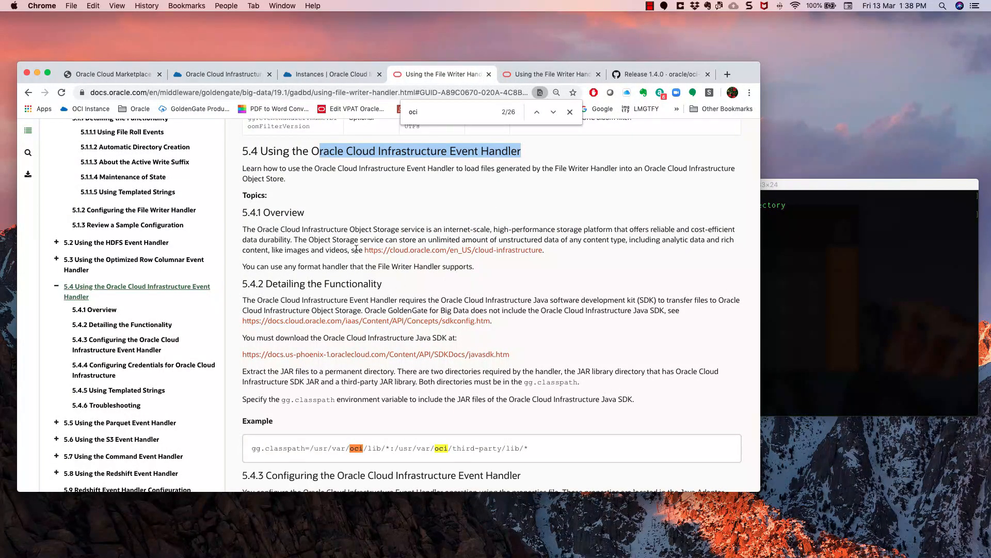
mouse_move(405, 324)
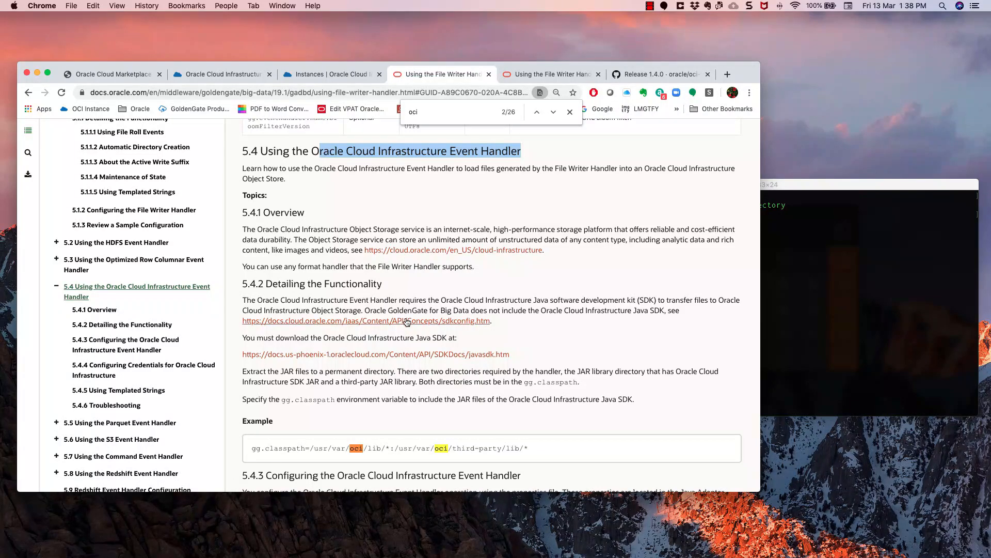
mouse_move(345, 324)
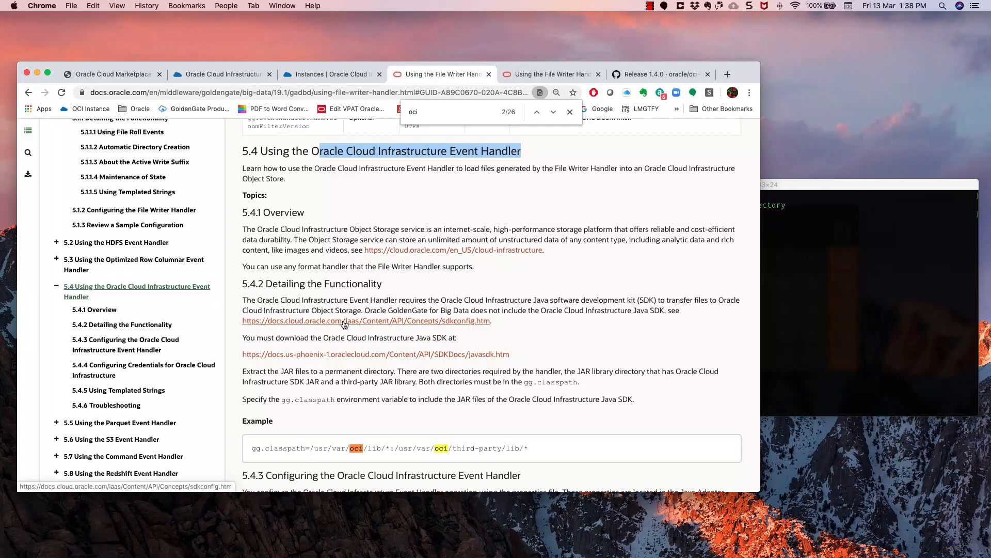
mouse_move(342, 168)
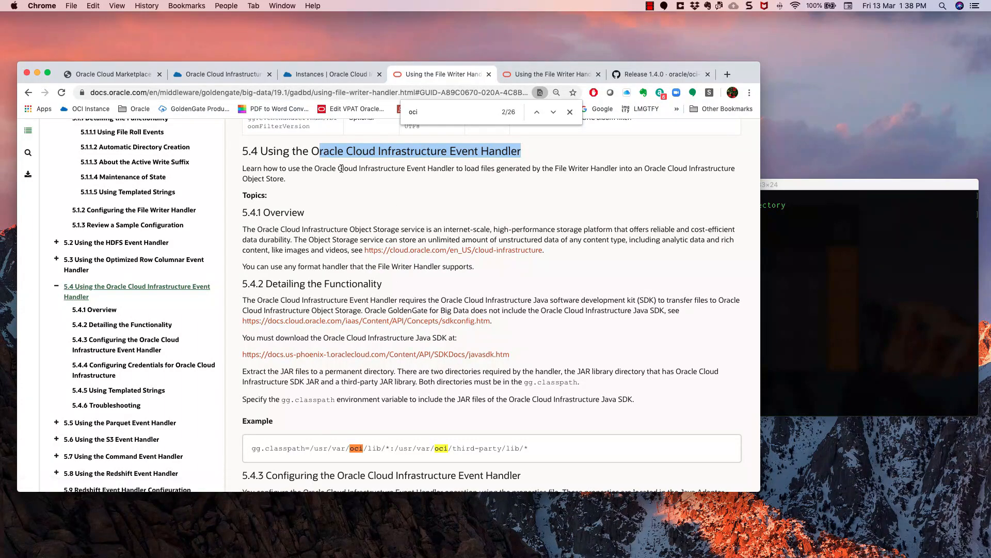
mouse_move(504, 217)
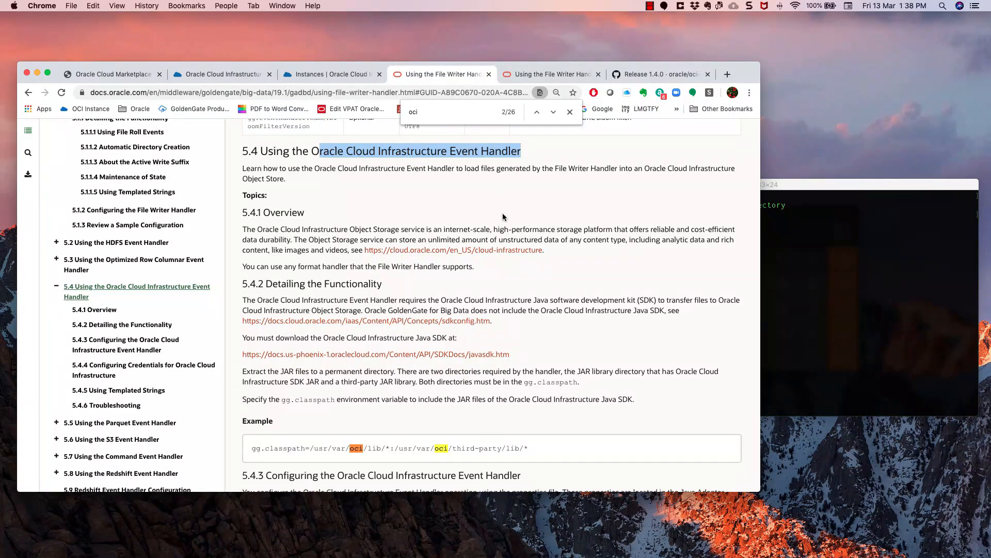
mouse_move(253, 449)
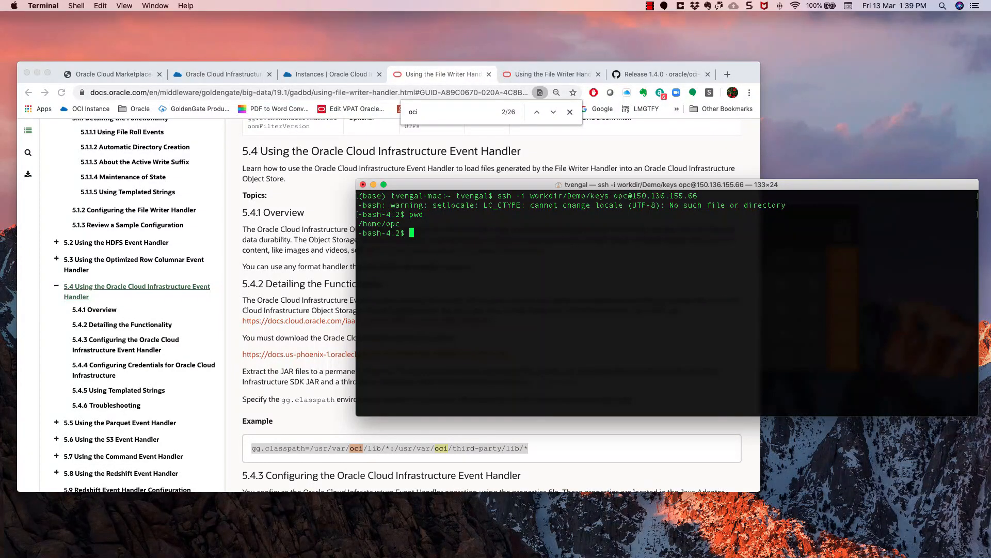
Enter the wget command for the GitHub v1.2.40 oci-java-sdk.zip release without running it.
text(wget https://github.com/oracle/oci-java-sdk/releases/download/v1.2.40/oci-java-sdk.zip)
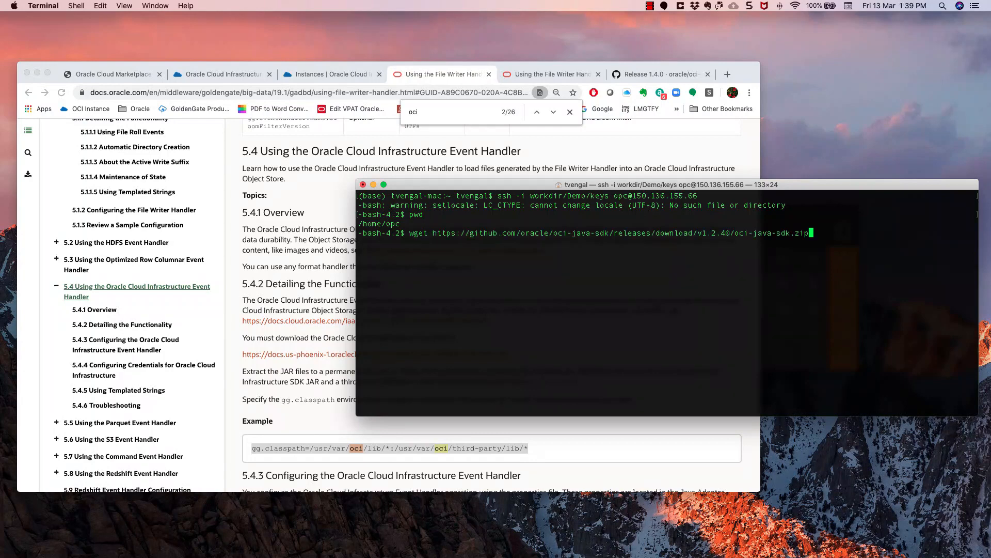
mouse_move(410, 254)
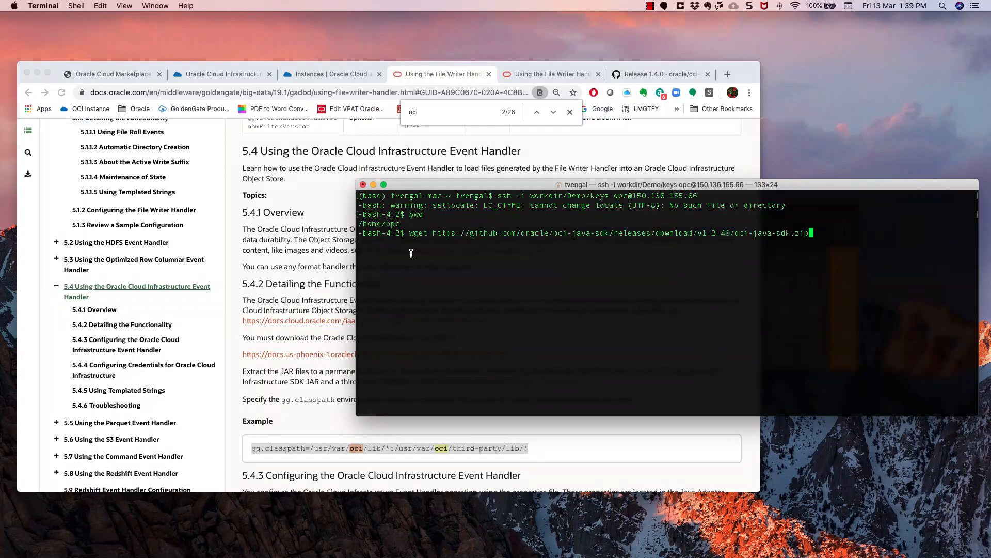
mouse_move(652, 241)
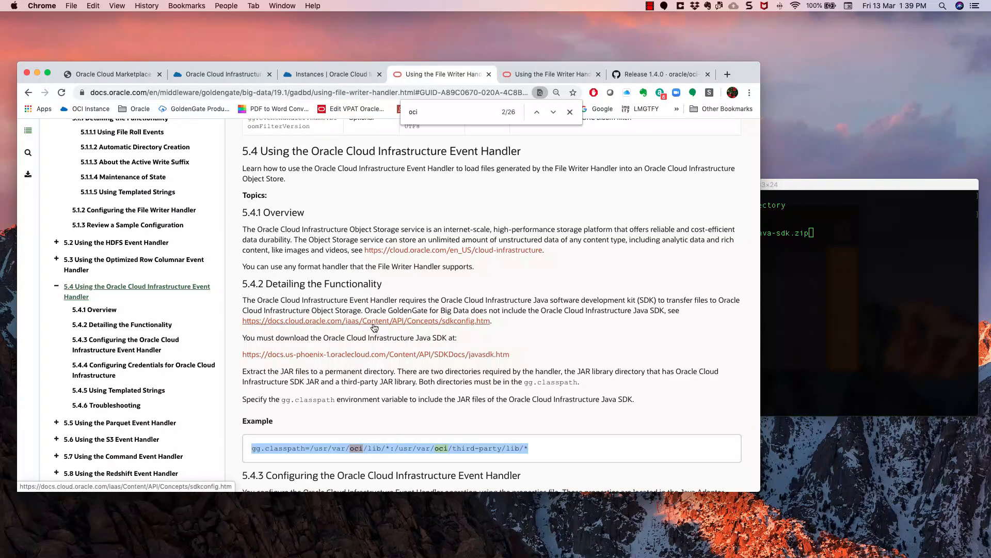
Follow the SDK configuration docs to the SDK for Java section on downloading from GitHub.
click(365, 320)
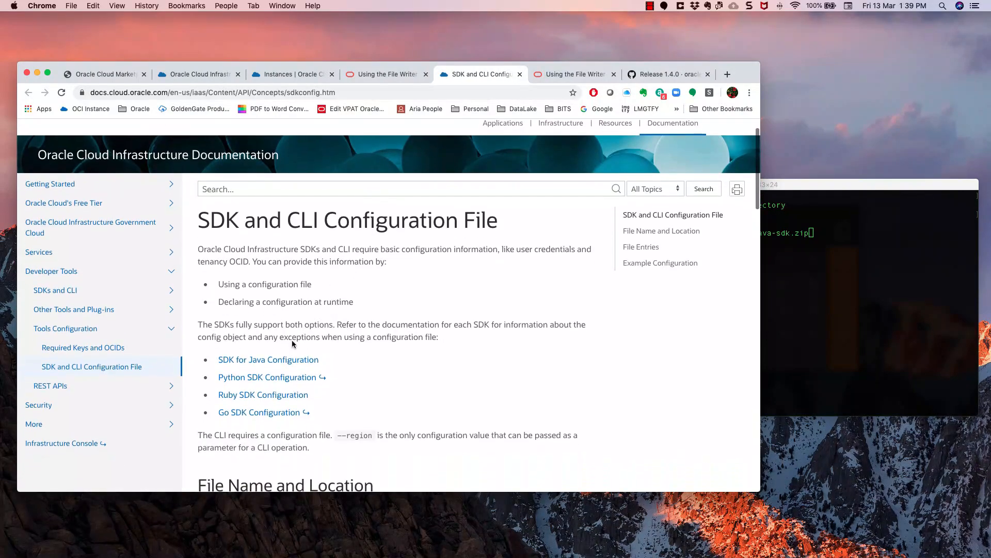
click(268, 359)
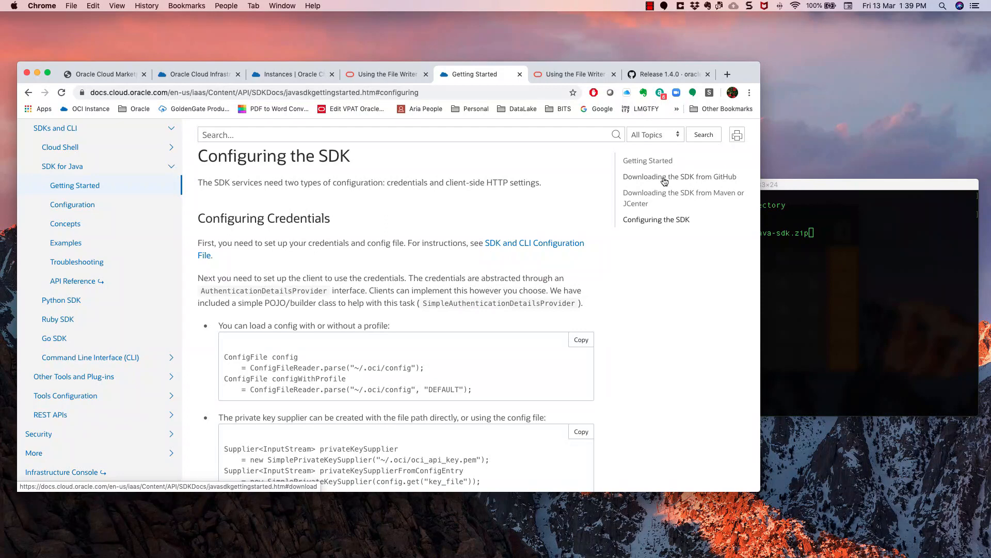
click(680, 176)
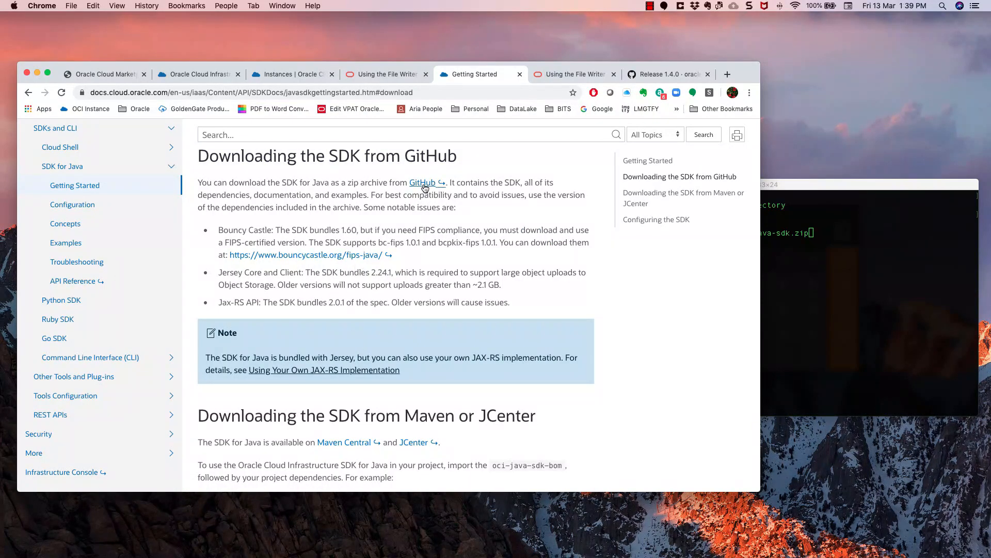
mouse_move(452, 176)
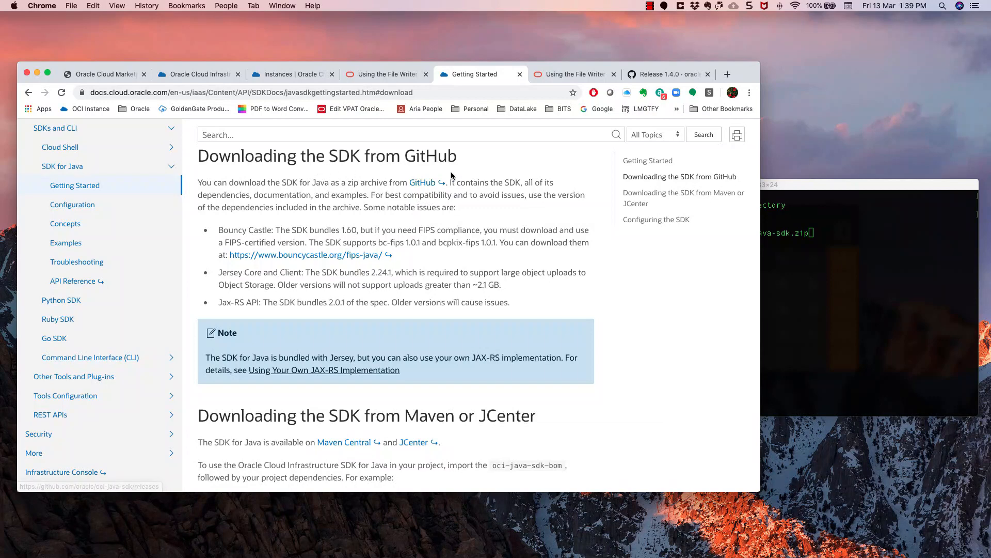
Open the oci-java-sdk GitHub releases and land on the 1.4.0 release page listing oci-java-sdk.zip.
click(421, 182)
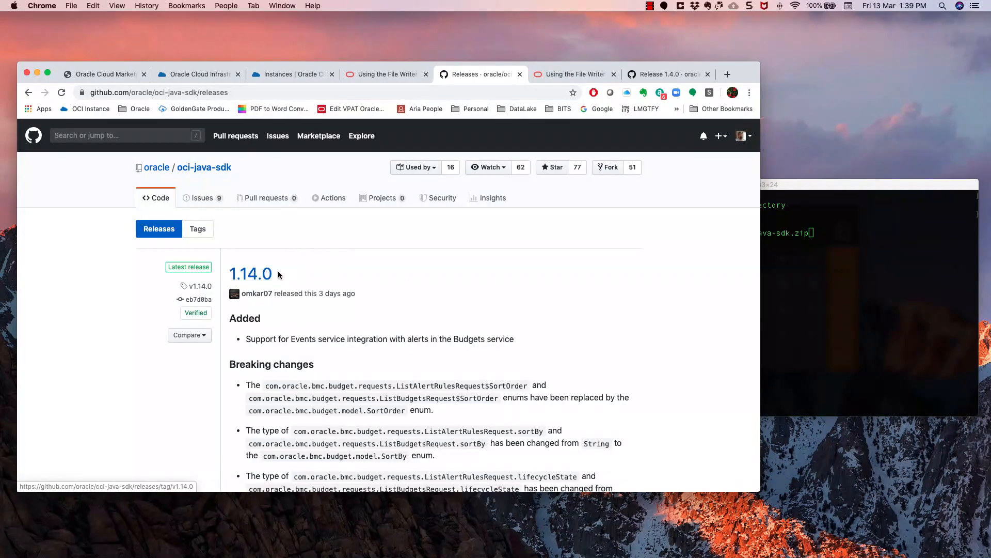
scroll(down, 3)
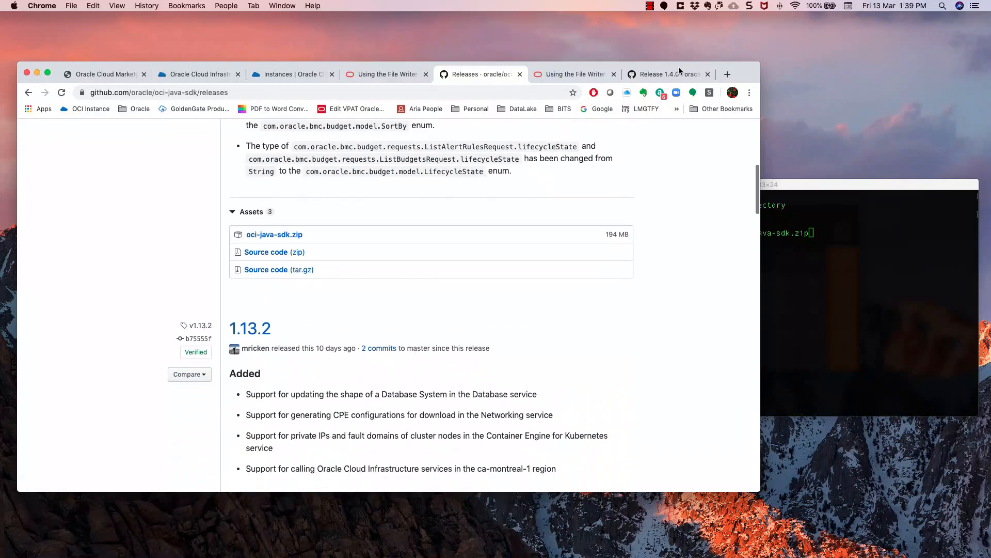
click(668, 74)
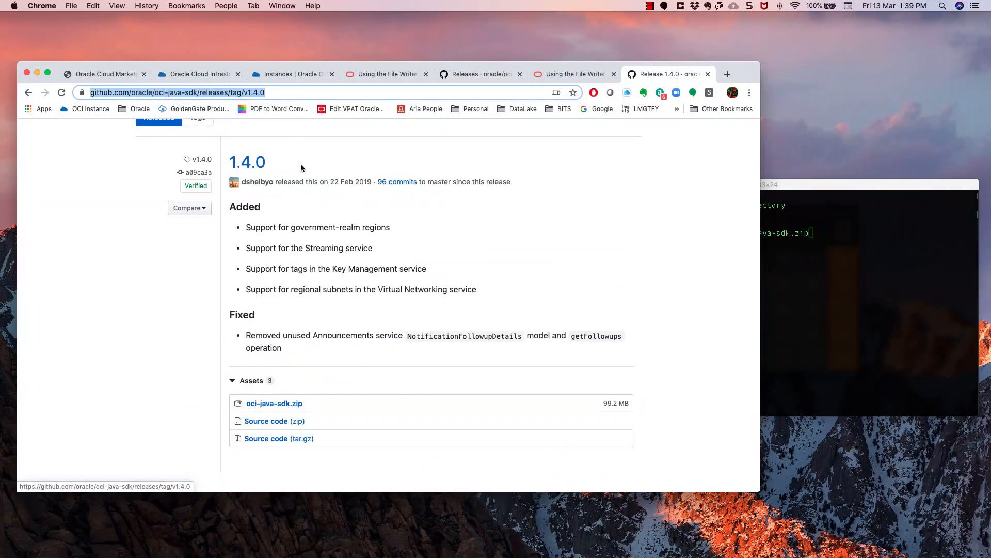
mouse_move(793, 242)
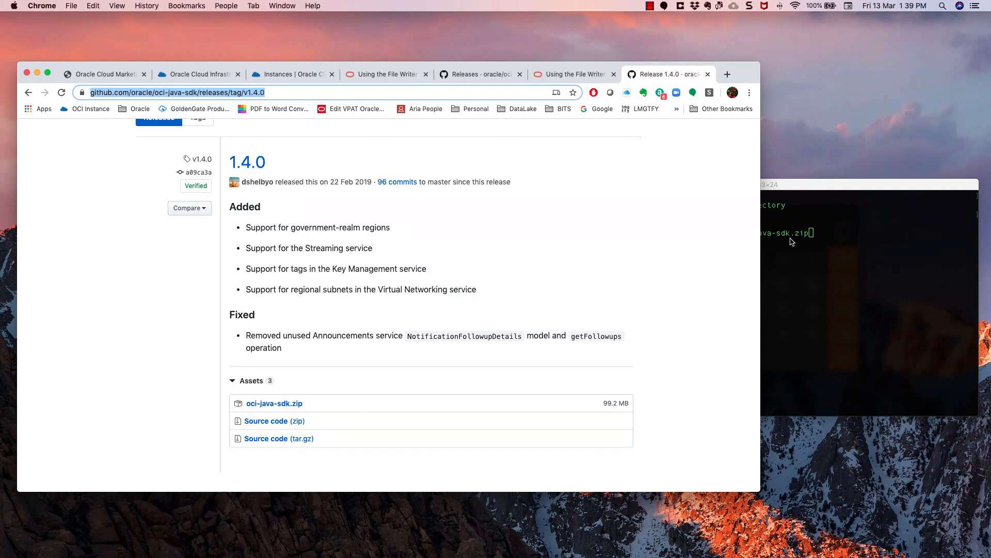
mouse_move(523, 218)
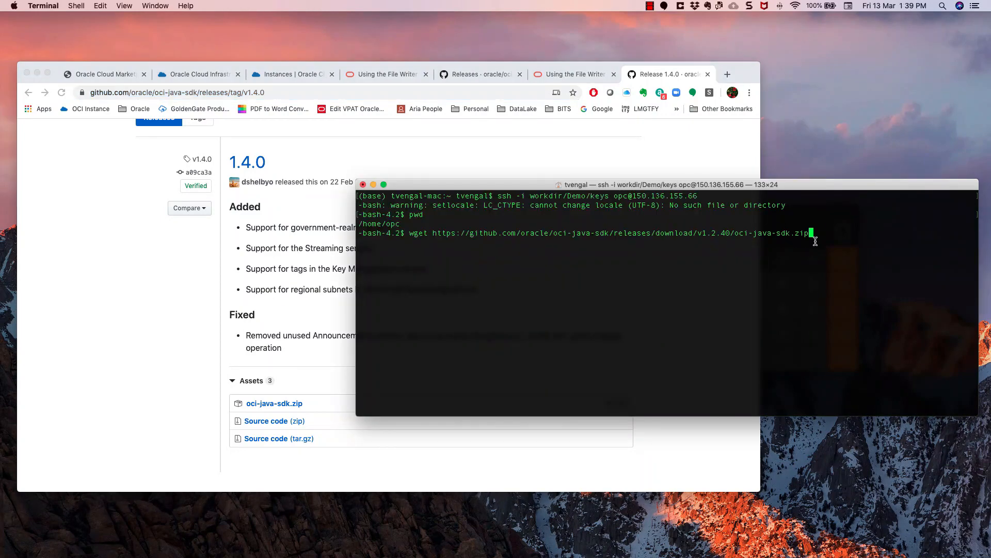
Run the oci-java-sdk.zip download and list the bigdata folder's contents.
key(Return)
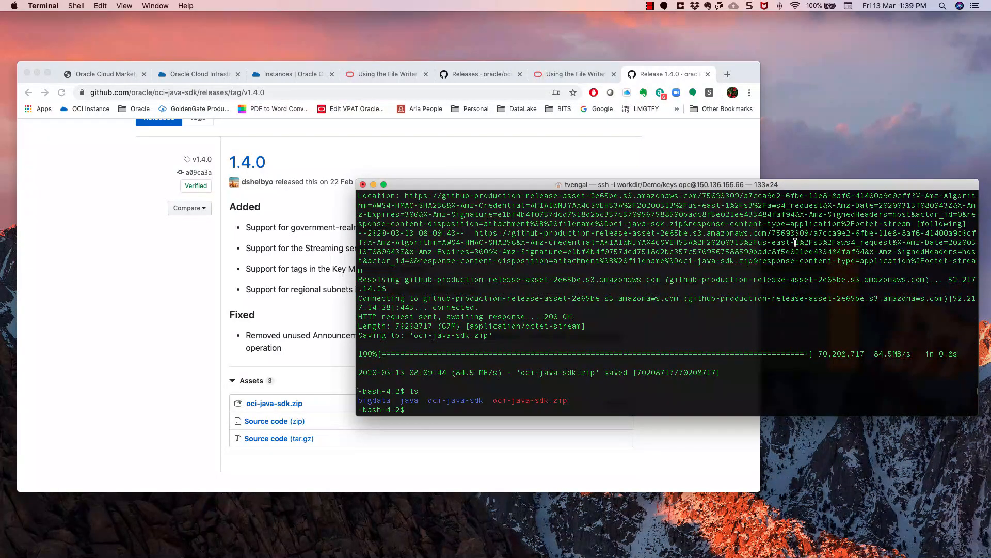
double_click(455, 401)
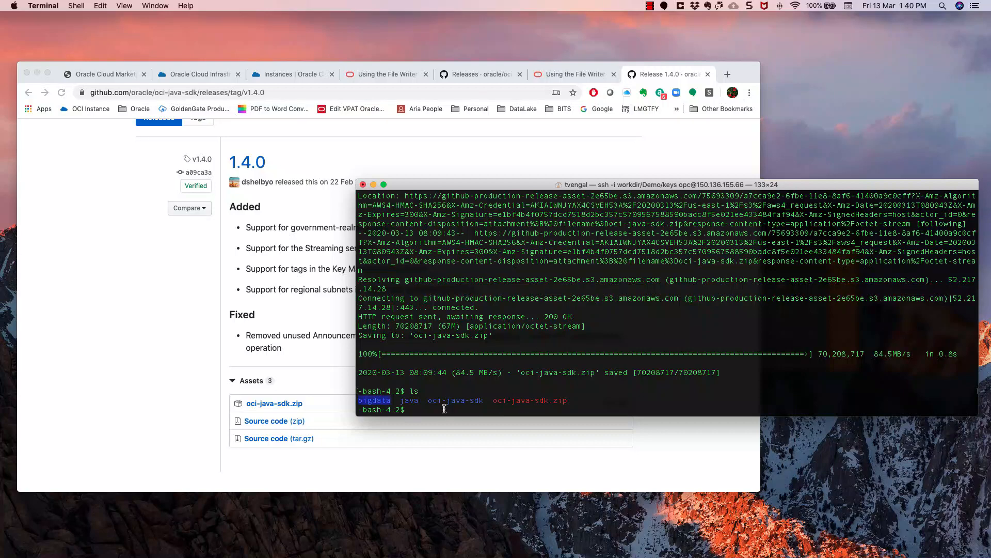
mouse_move(396, 409)
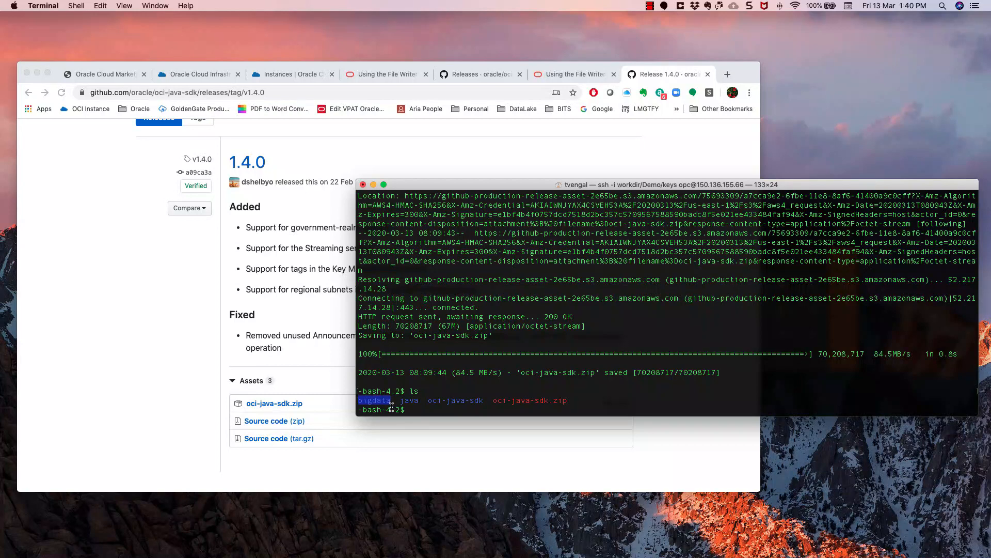
text(ls big)
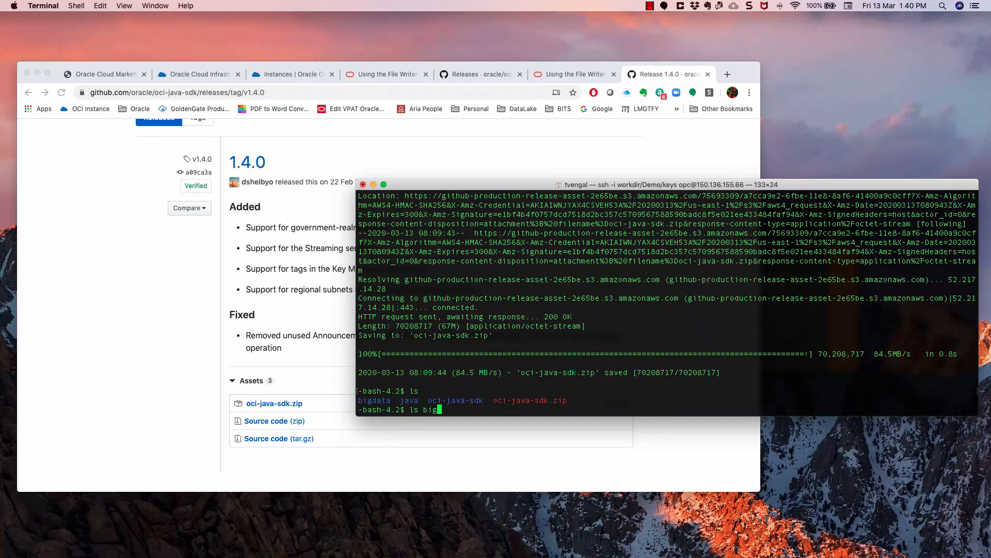
key(Return)
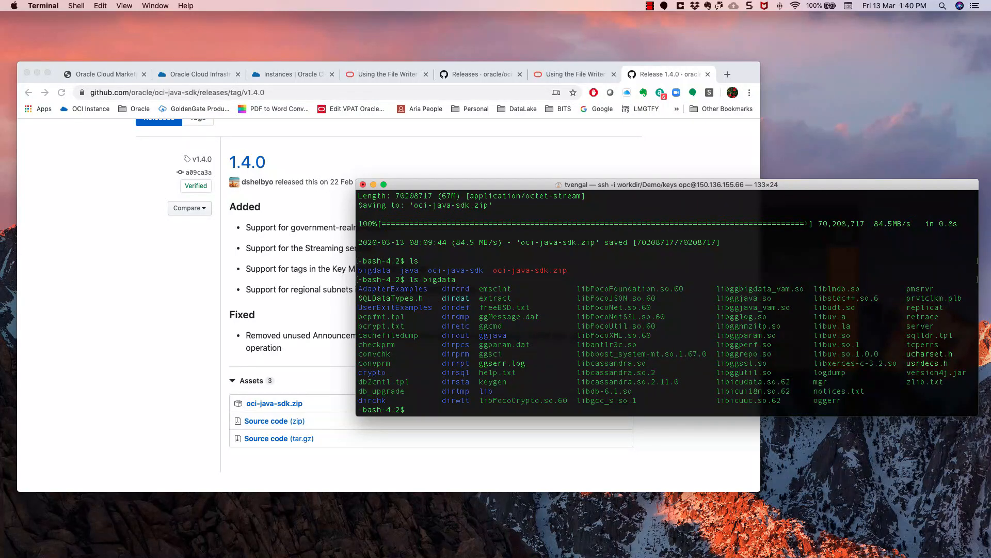
List the extracted oci-java-sdk folder and prepare a mkdir .oci command.
text(o)
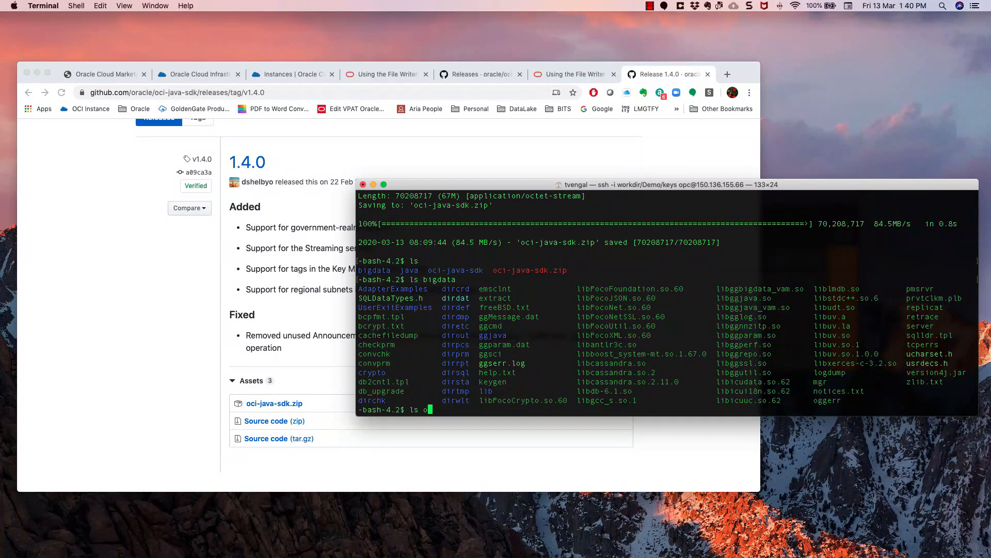
text(ci-java-sdk)
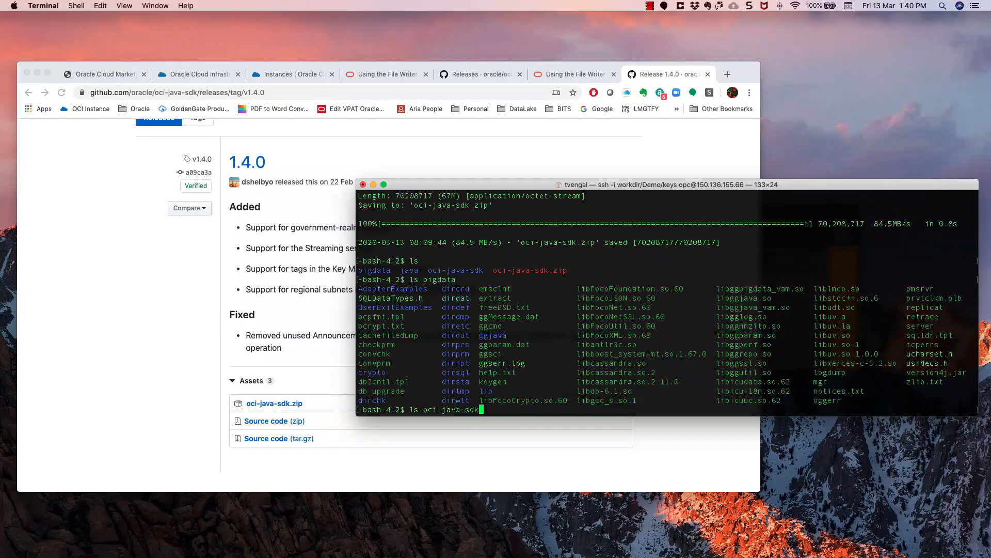
key(Return)
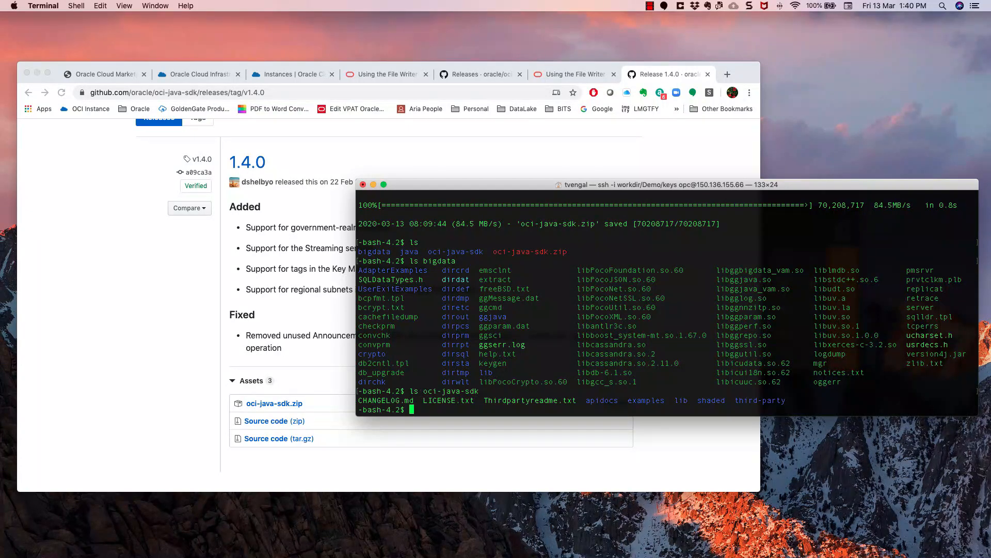
text(mkdir)
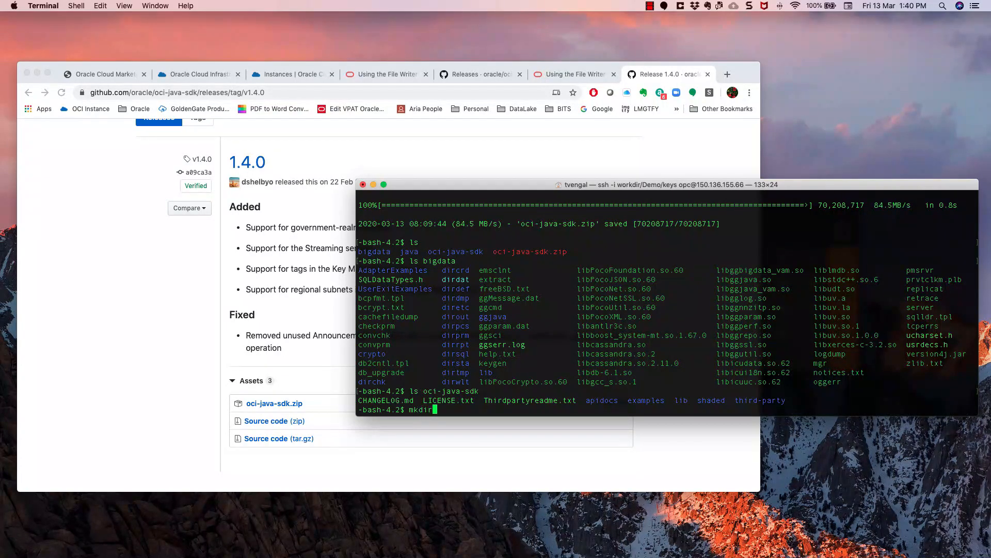
text(.oci)
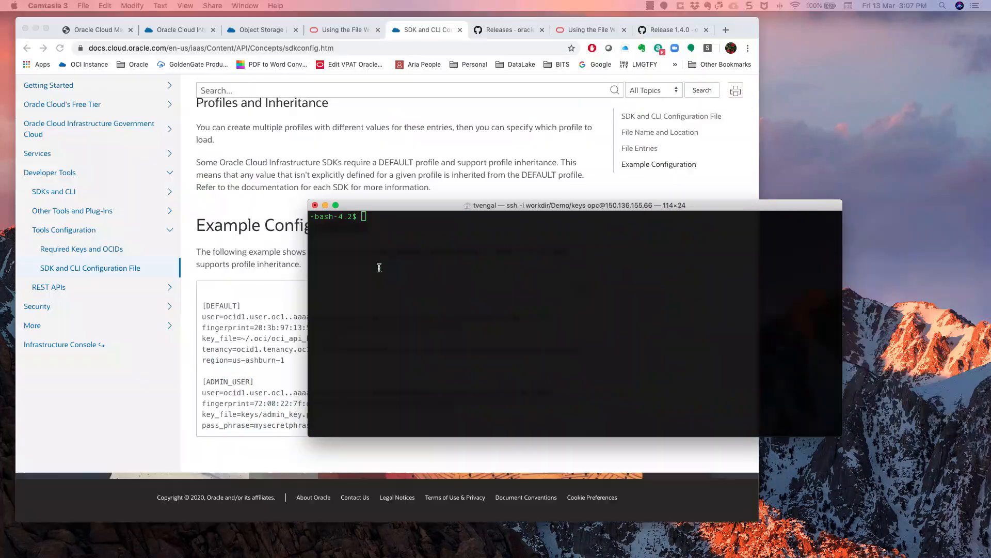
Change into the .oci folder and list config with the two oci_api_key .pem files.
click(474, 293)
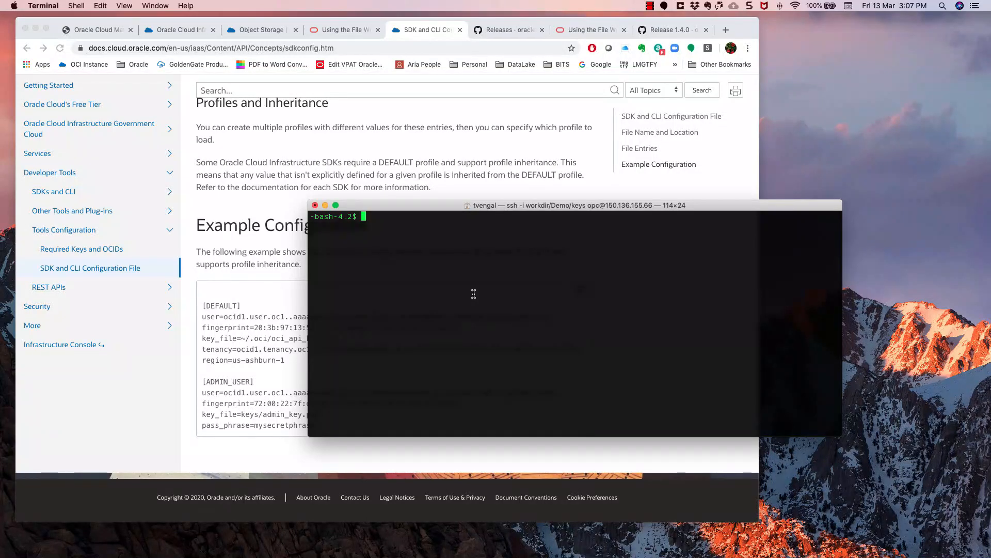
text(cd)
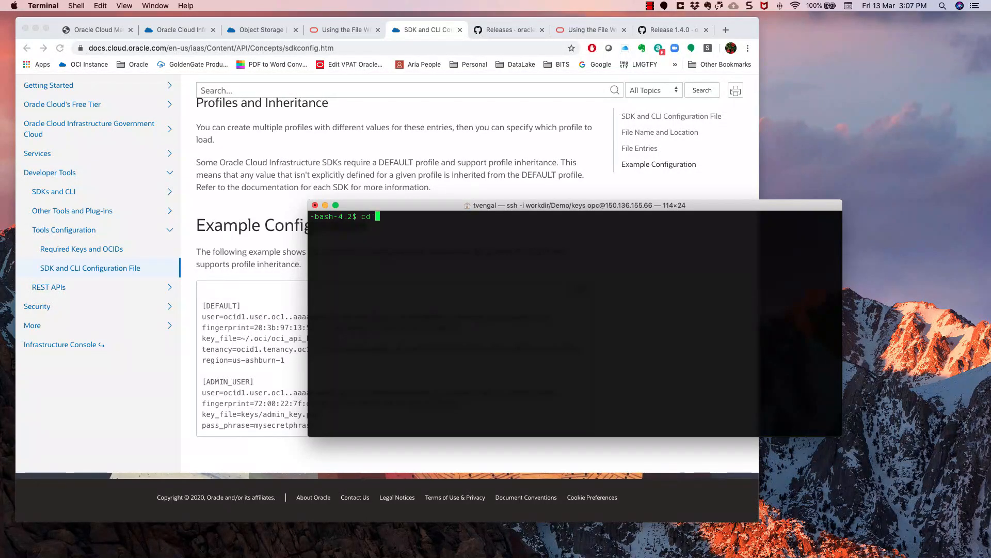
key(Return)
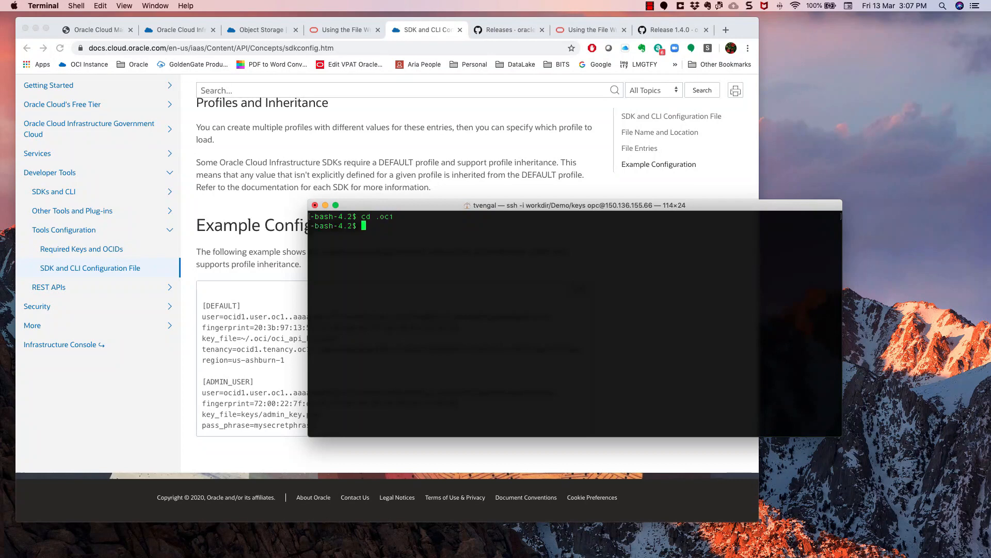
text(ls)
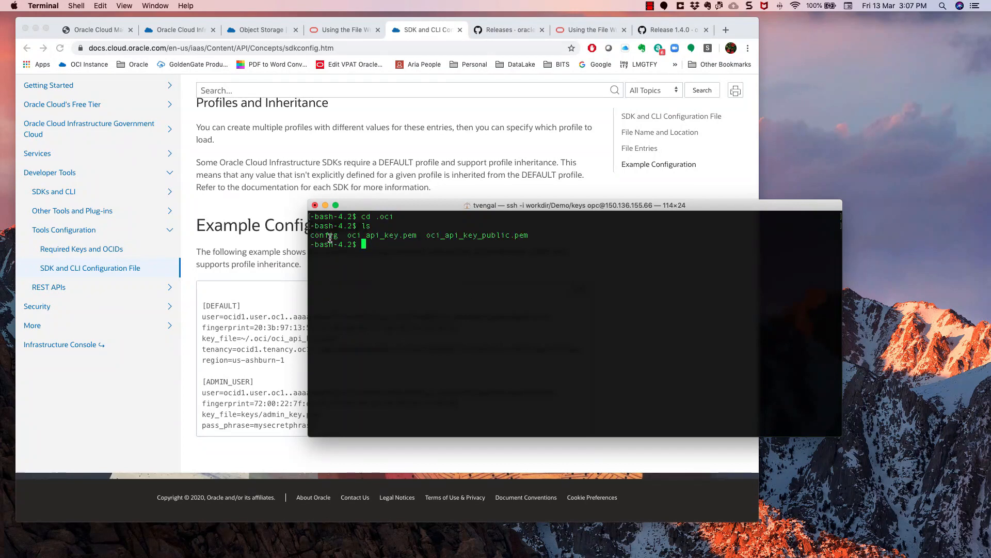
double_click(382, 235)
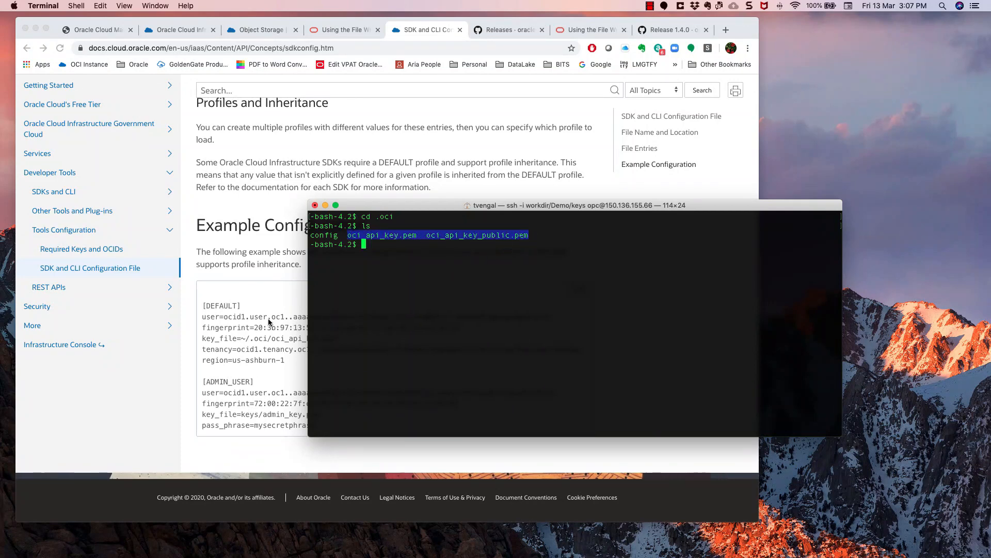
mouse_move(456, 106)
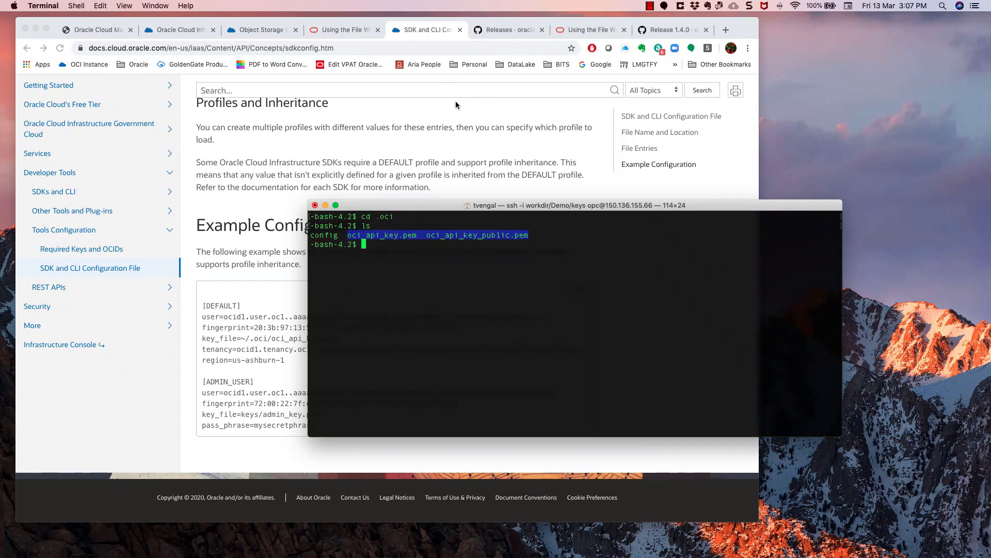
Open the Required Keys and OCIDs docs page and highlight the no-passphrase key generation command.
click(344, 29)
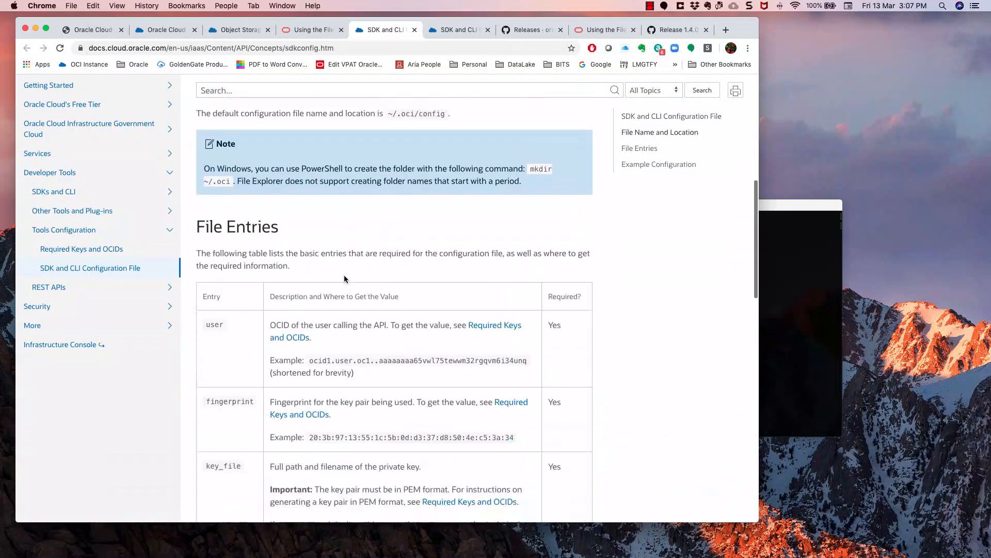
scroll(down, 3)
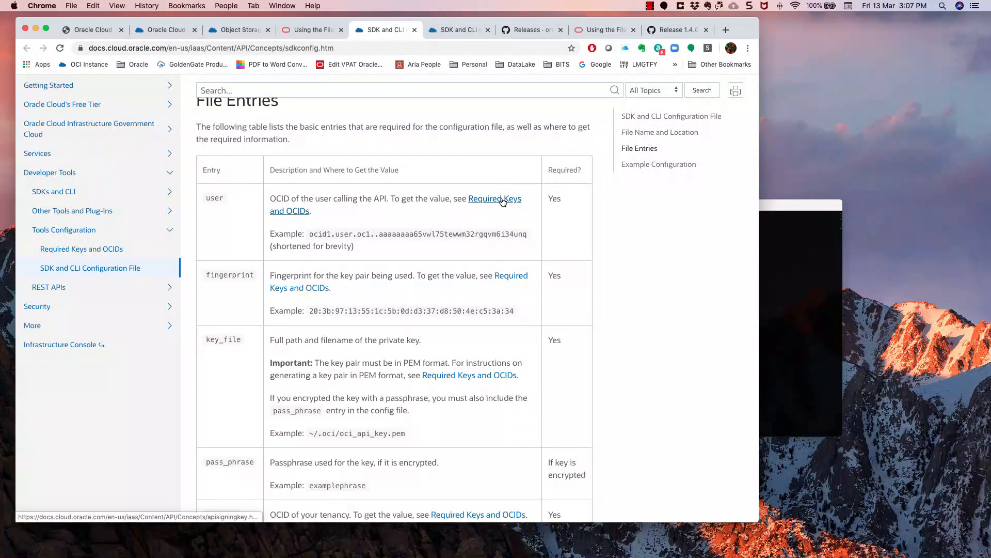
click(495, 199)
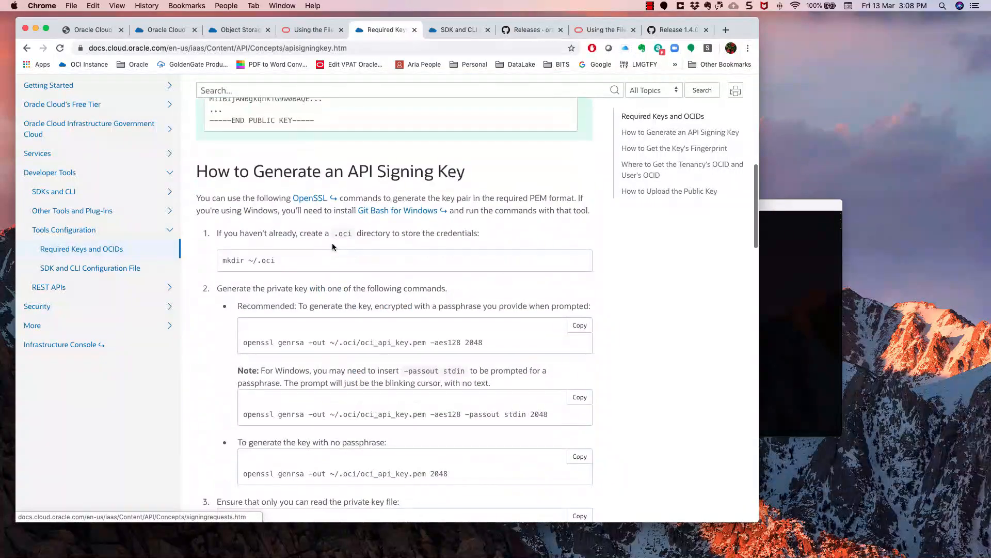
scroll(down, 3)
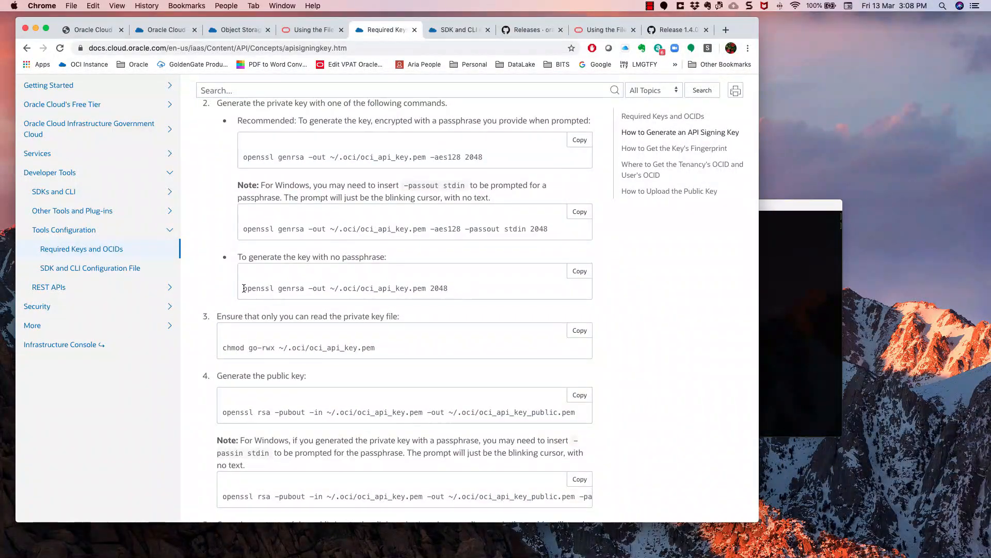
double_click(271, 289)
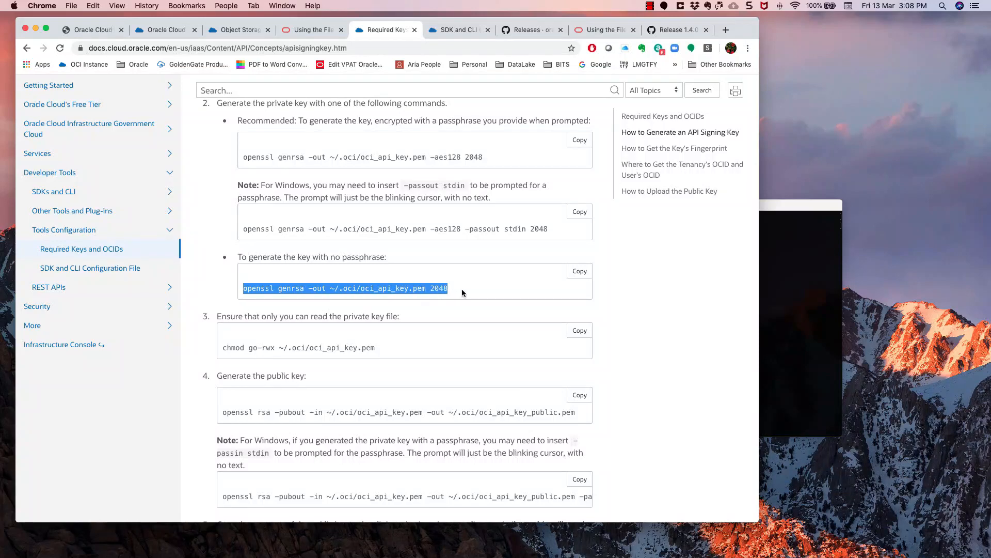
mouse_move(277, 377)
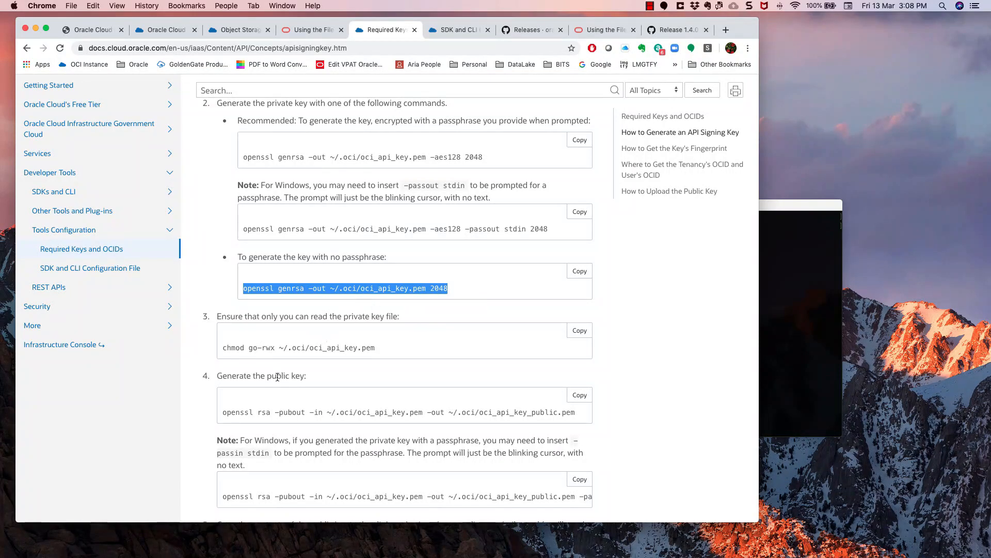
Scroll down to the openssl public-key generation commands.
scroll(down, 3)
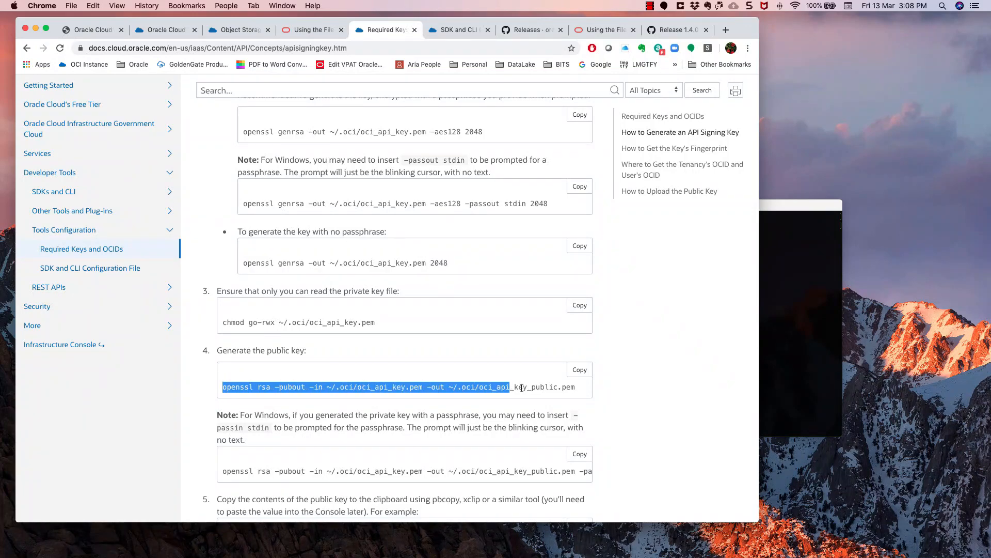
scroll(down, 3)
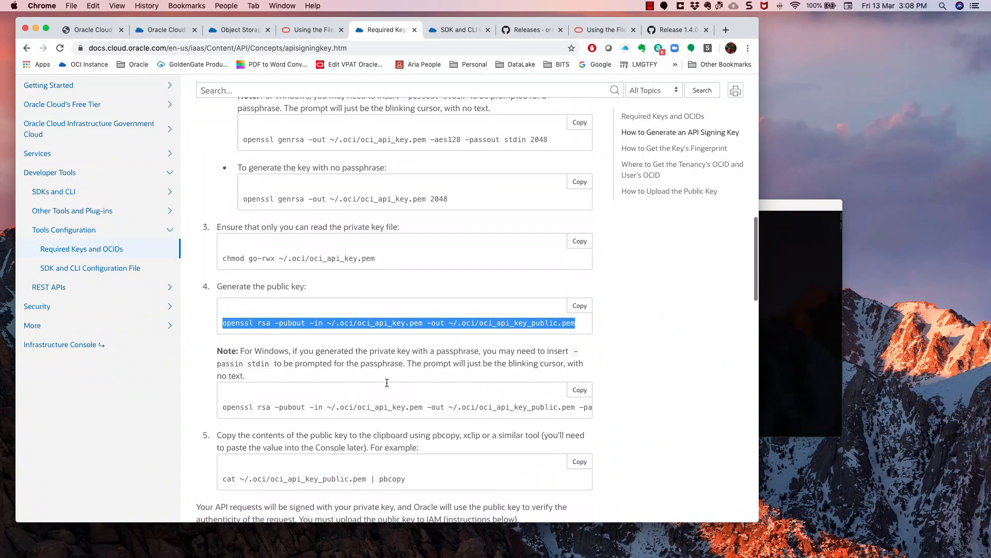
scroll(down, 3)
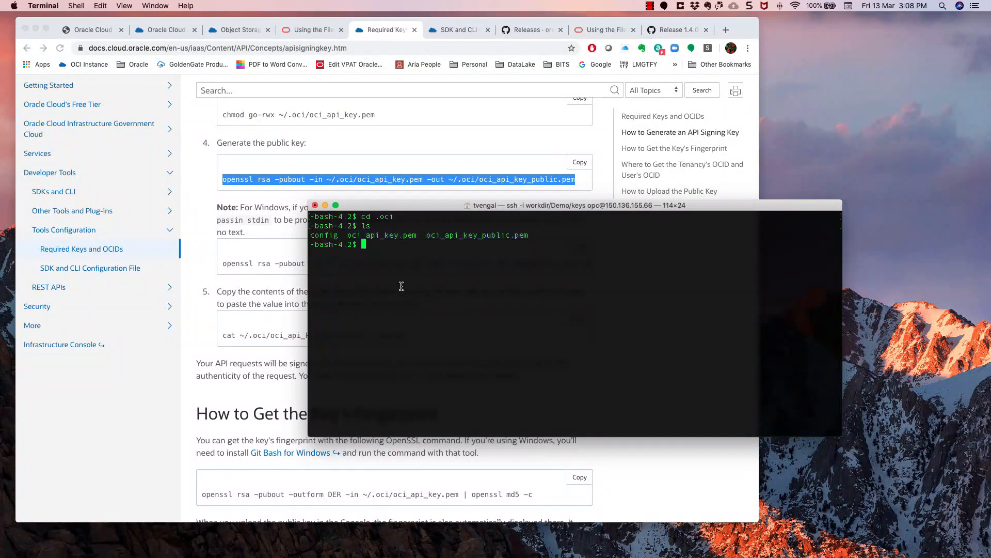
mouse_move(292, 378)
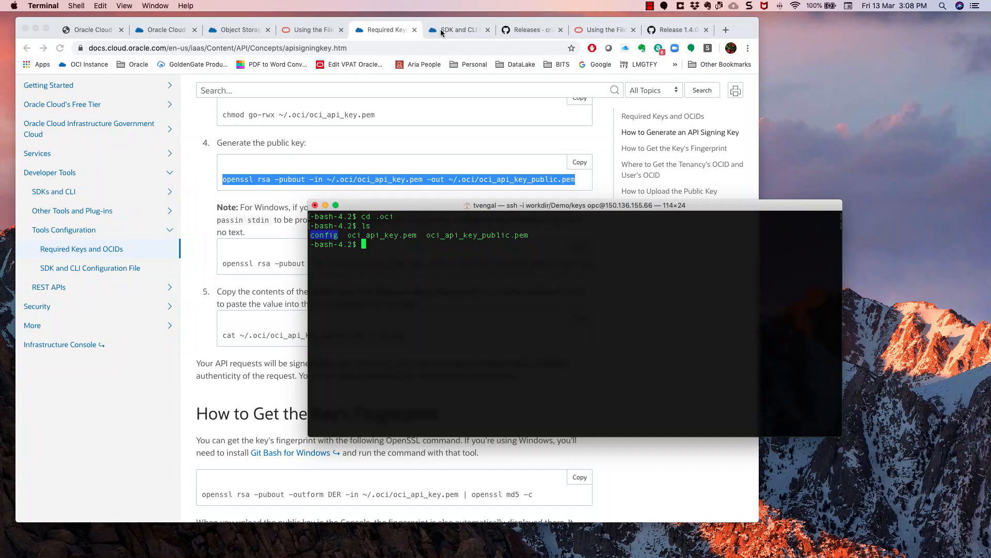
Review the .oci config DEFAULT entries against the SDK docs File Entries table, highlighting the user entry description.
click(459, 30)
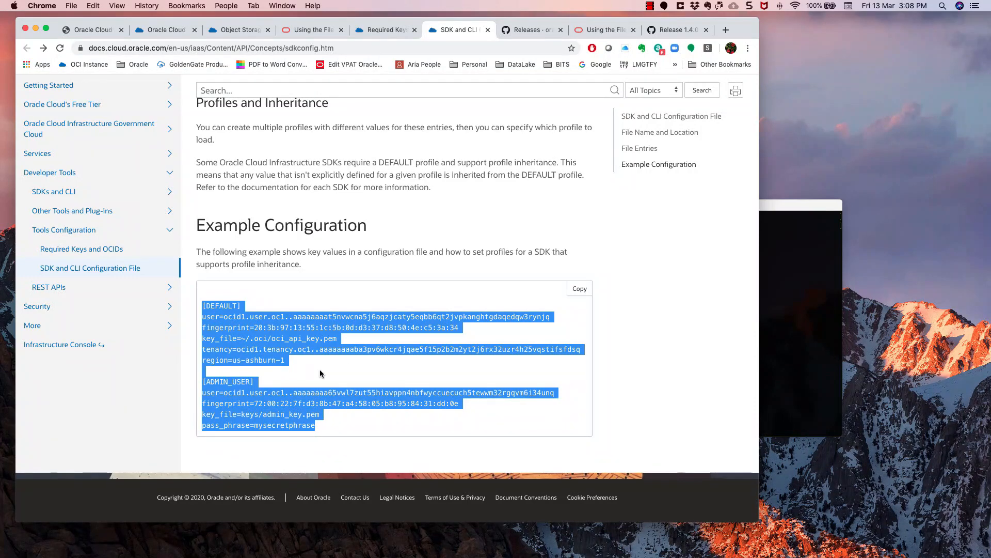
click(774, 271)
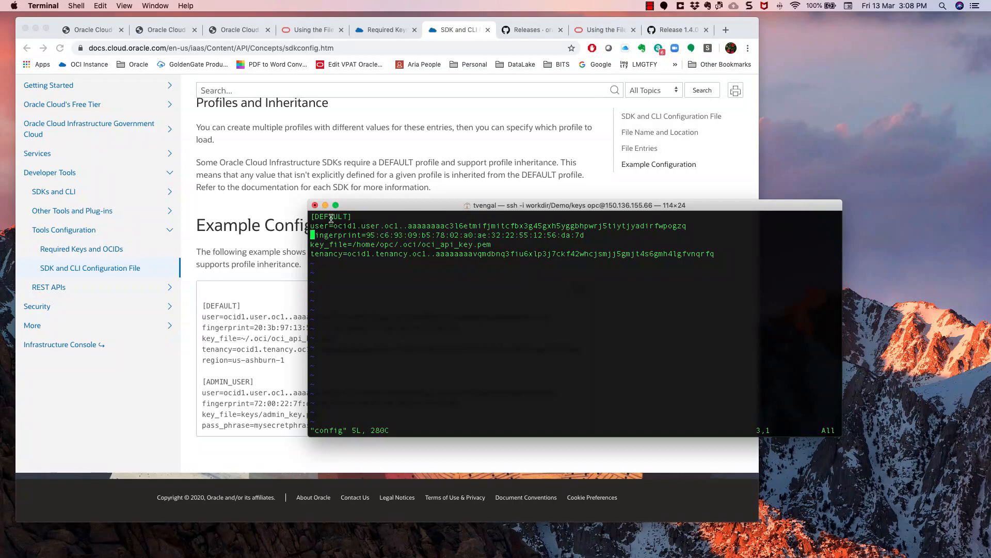
double_click(328, 216)
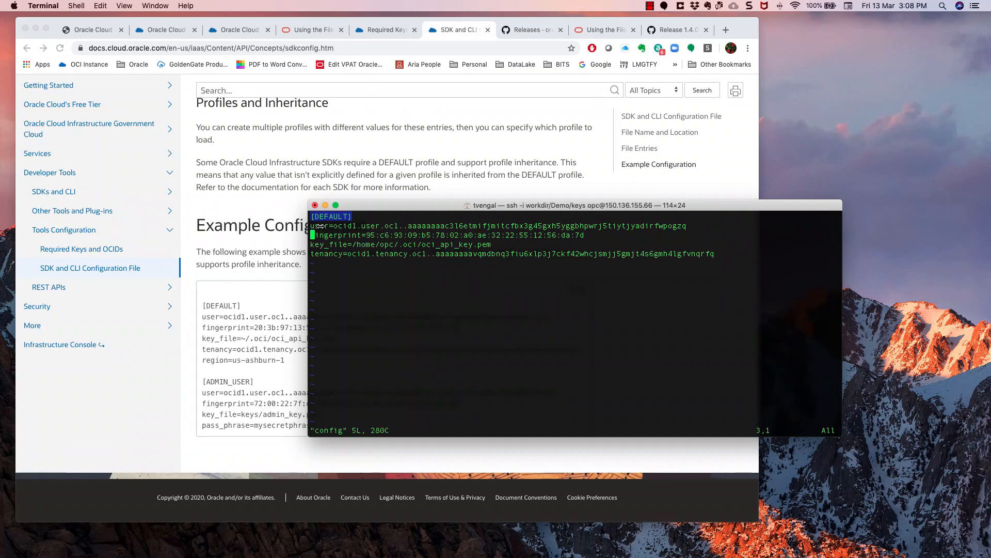
mouse_move(324, 246)
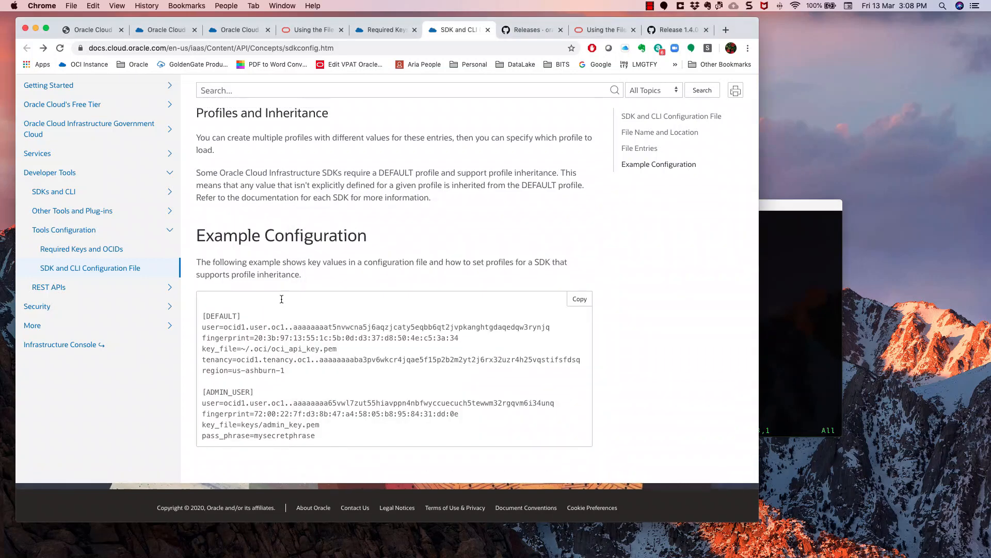
scroll(up, 3)
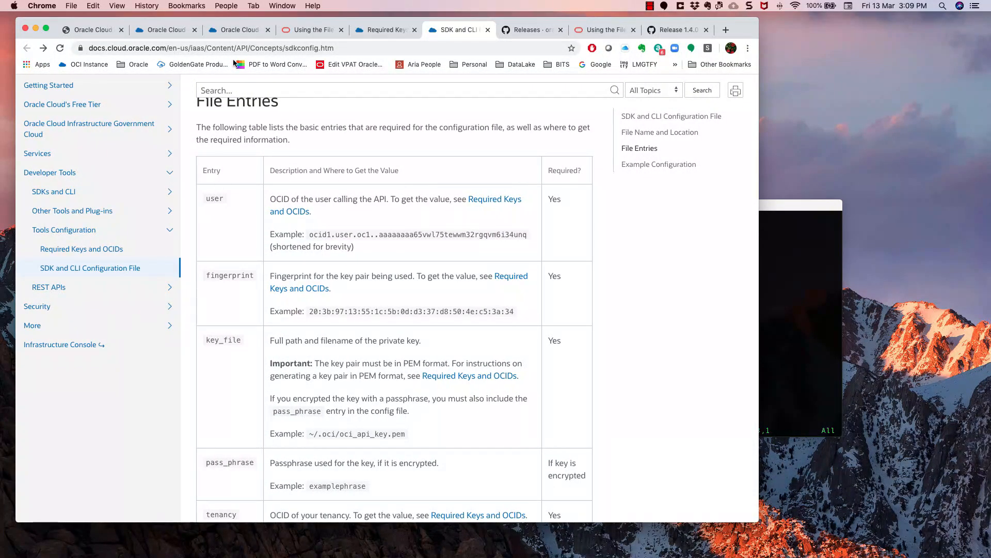
mouse_move(314, 199)
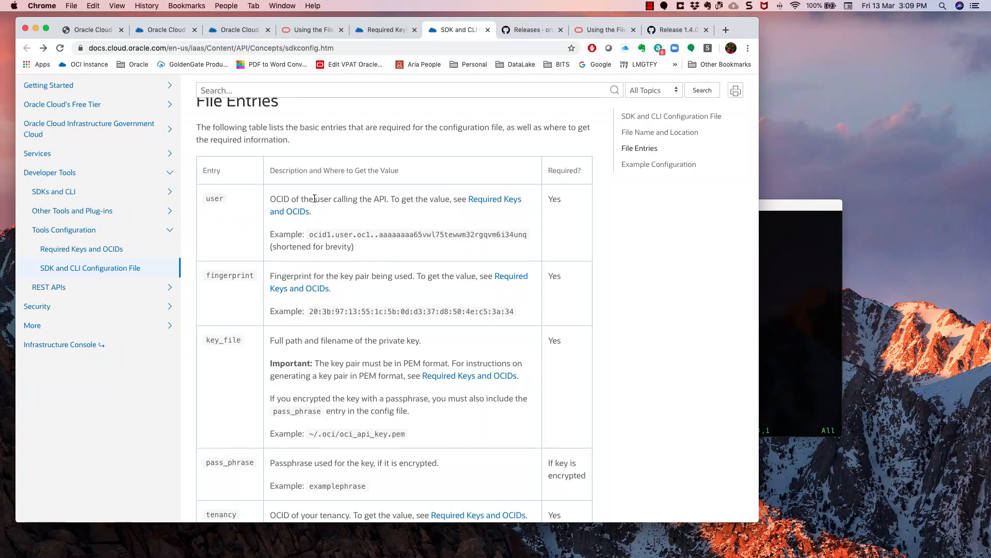
drag(277, 202, 390, 201)
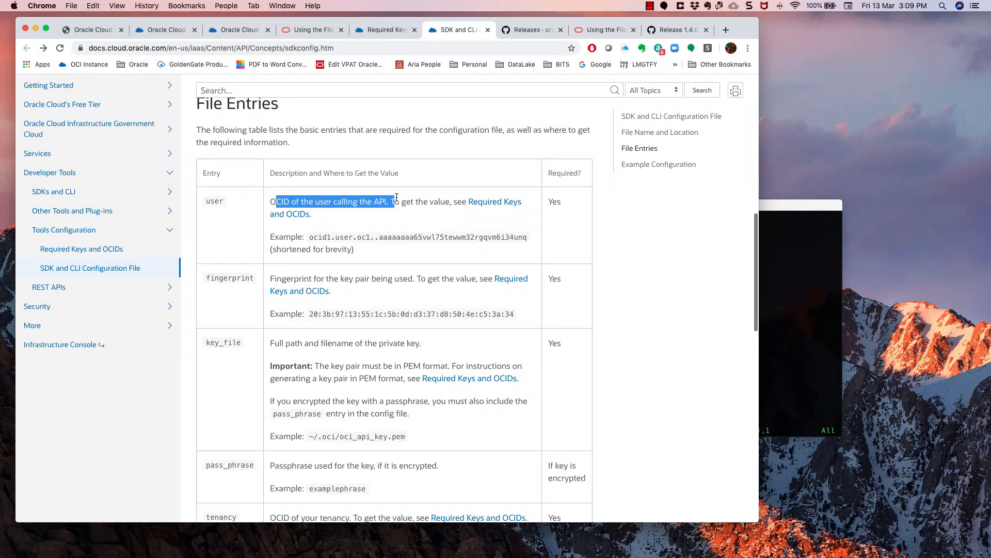
In the cloud console, open the signed-in user's details page and view its API Keys.
click(163, 30)
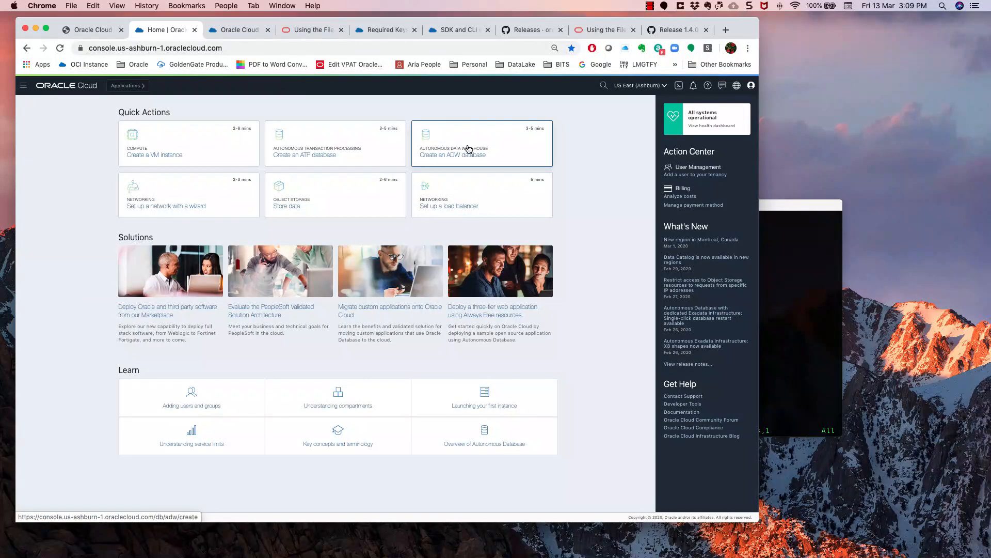
mouse_move(735, 86)
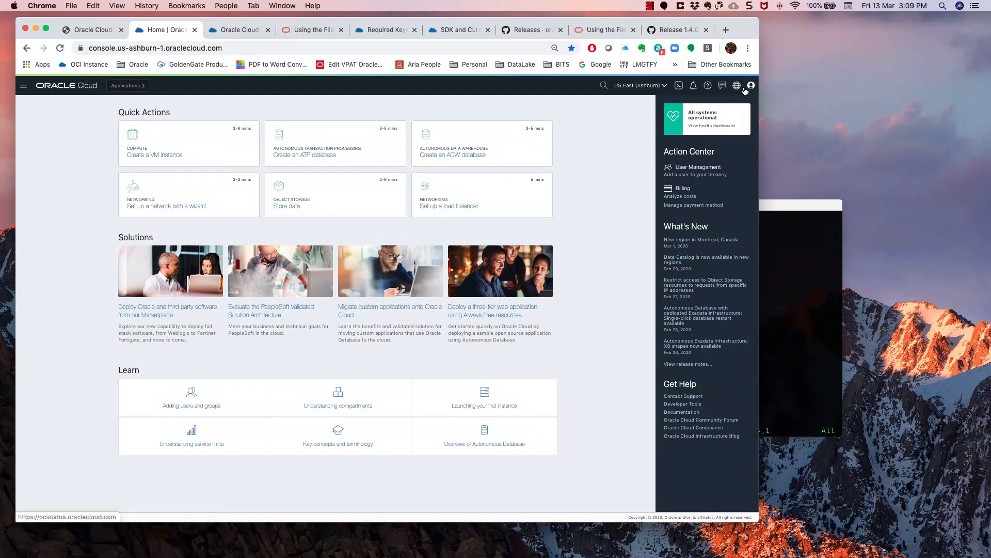
click(751, 86)
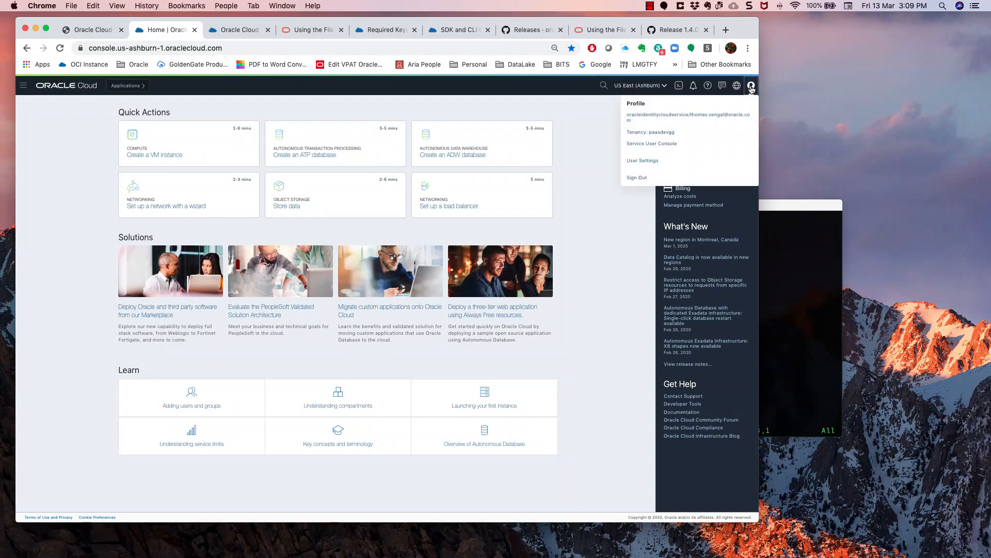
click(642, 160)
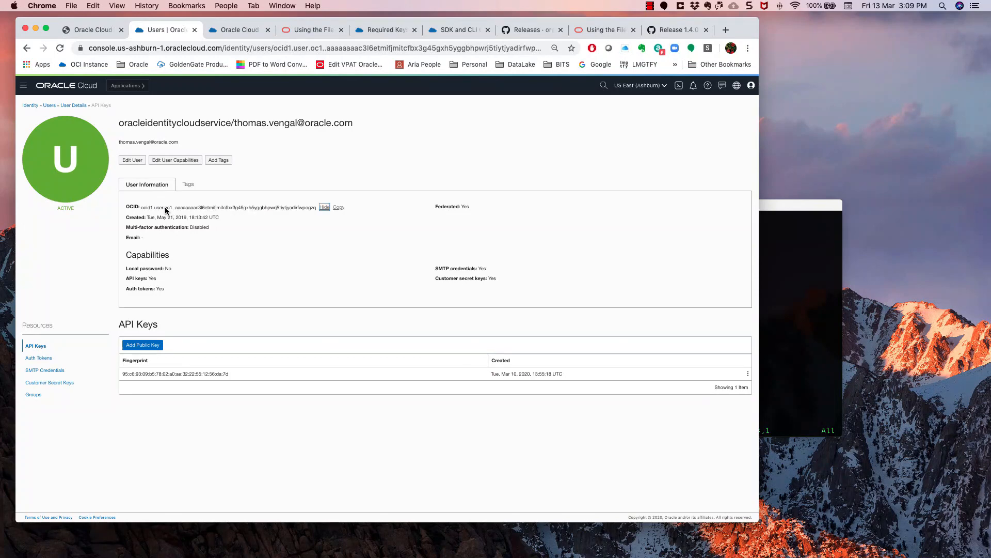
click(339, 207)
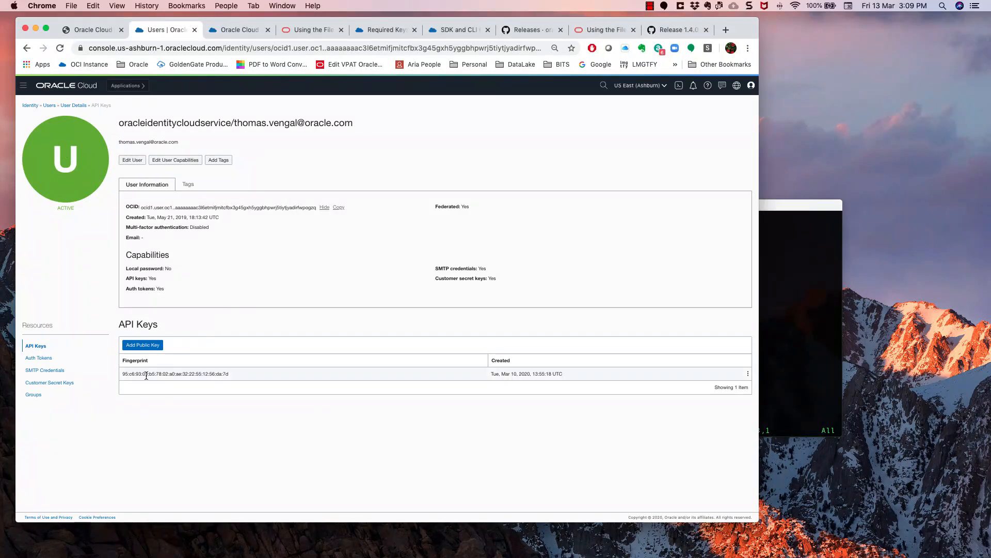
Start adding a pasted public API key, then go to Administration > Tenancy Details for the tenancy OCID.
click(143, 345)
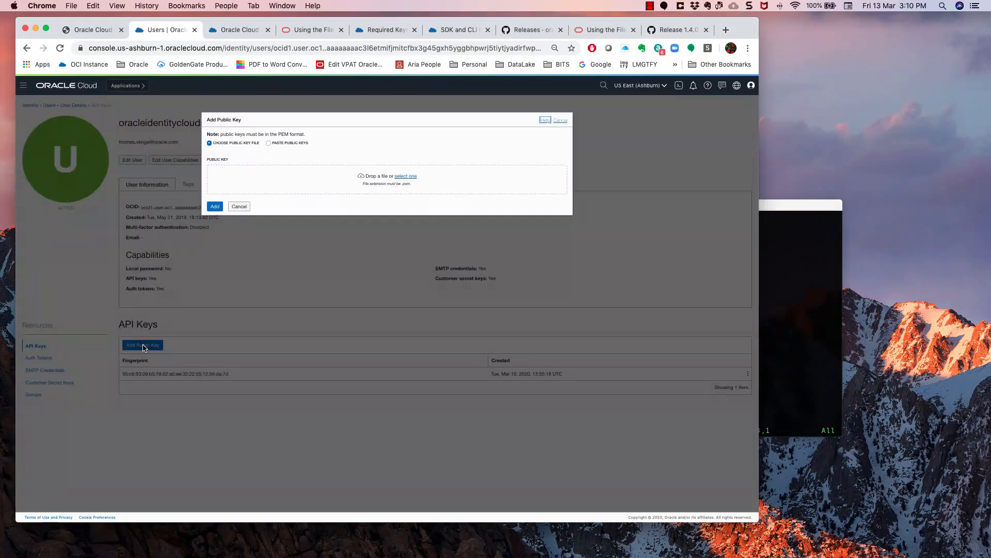
click(269, 142)
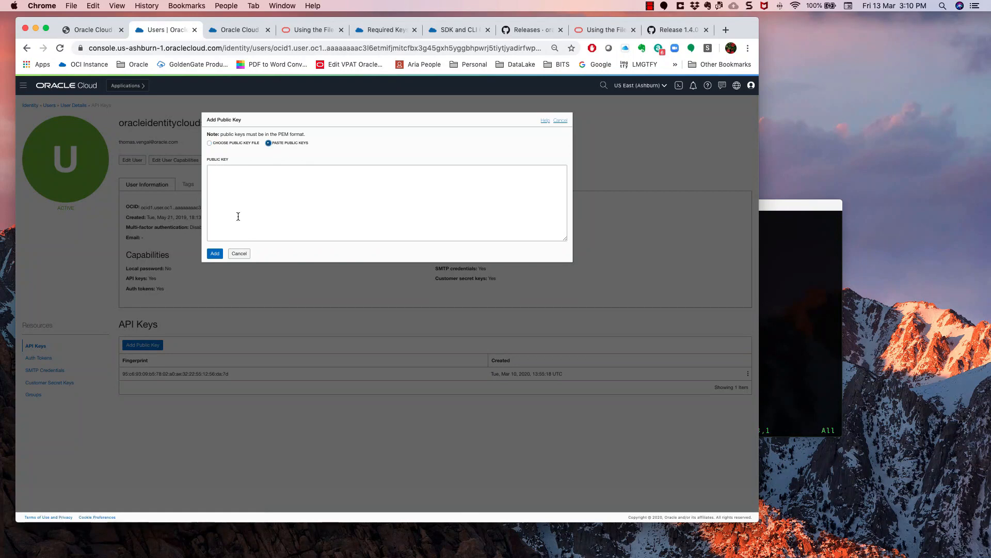
click(239, 254)
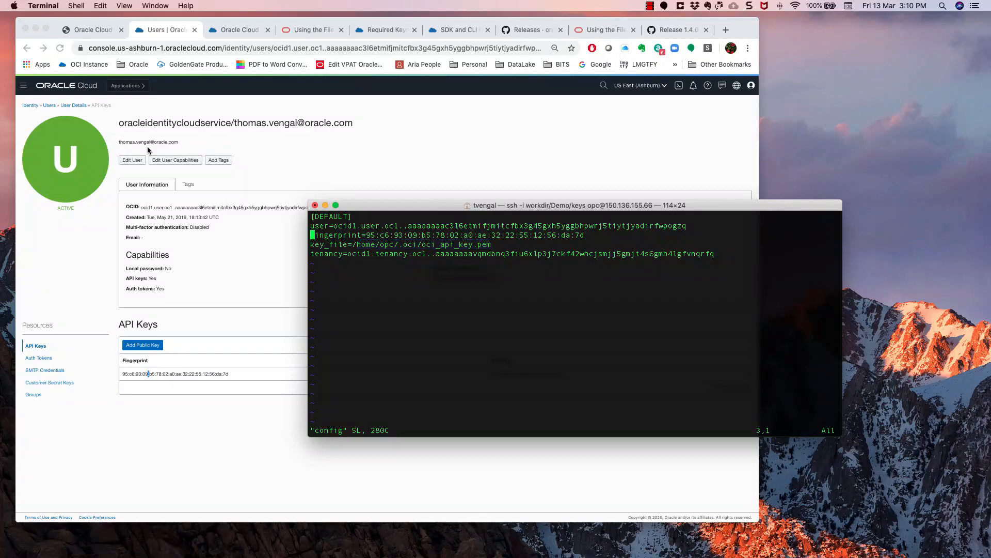
click(24, 85)
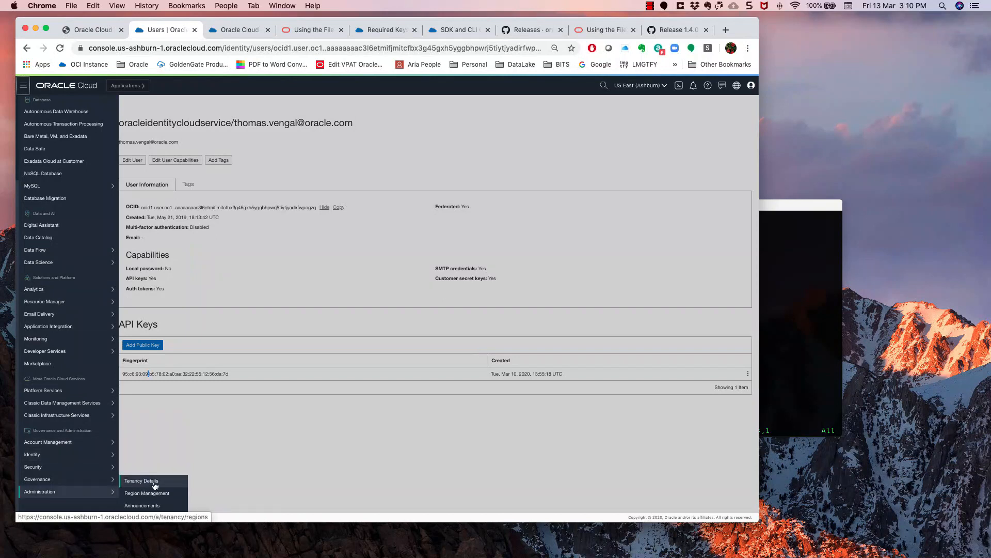
click(142, 481)
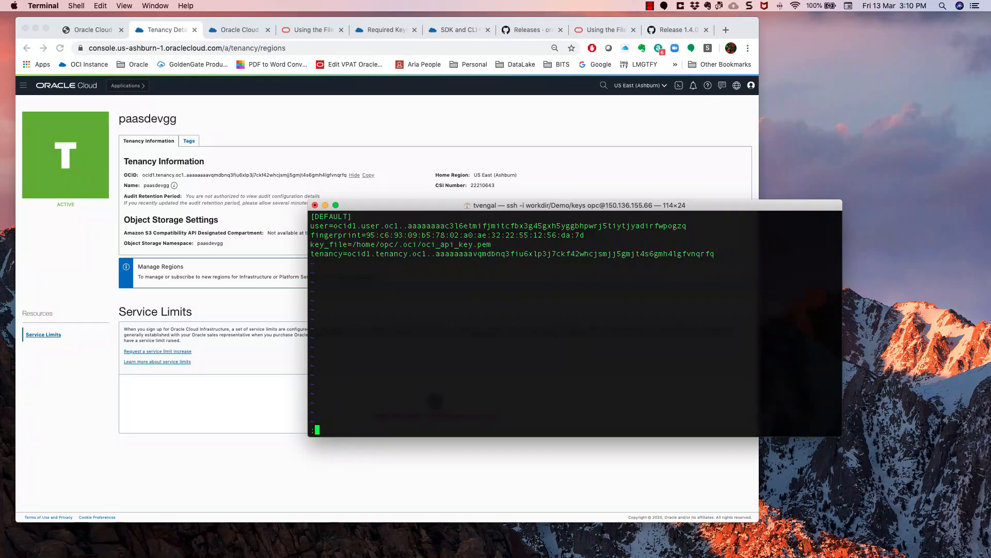
Quit the editor without saving and move into the bigdata/dirprm parameter folder.
text(:q!)
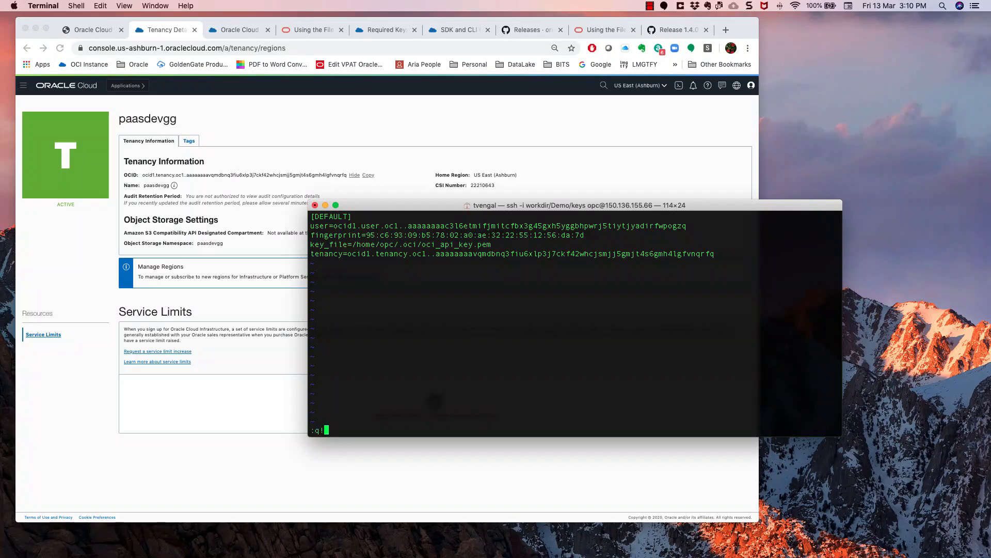
key(Return)
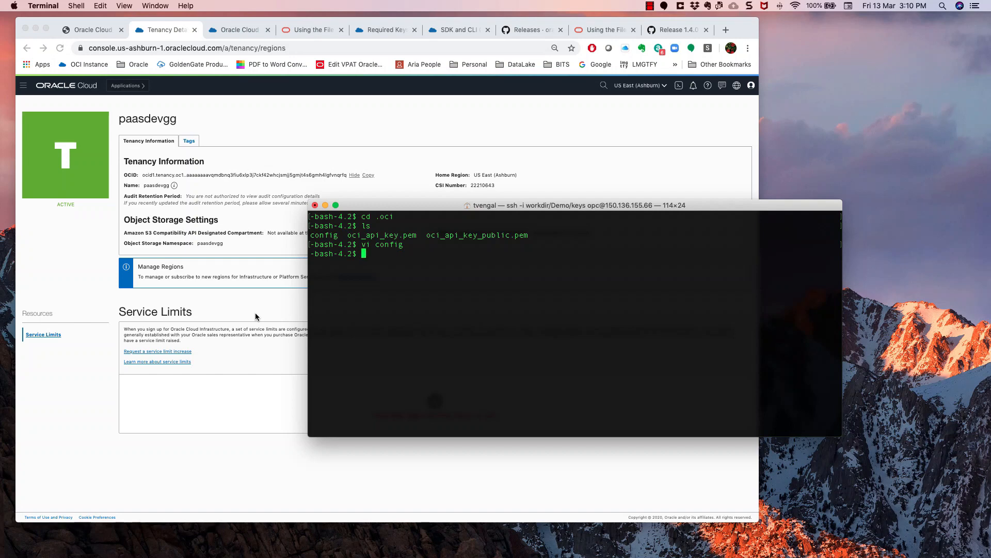
text(cd)
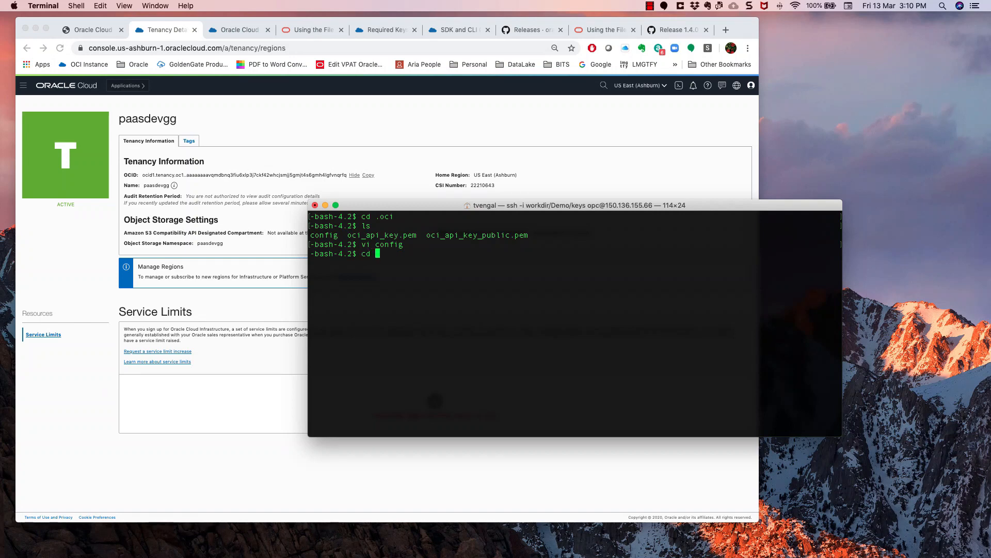
text(..)
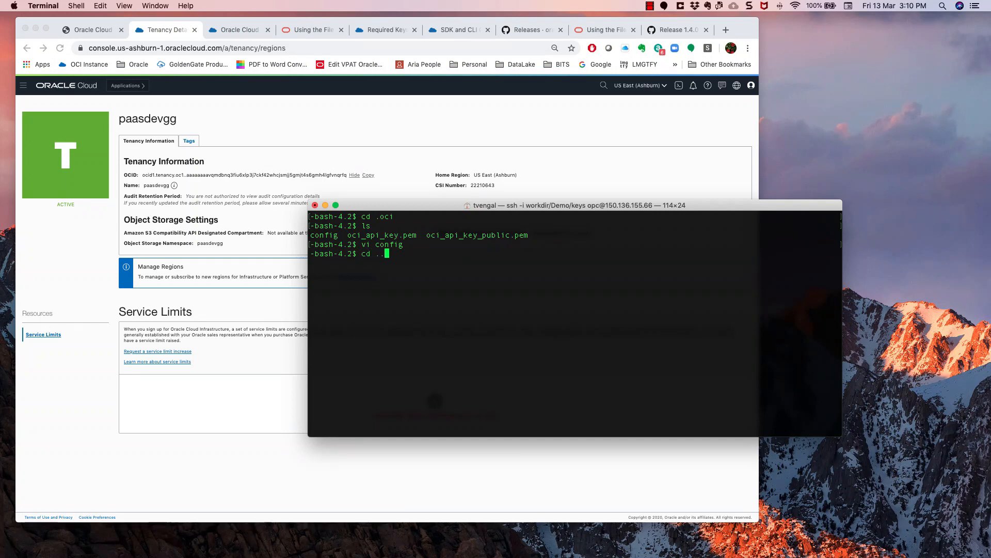
text(/)
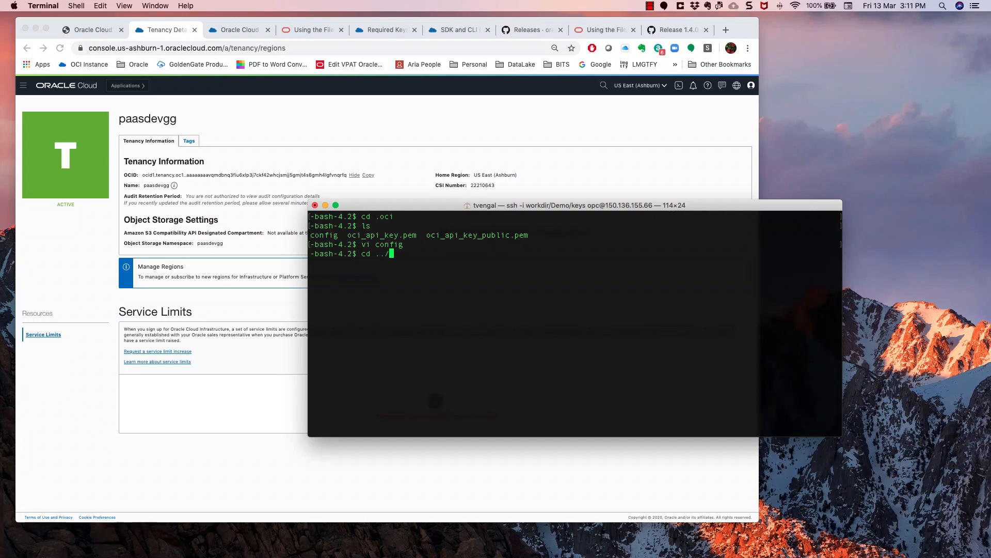
text(bigdata/)
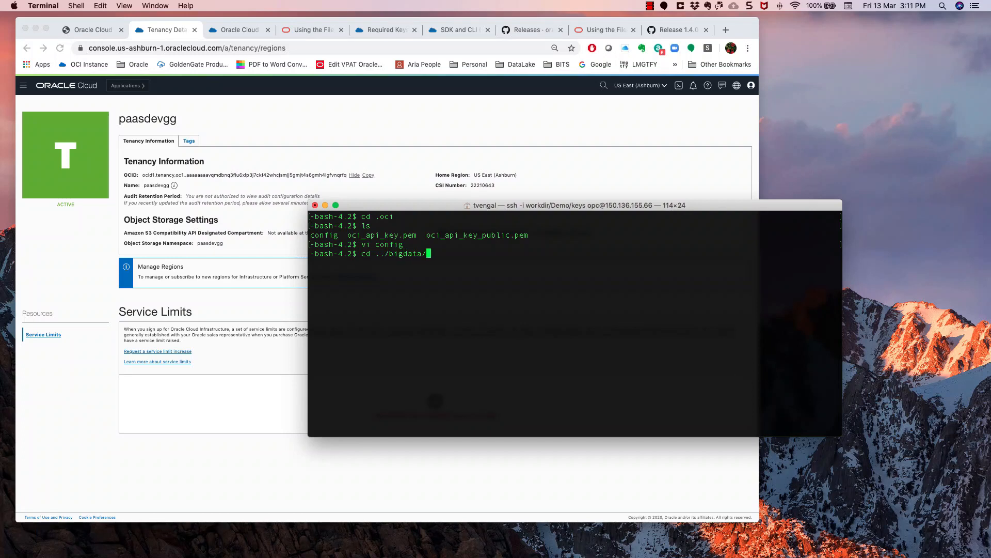
key(Return)
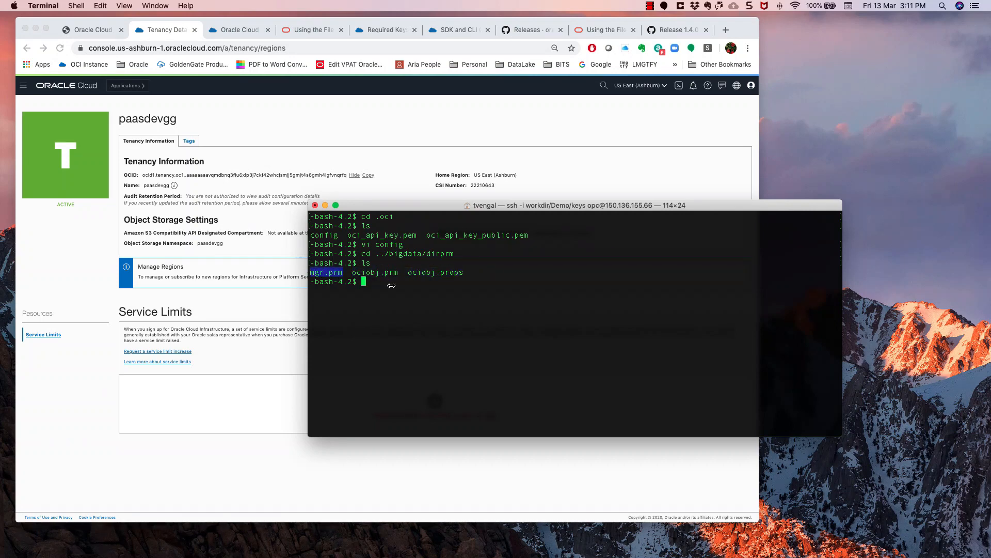
Print the mgr.prm and ociobj.prm replicat parameter files with cat.
text(c)
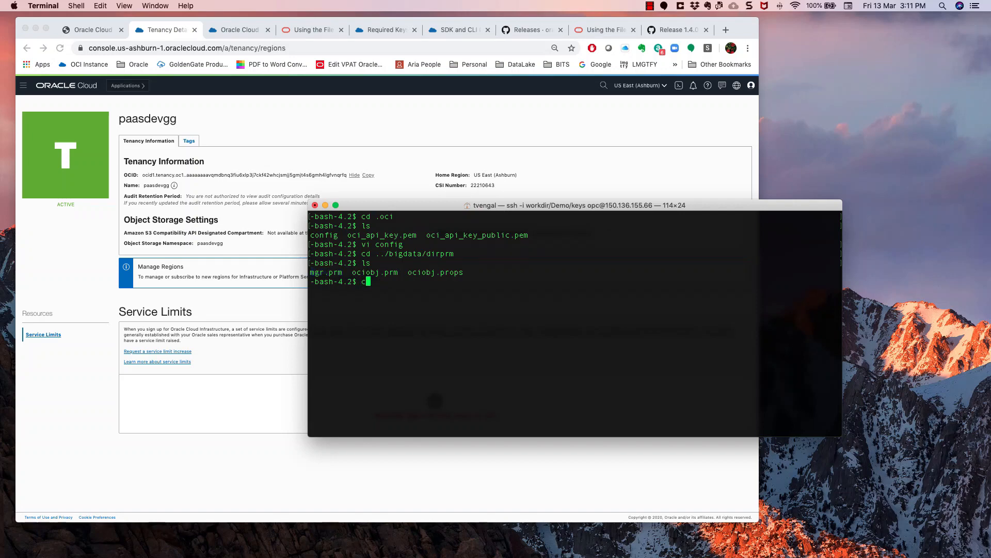
text(at mr)
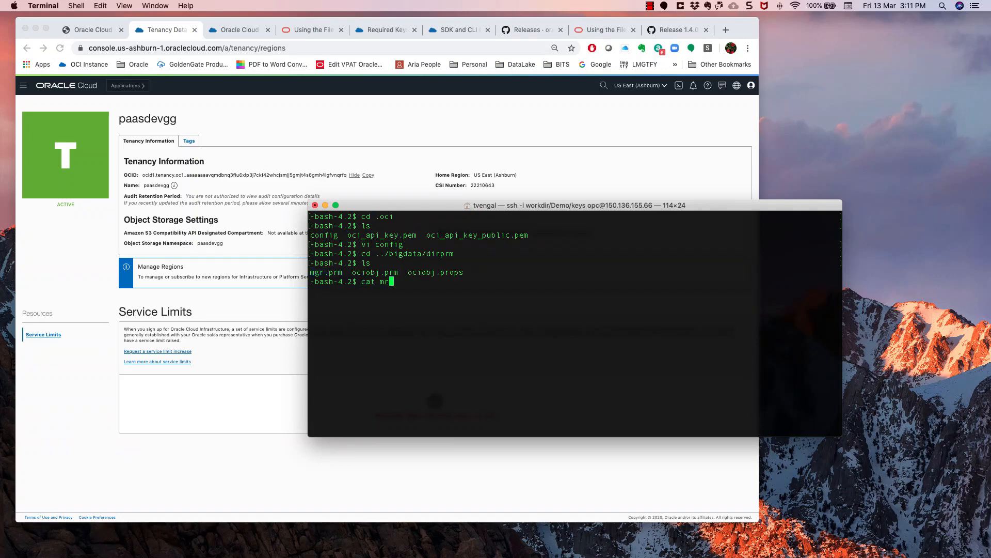
text(a)
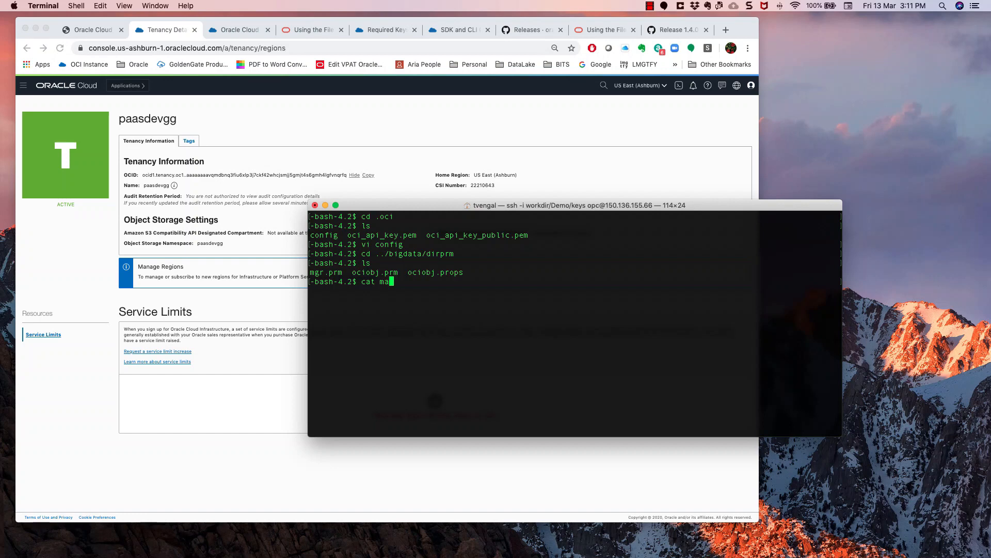
key(Return)
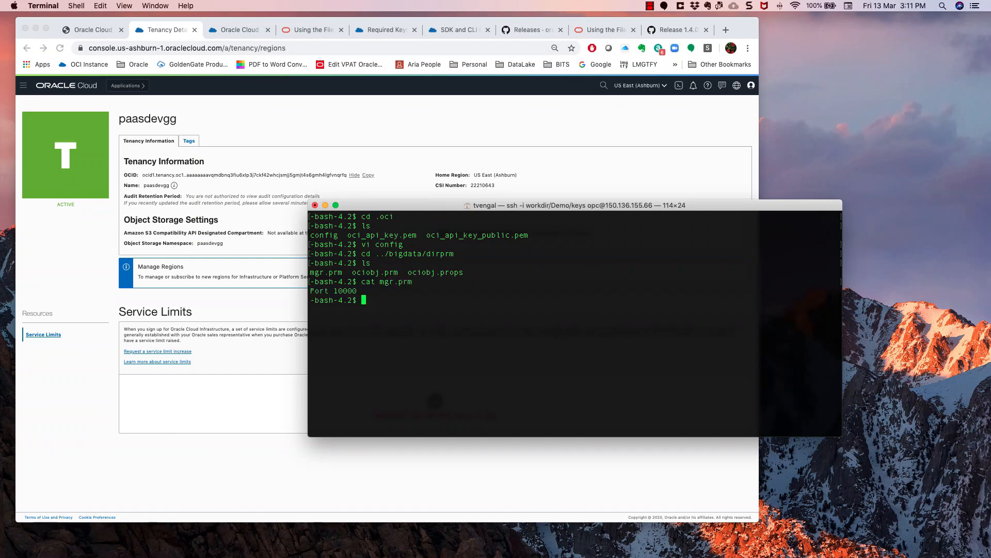
text(cat)
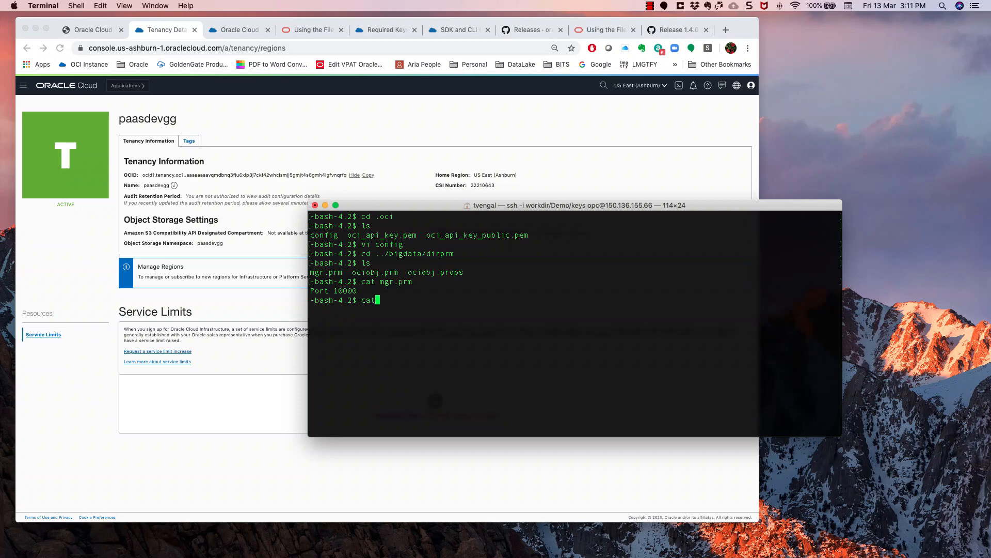
text(ociobj.pr)
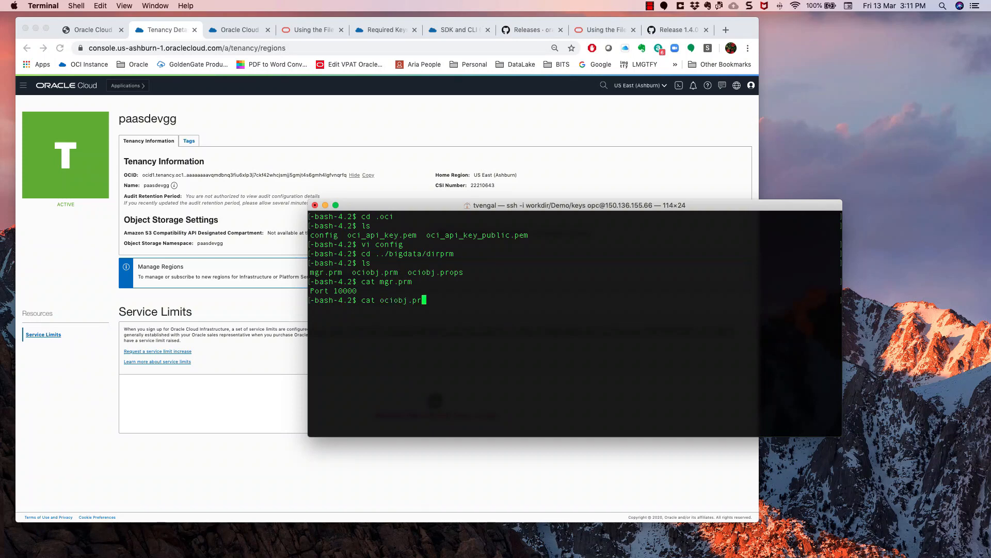
key(Return)
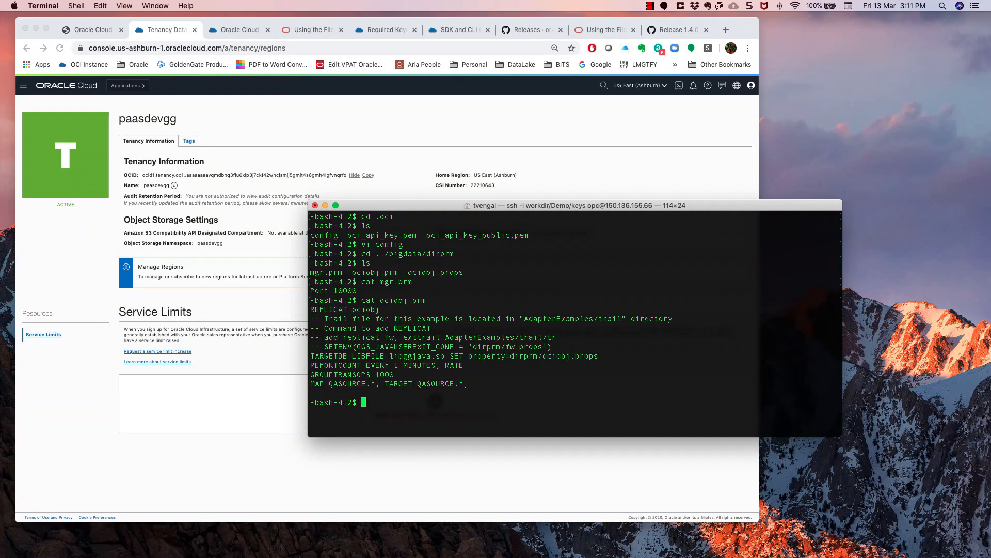
double_click(345, 309)
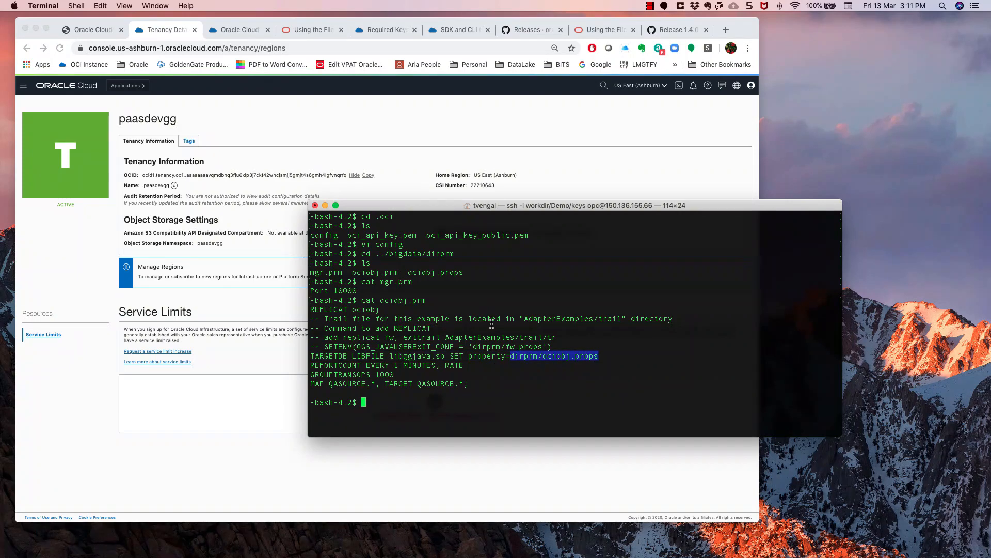
mouse_move(500, 350)
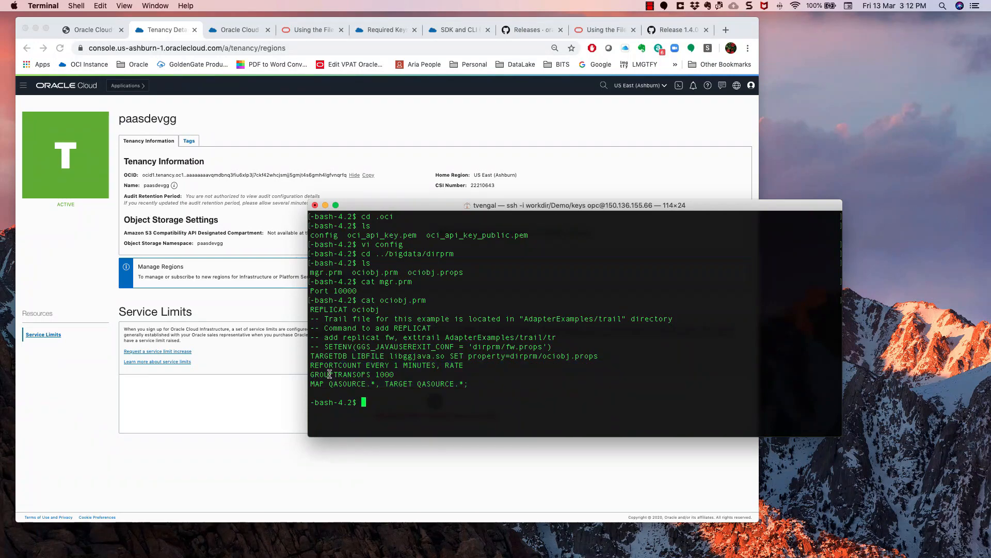
mouse_move(420, 368)
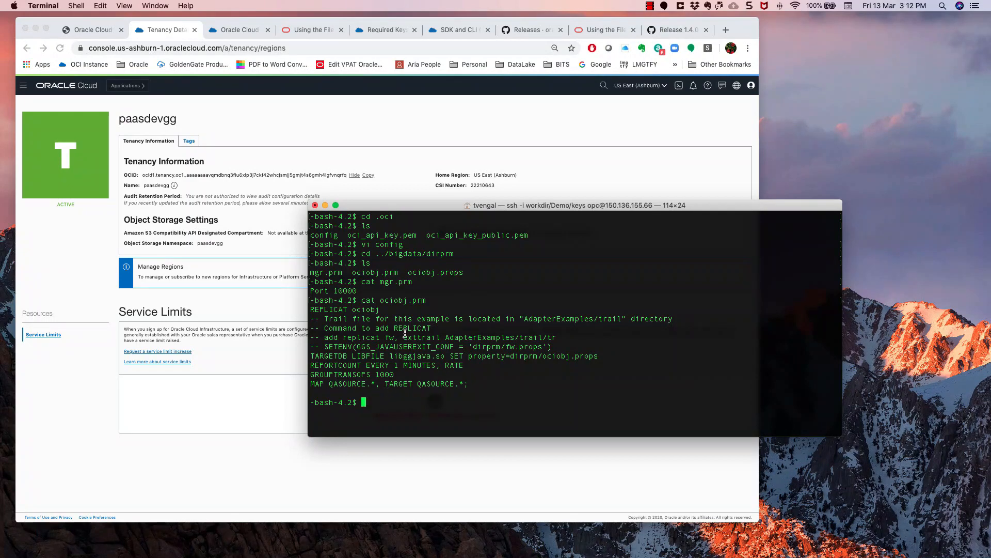
mouse_move(397, 296)
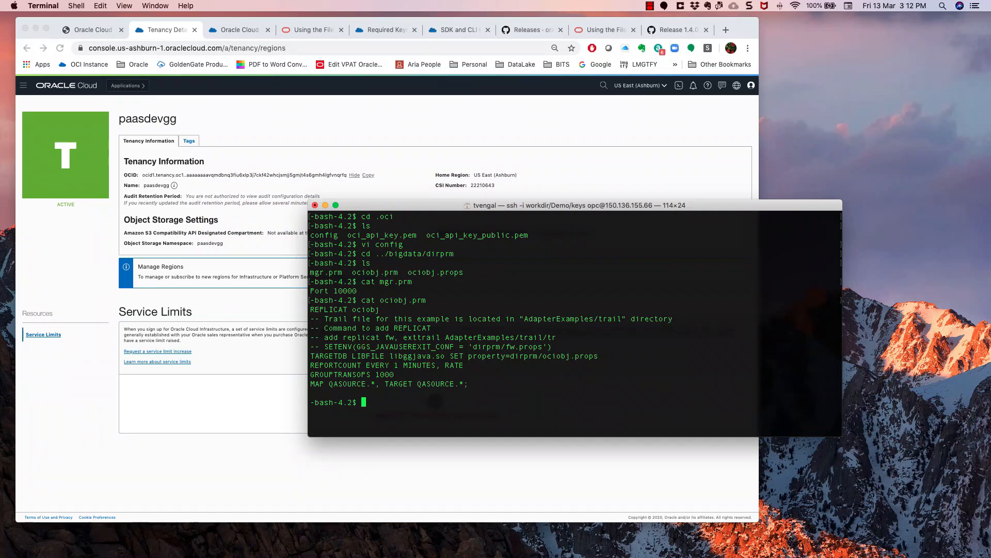
mouse_move(445, 292)
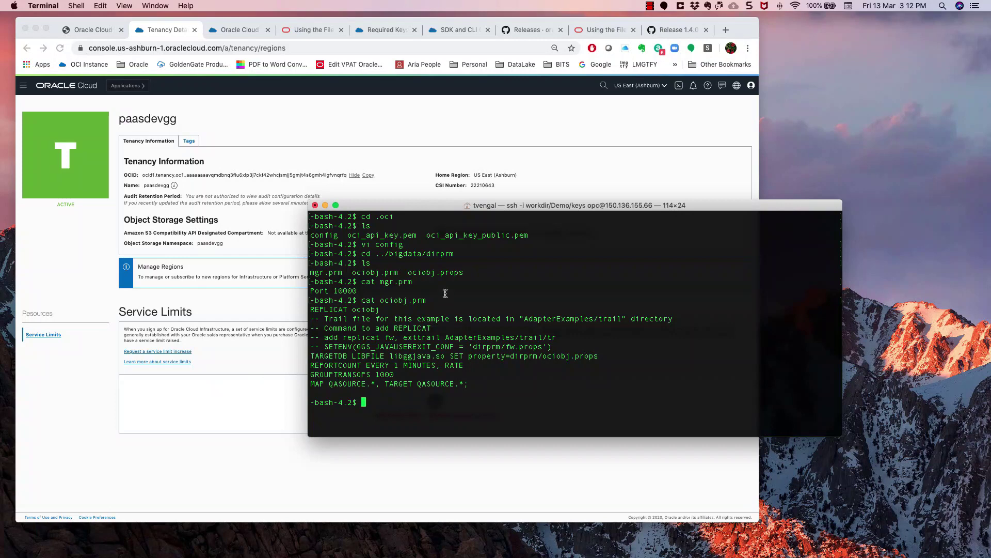
mouse_move(206, 271)
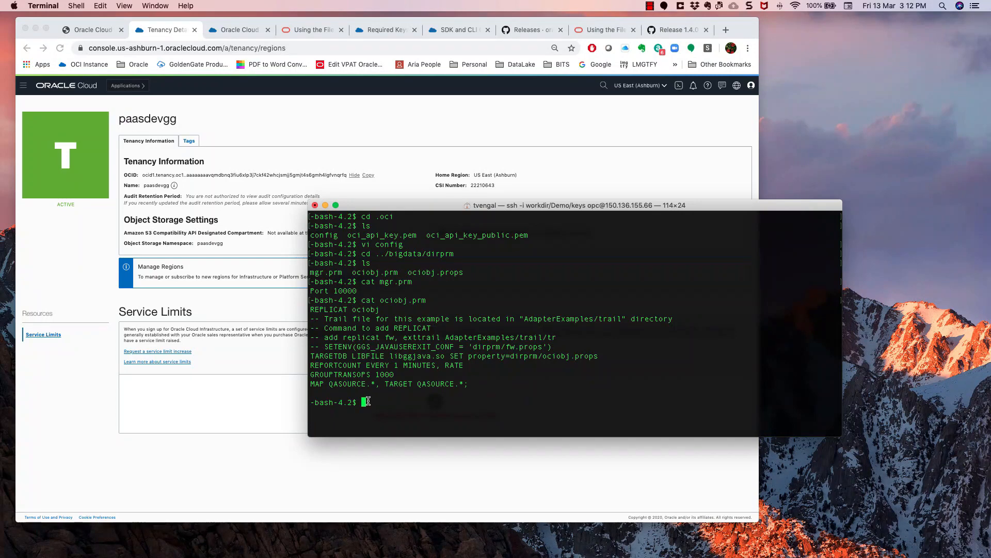
Navigate into AdapterExamples/big-data/filewriter and prepare to view fw.props in vi.
key(Return)
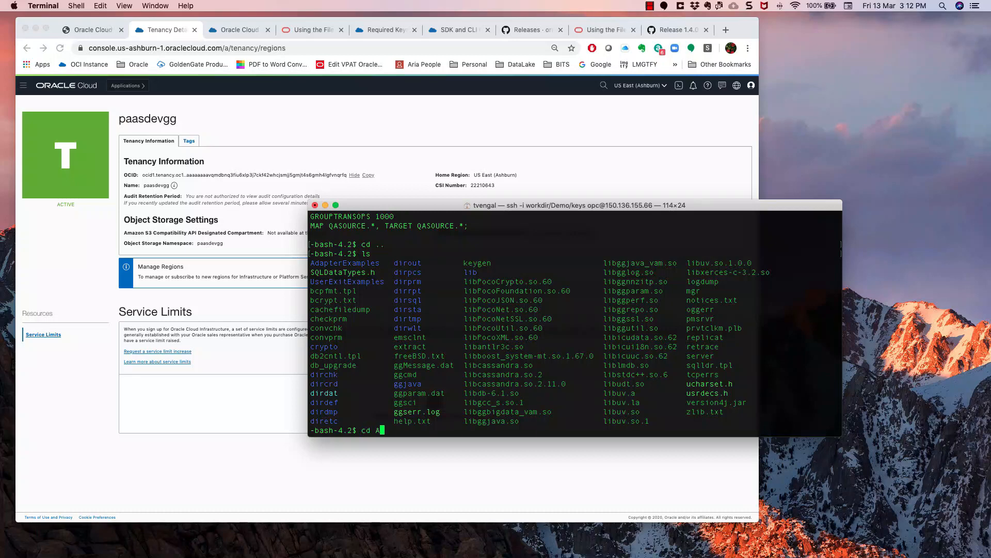
key(Return)
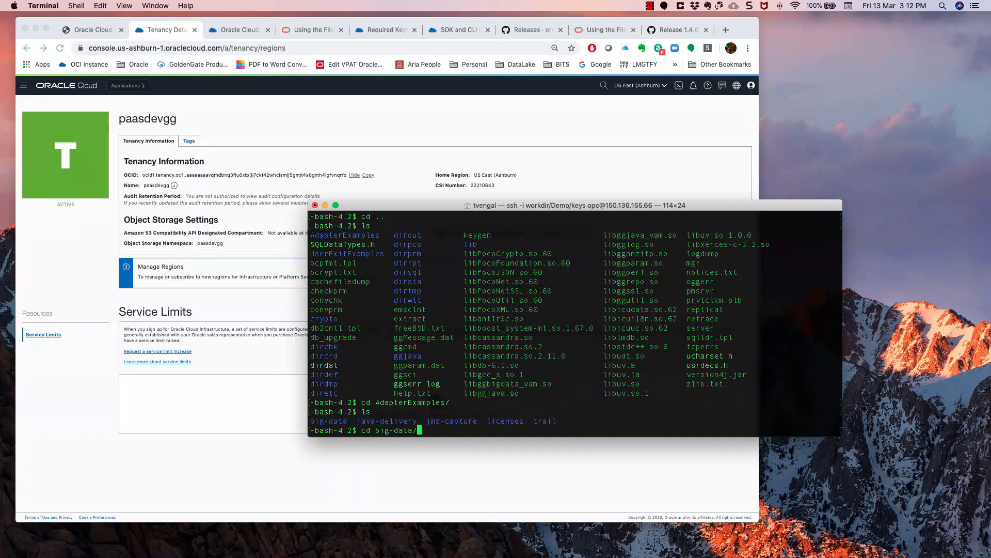
key(Return)
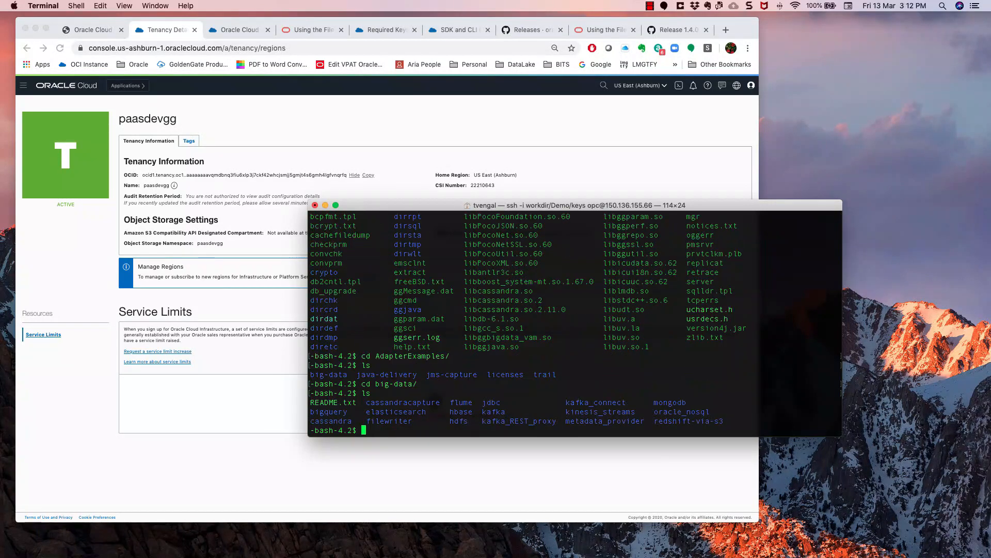
text(cd filewriter/)
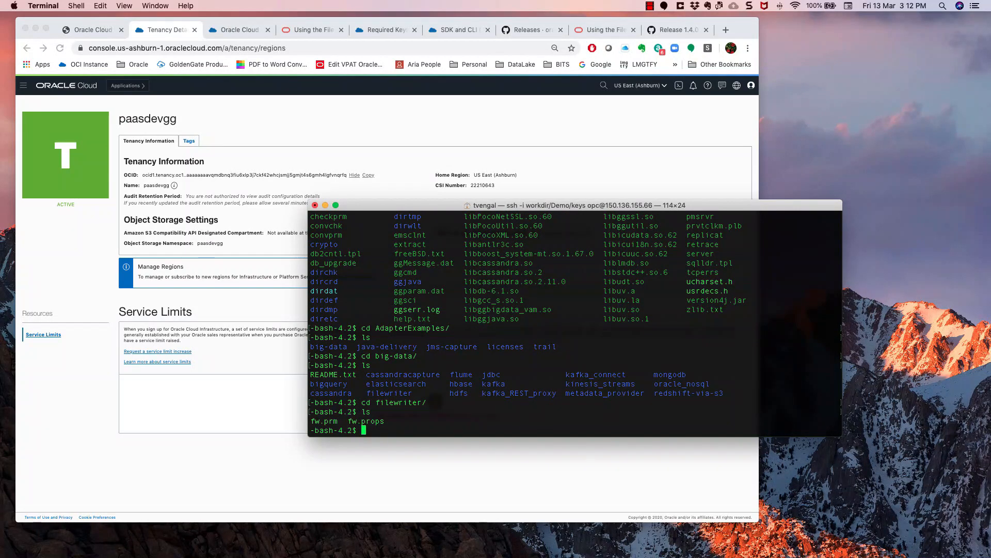
text(vi fw.)
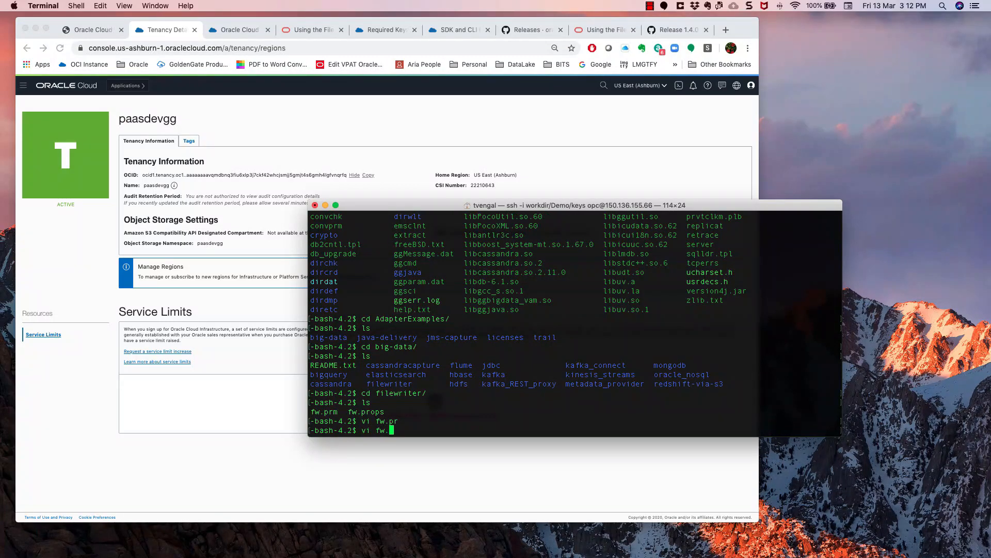
text(ops)
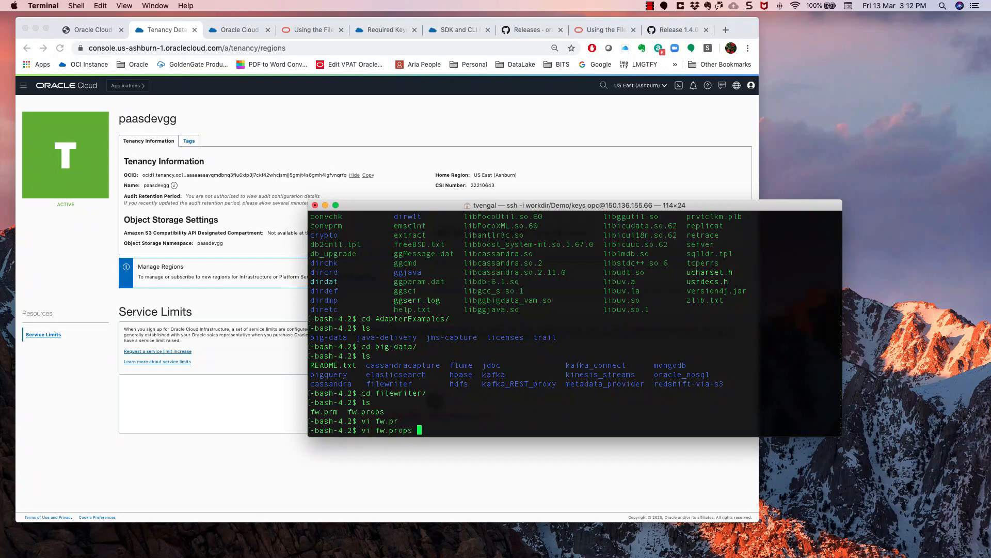
key(Return)
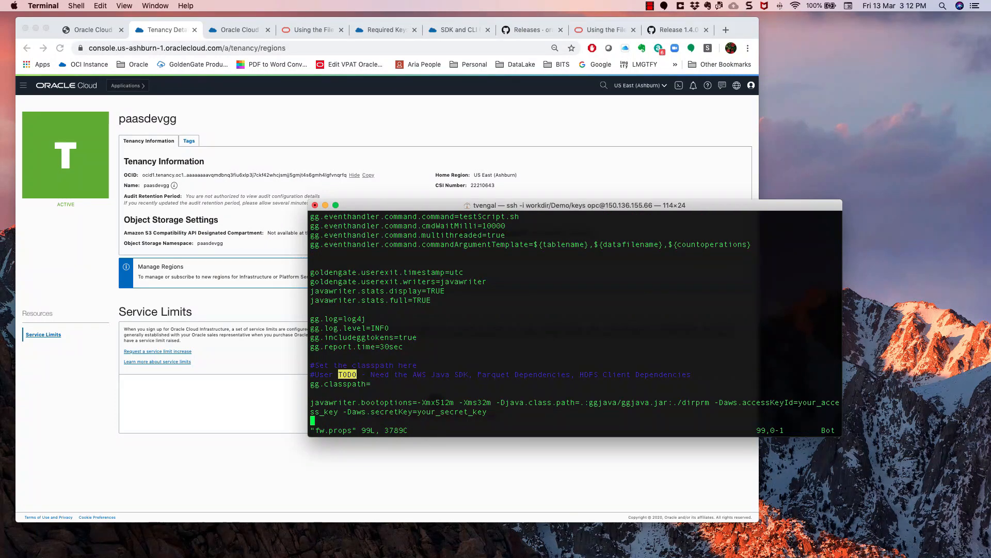
key(Up)
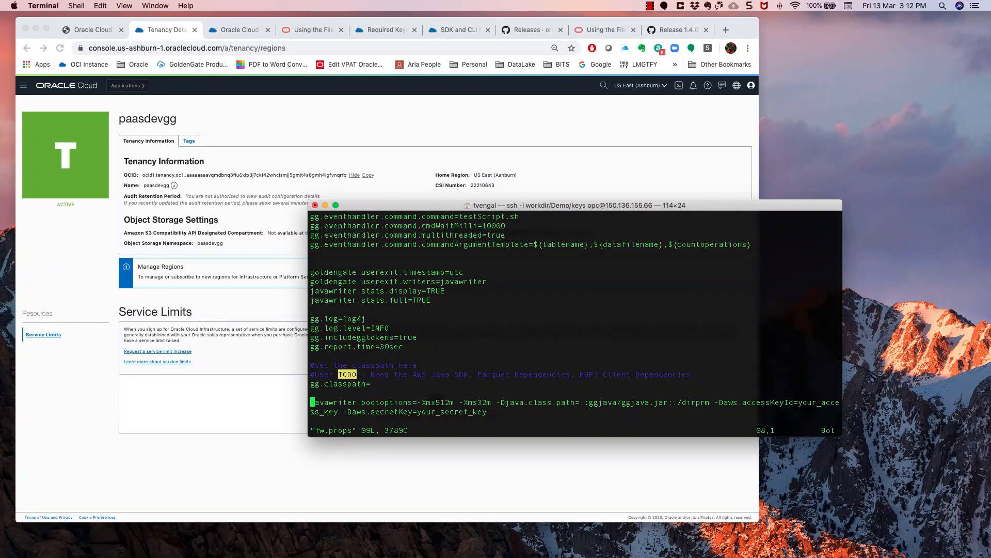
scroll(up, 3)
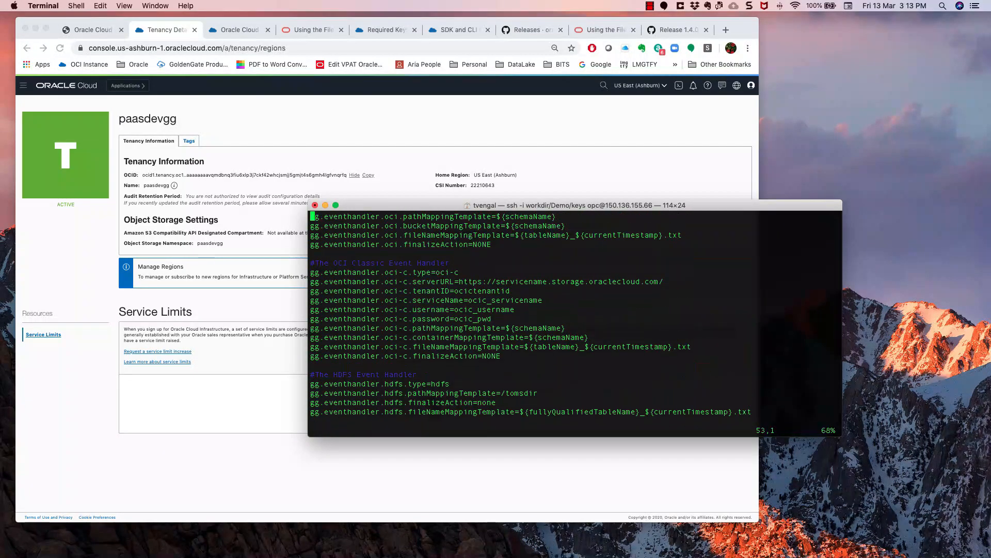
scroll(up, 3)
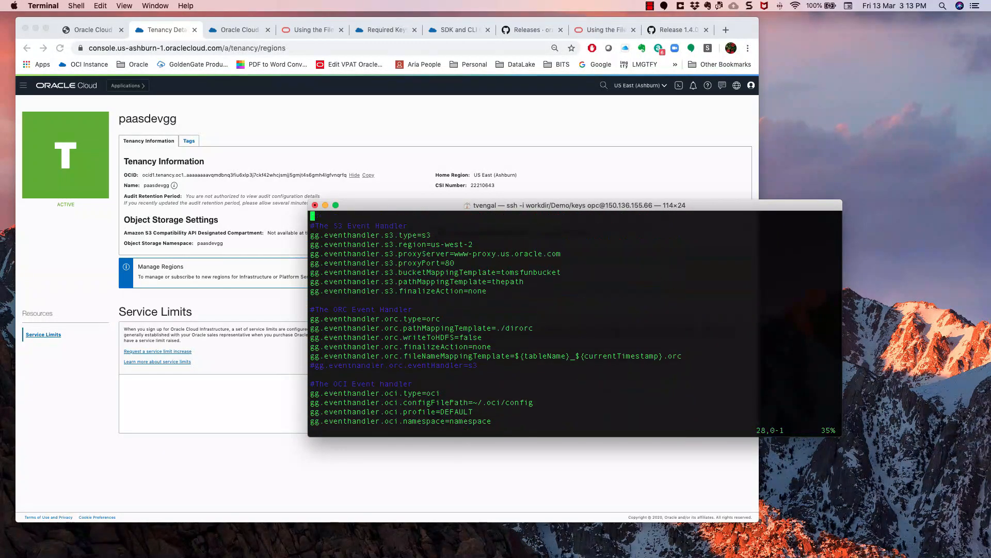
scroll(up, 3)
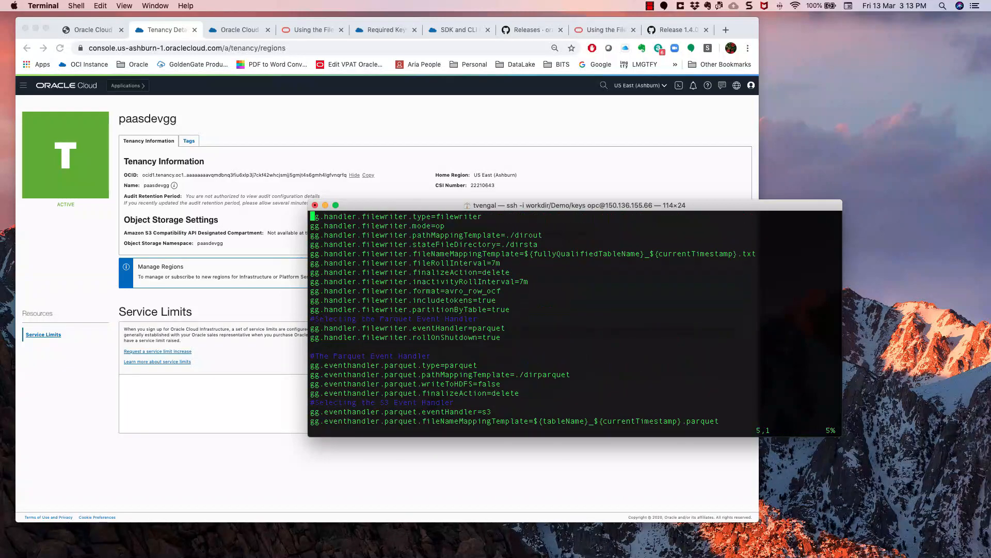
scroll(up, 3)
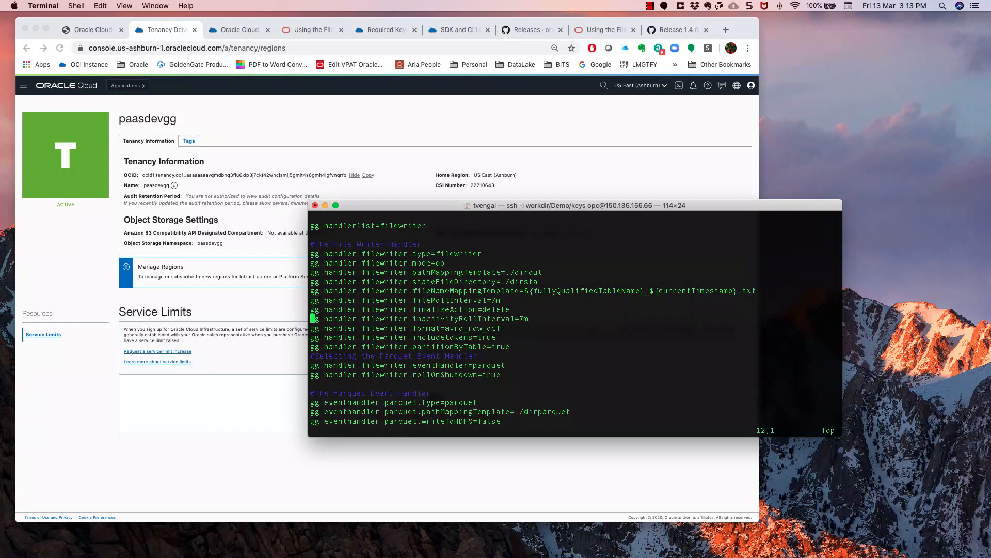
key(Down)
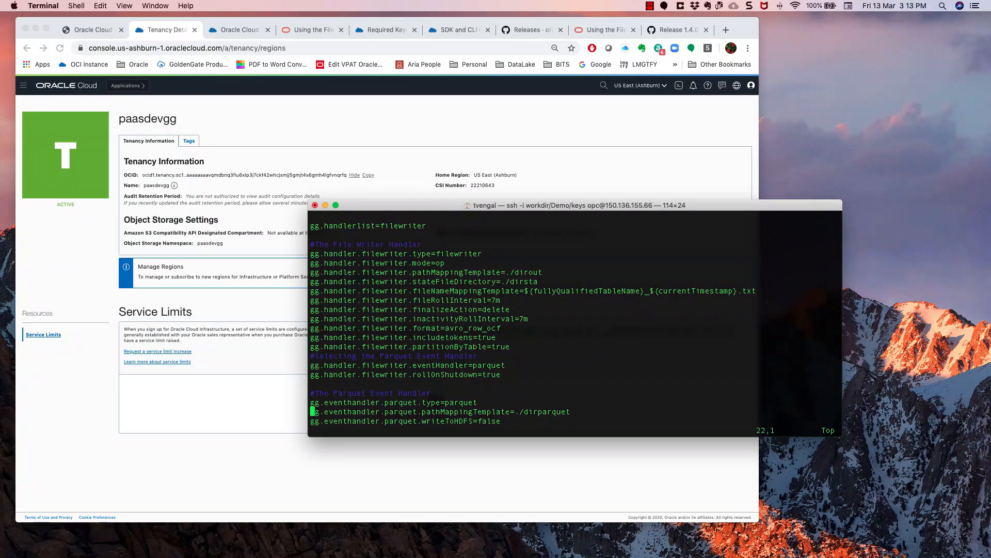
scroll(down, 3)
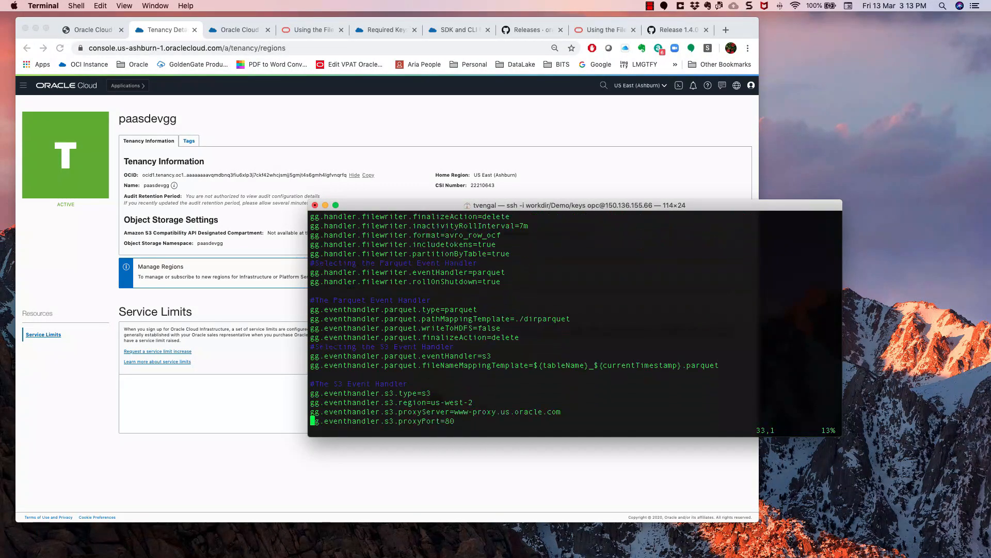
scroll(down, 3)
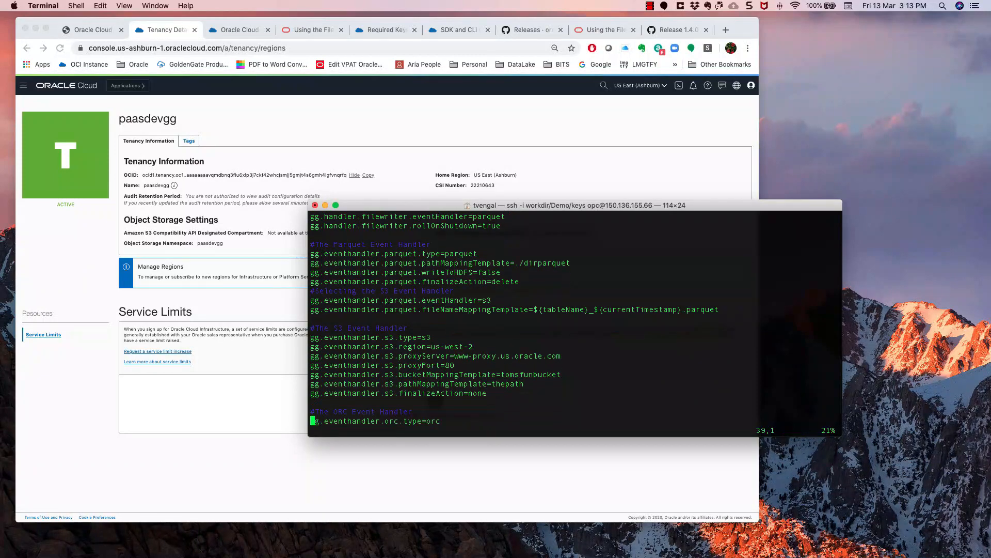
scroll(down, 3)
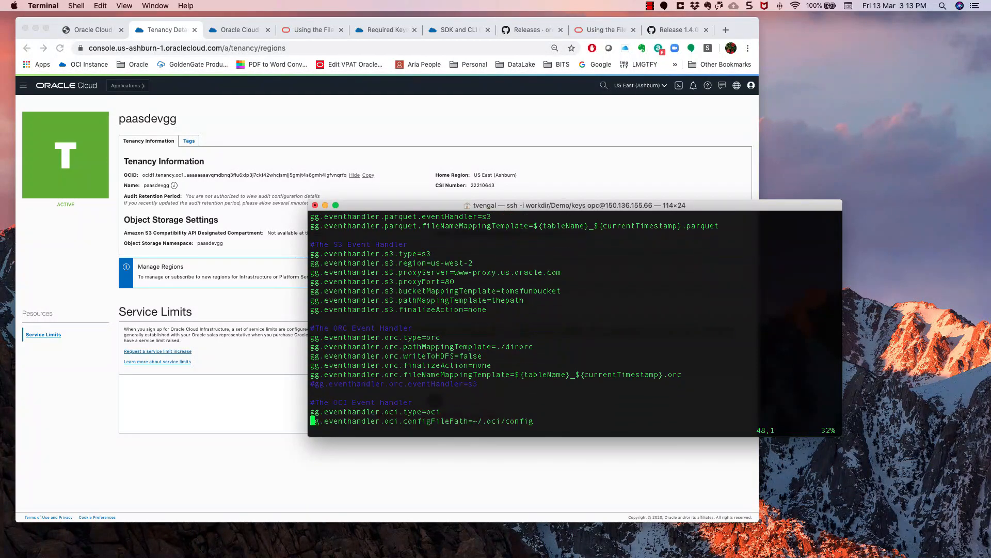
scroll(down, 3)
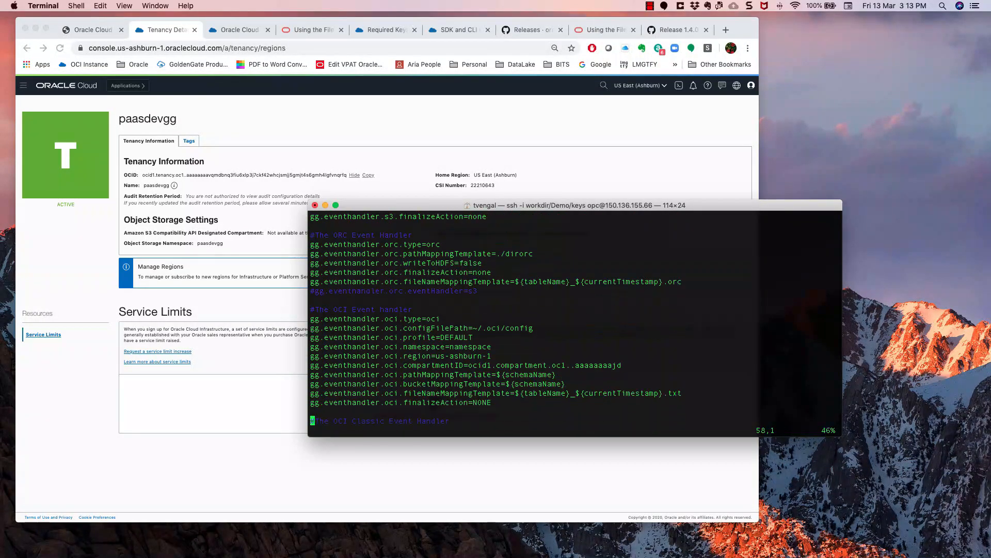
scroll(down, 3)
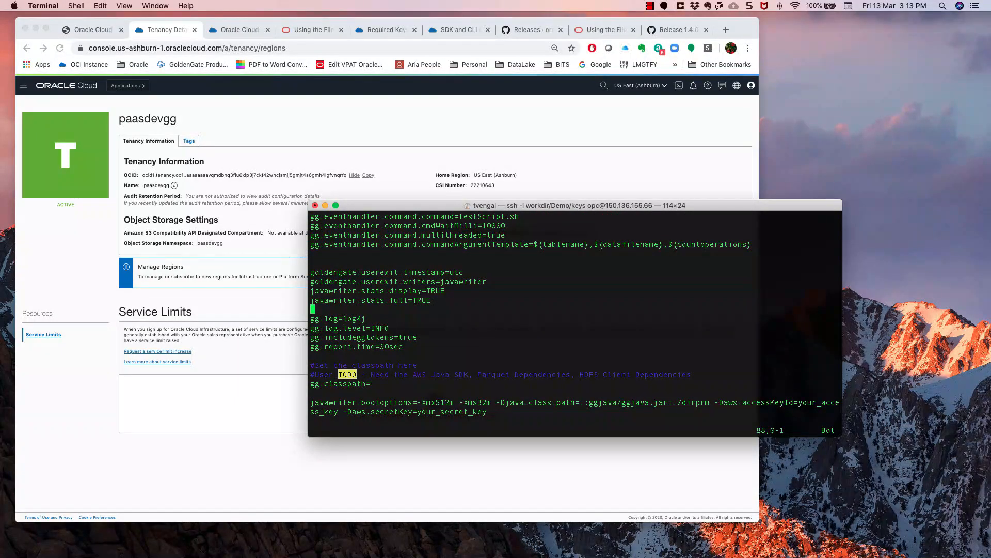
scroll(up, 3)
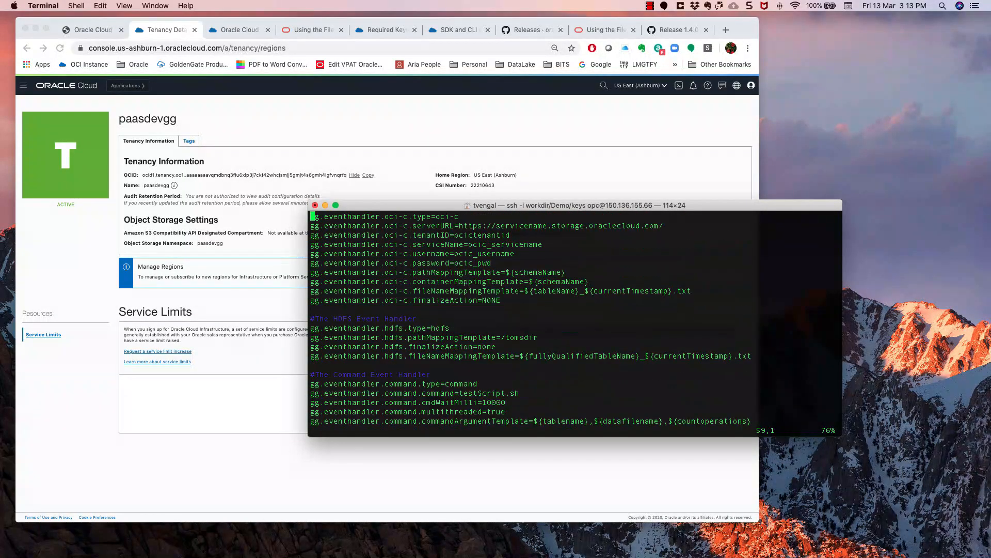
scroll(down, 3)
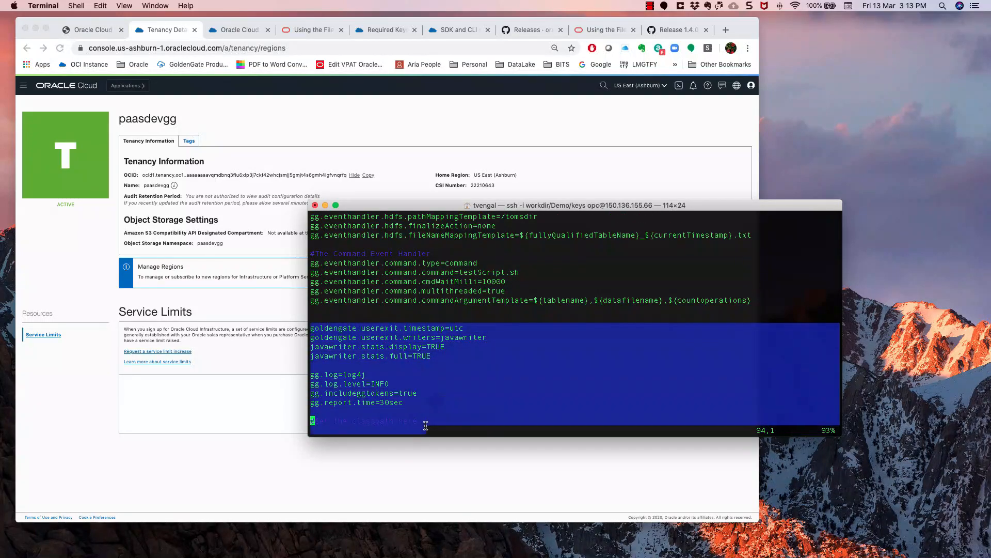
scroll(down, 3)
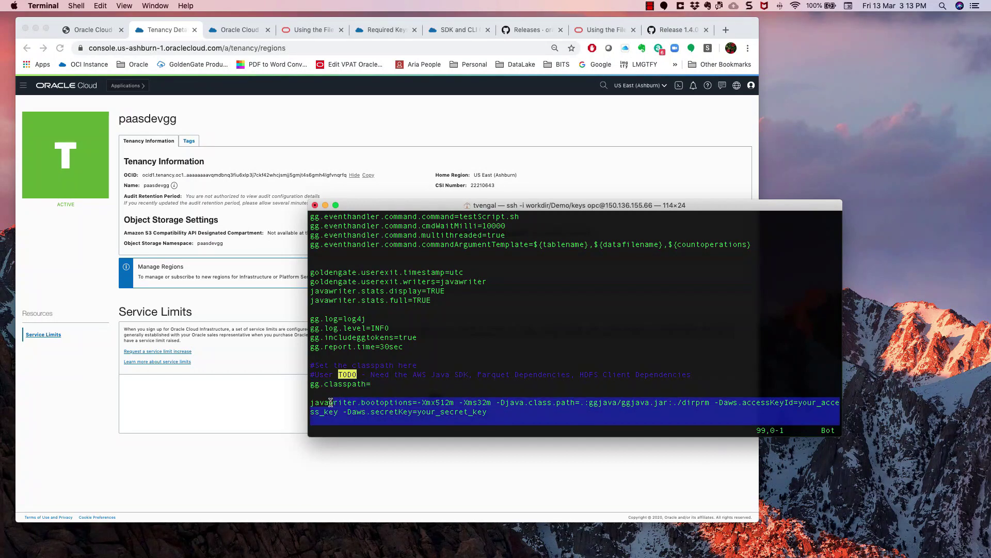
mouse_move(397, 340)
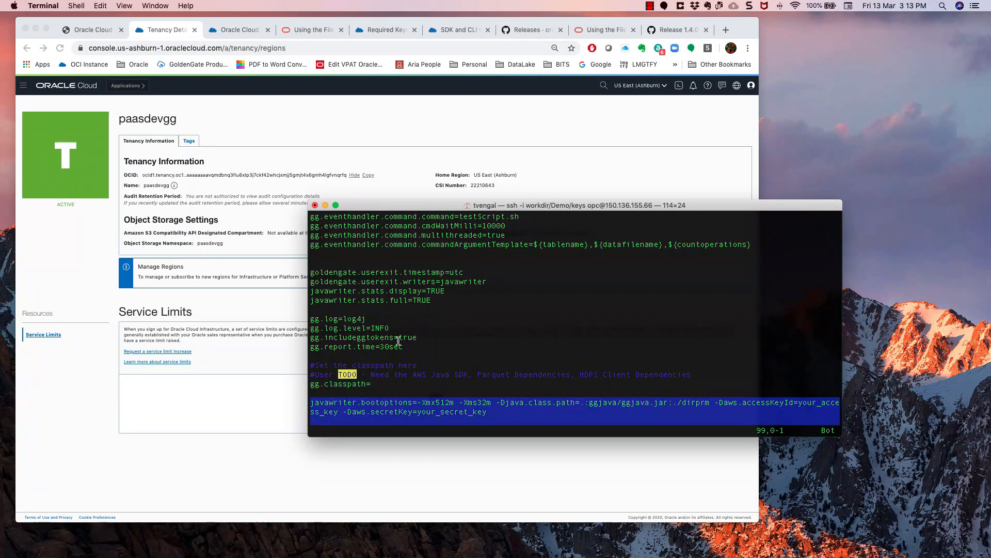
Quit the sample file, return to bigdata/dirprm and view ociobj.props in vi.
text(:q)
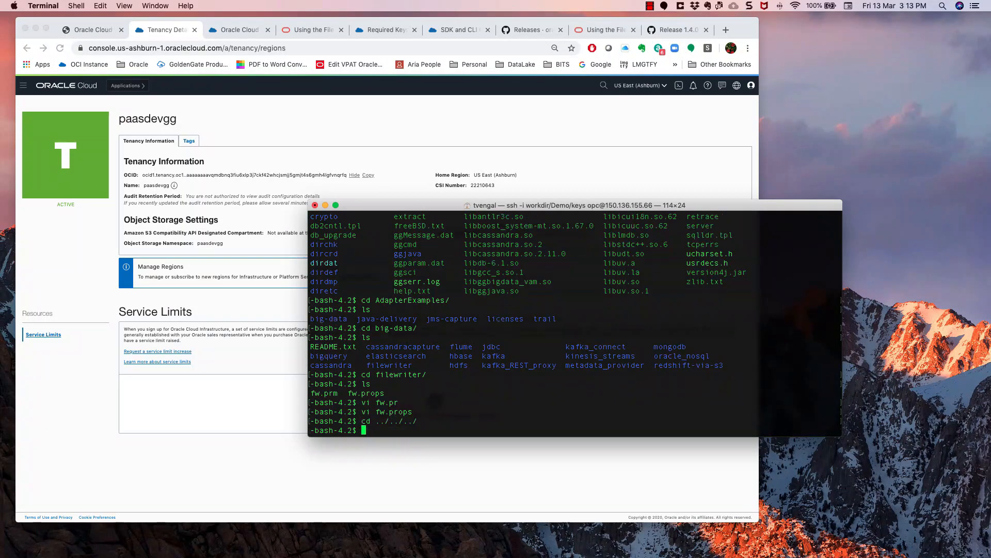
text(ls)
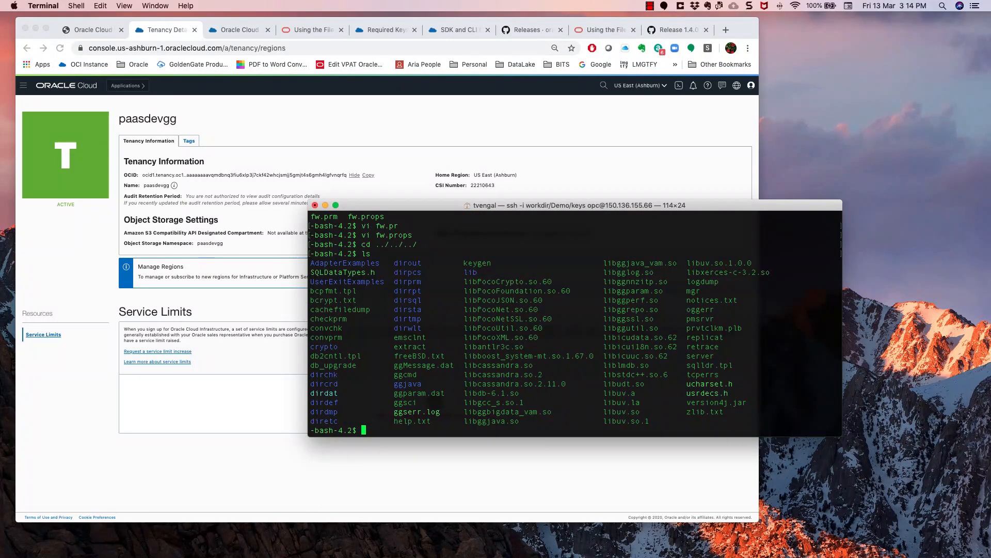
text(cd dri)
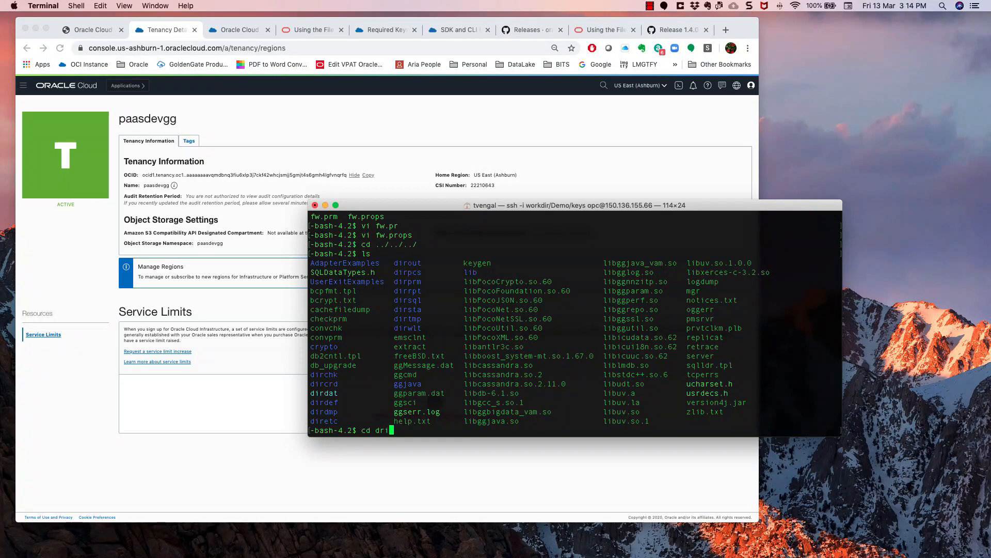
text(r)
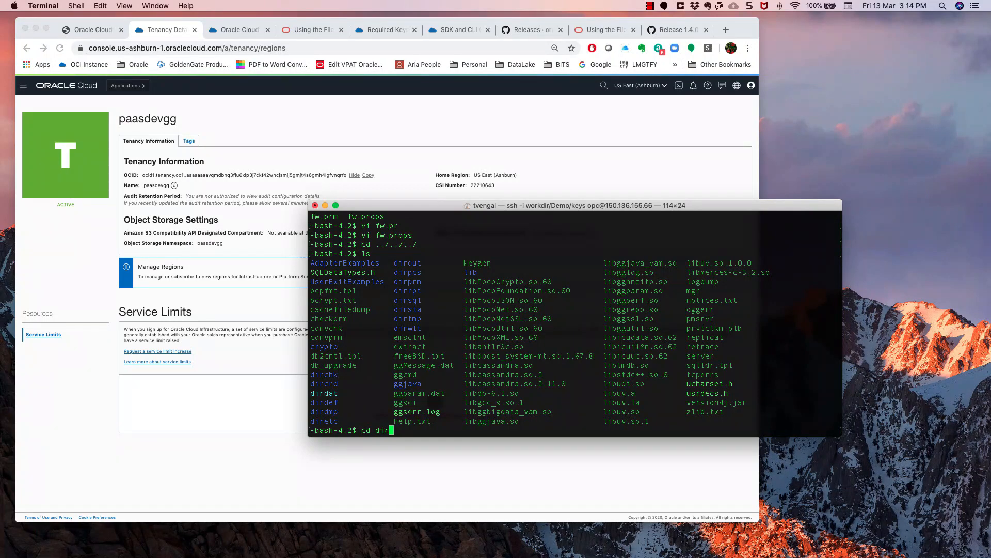
key(Return)
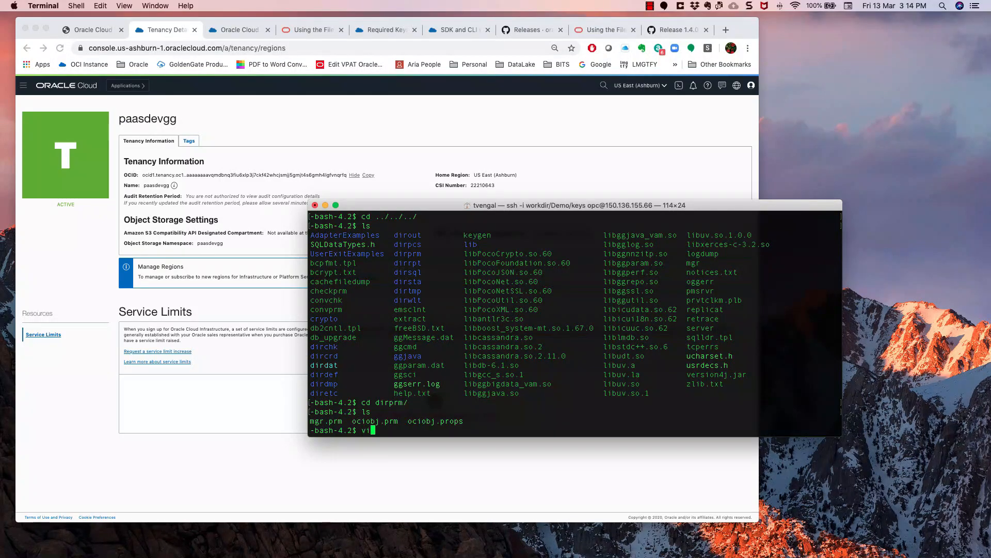
text(ociobj.props)
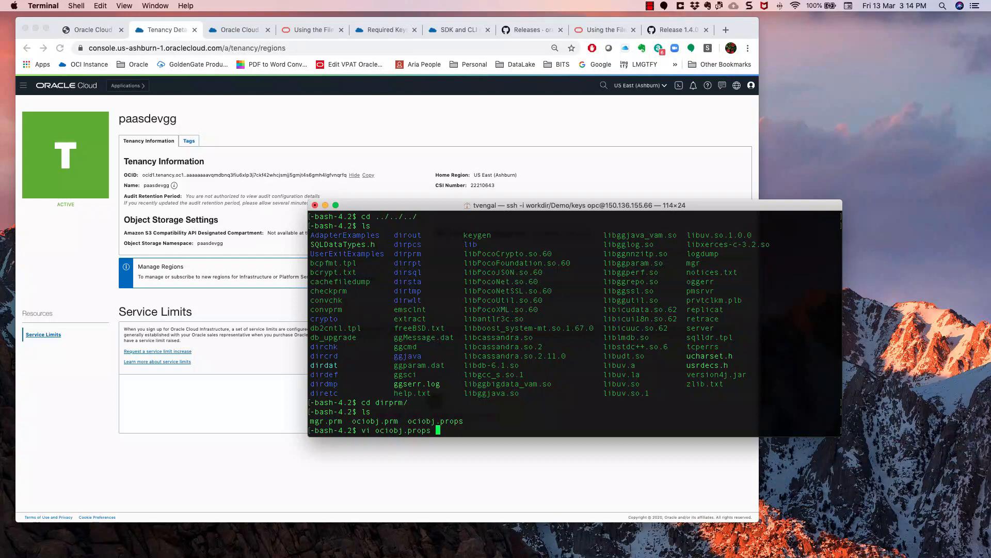
key(Return)
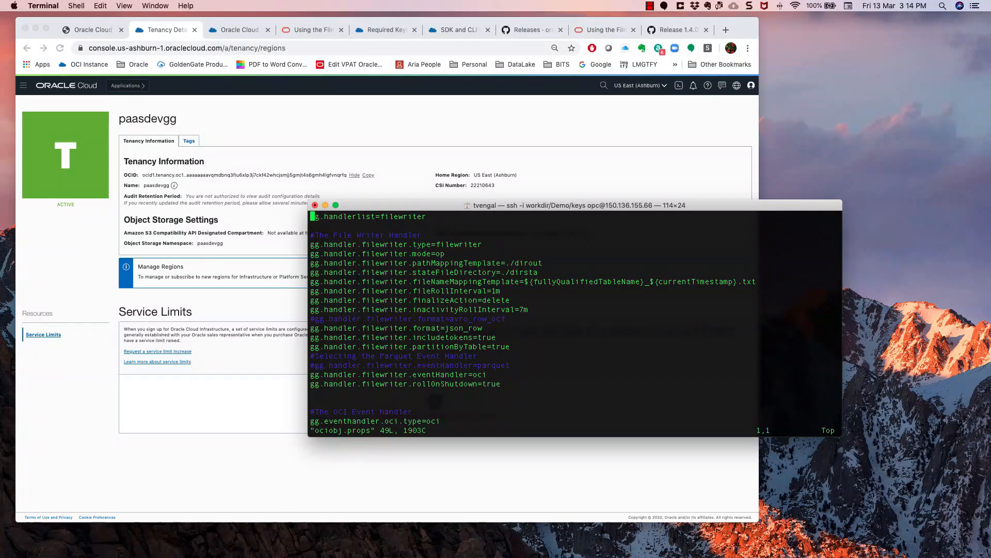
key(Down)
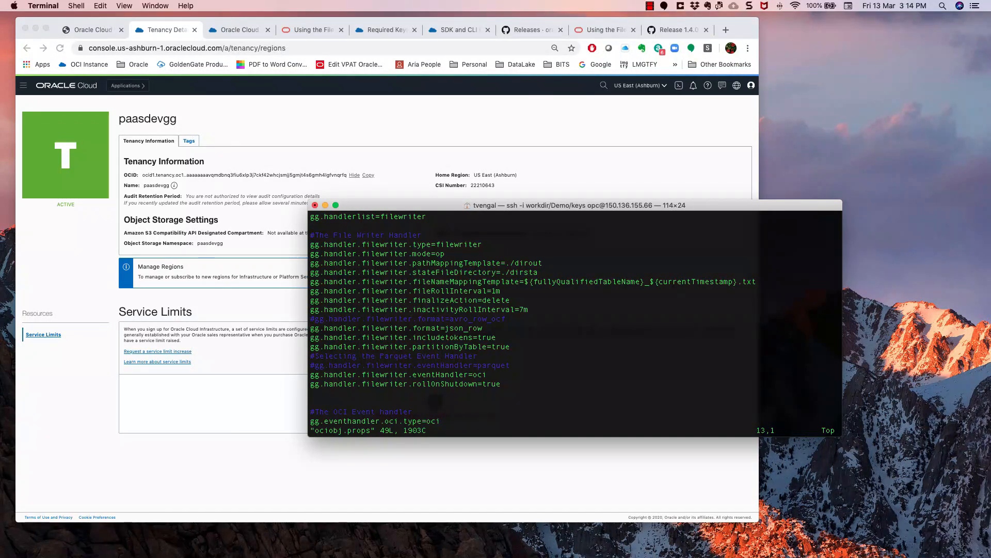
key(Down)
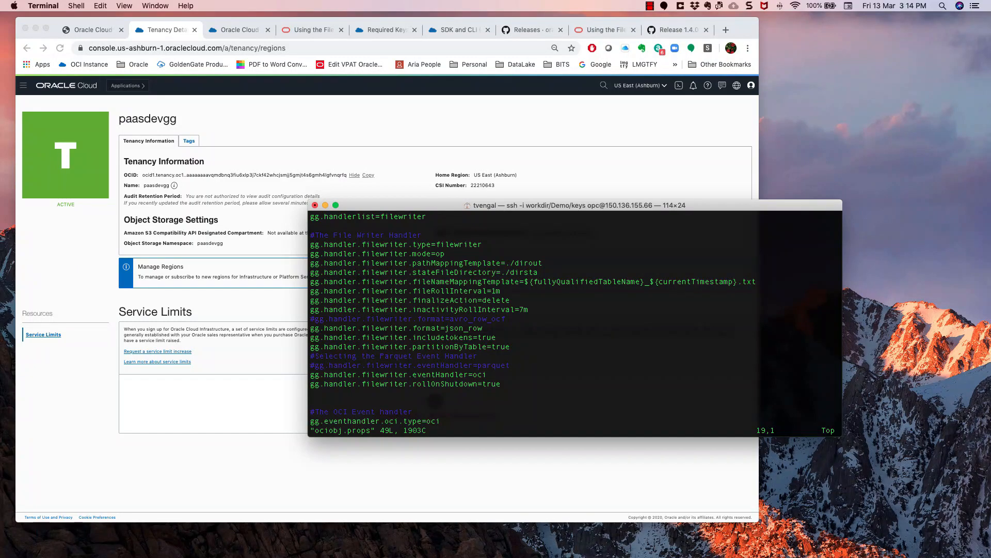
scroll(down, 3)
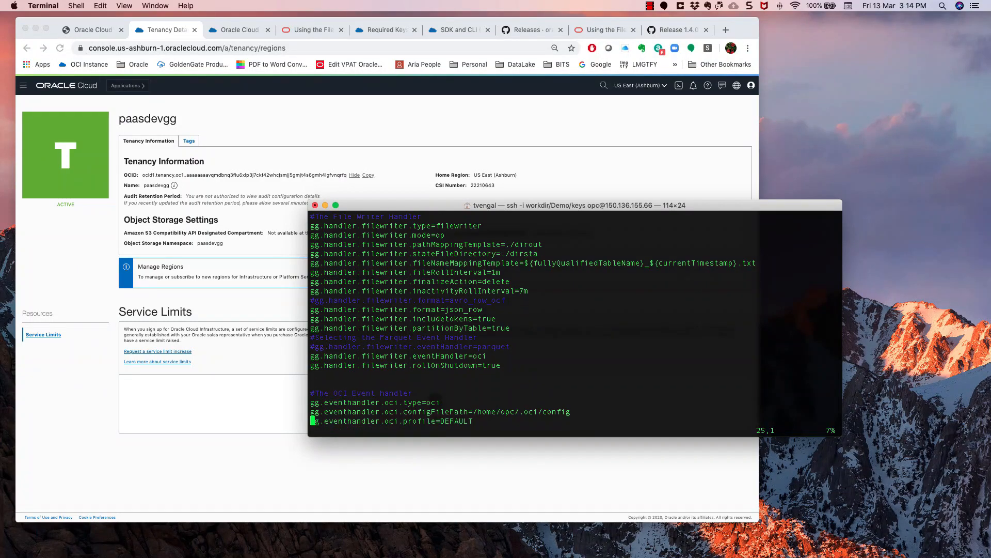
scroll(down, 3)
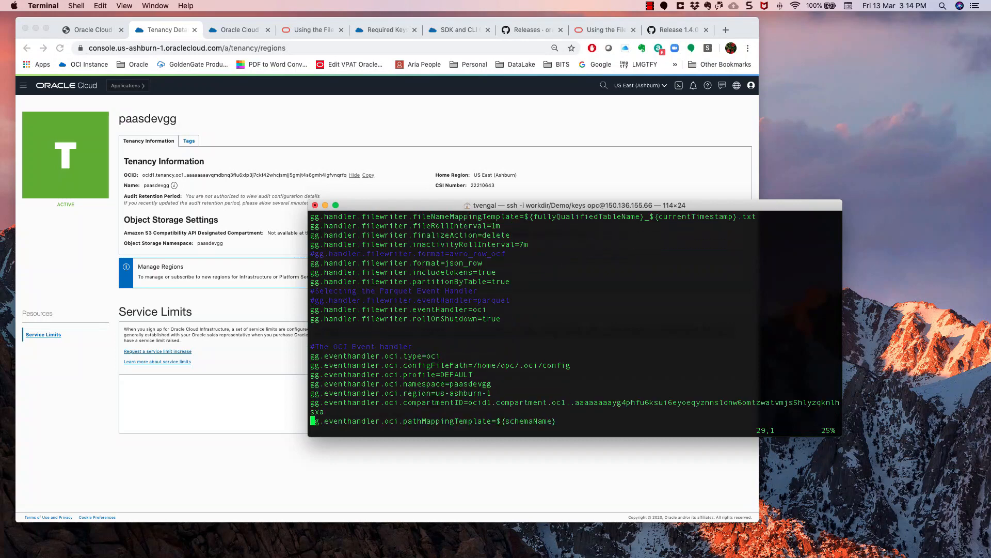
scroll(down, 3)
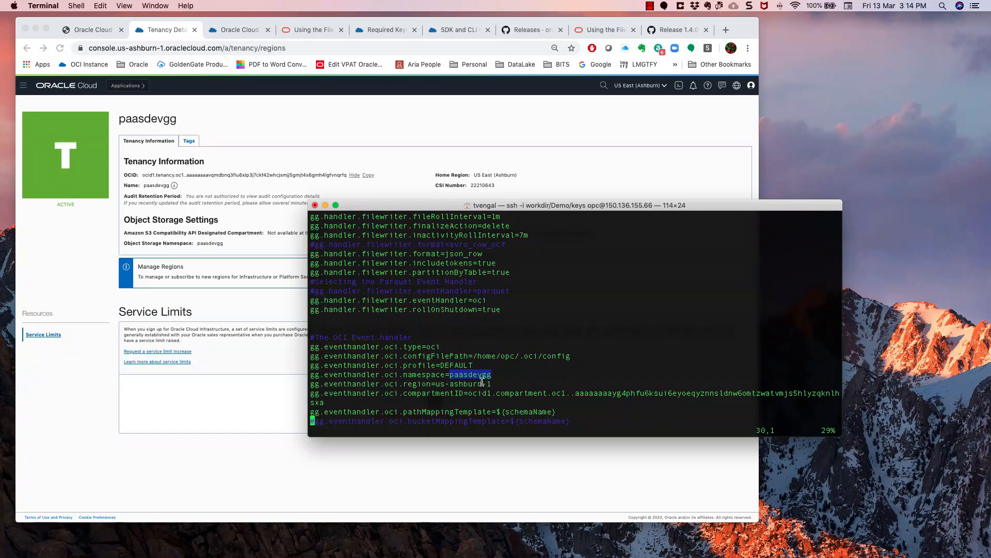
mouse_move(665, 403)
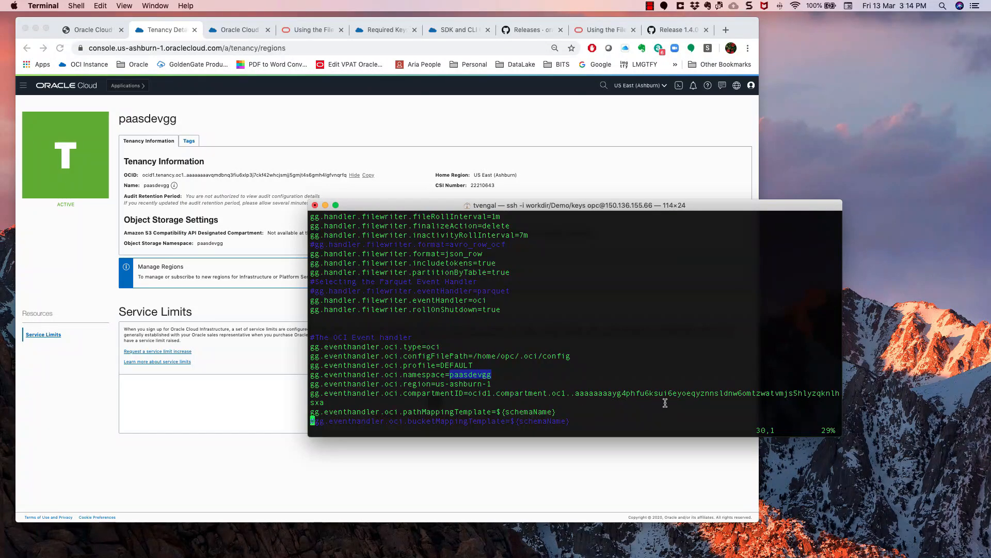
mouse_move(447, 384)
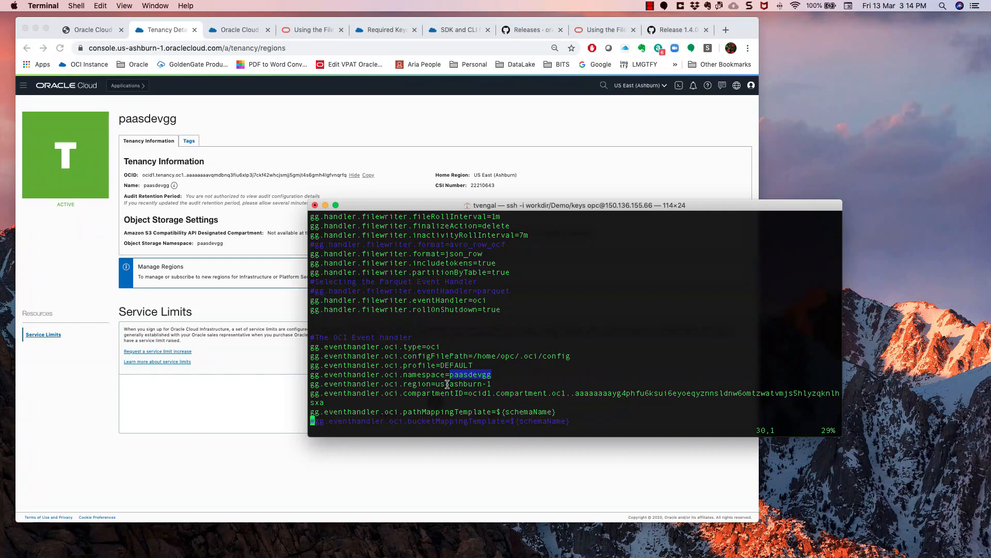
scroll(down, 3)
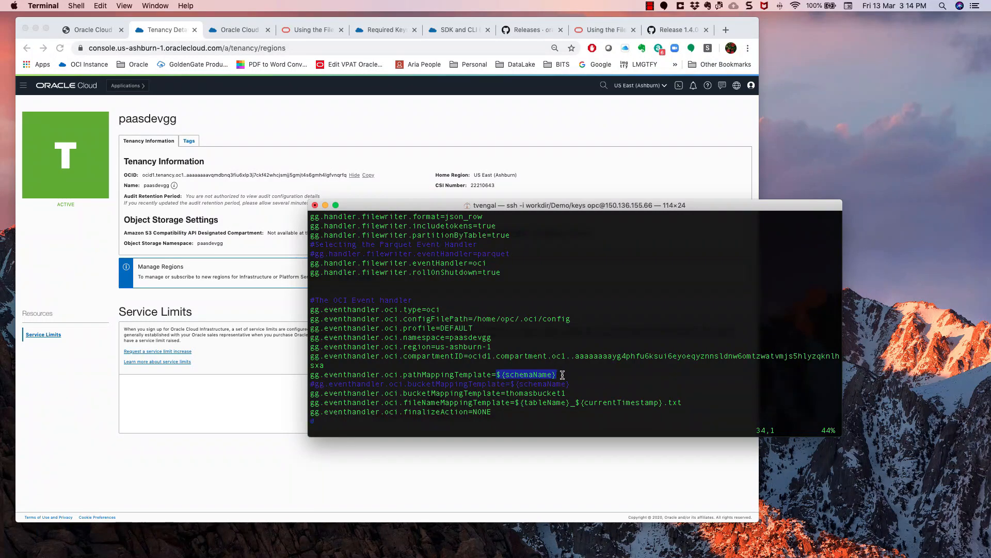
mouse_move(446, 393)
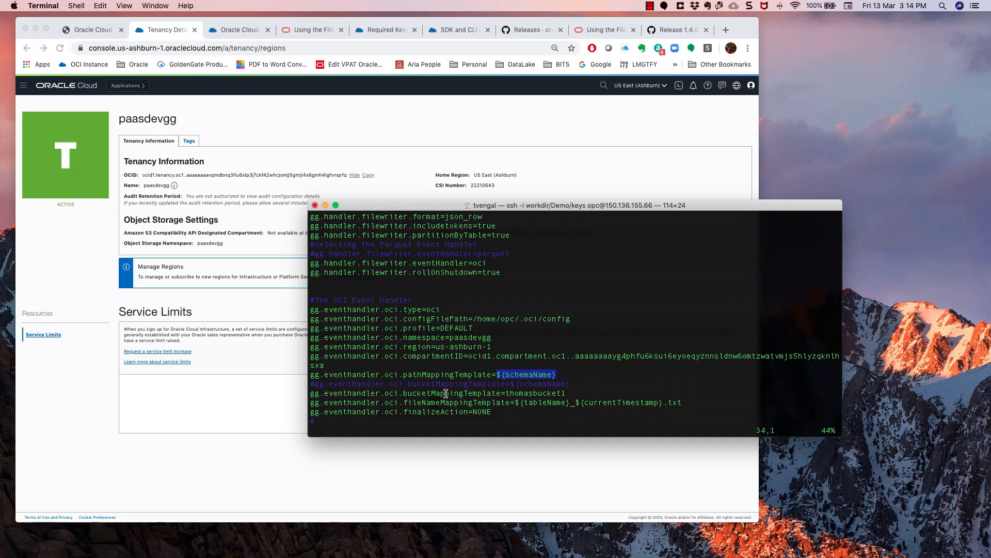
mouse_move(516, 393)
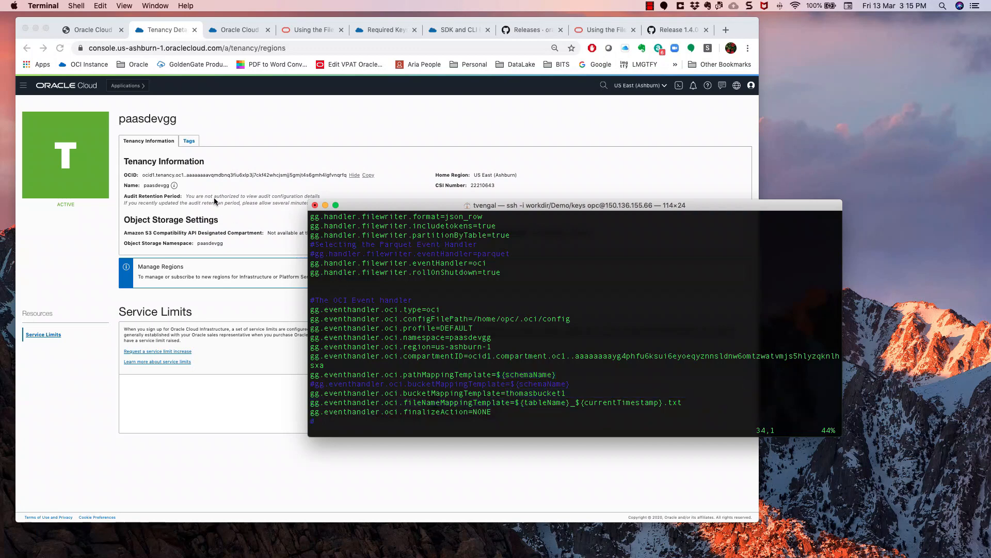
click(24, 86)
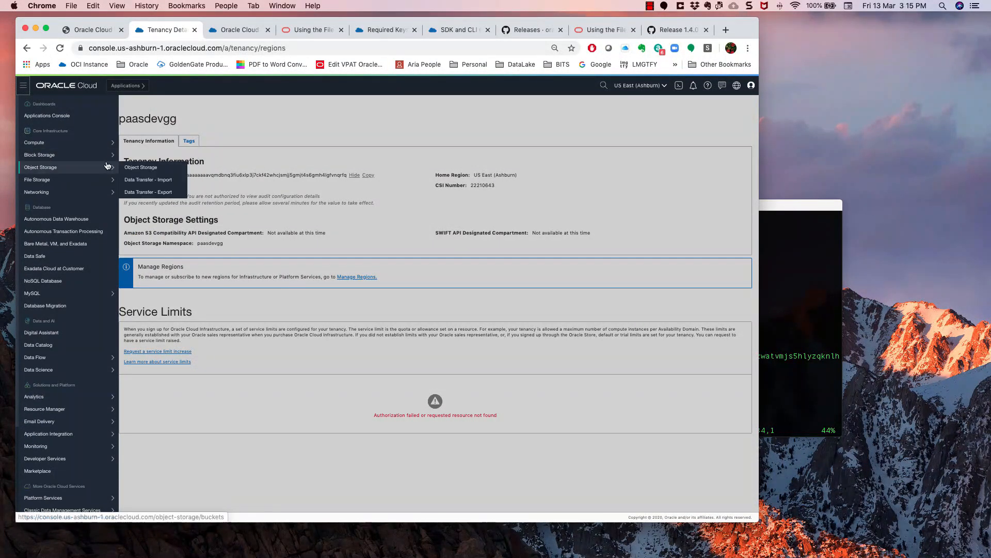
click(140, 167)
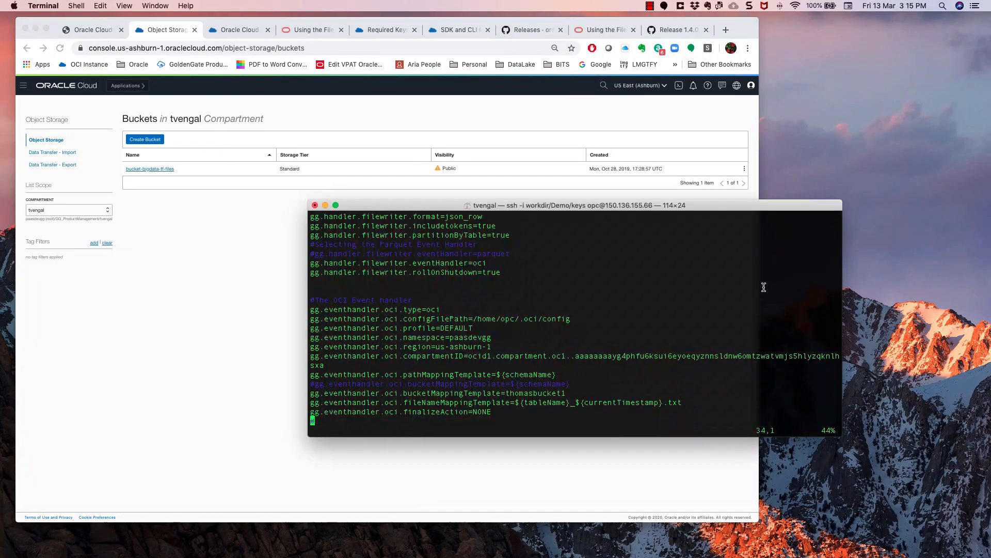
mouse_move(490, 403)
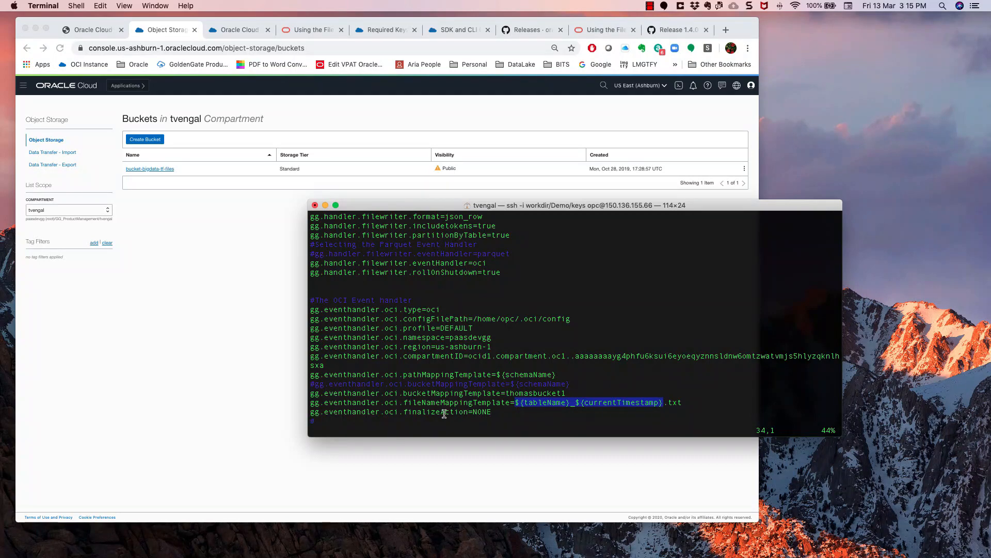
Page down to the classpath and bootoptions lines of ociobj.props, then quit back to the shell.
scroll(down, 3)
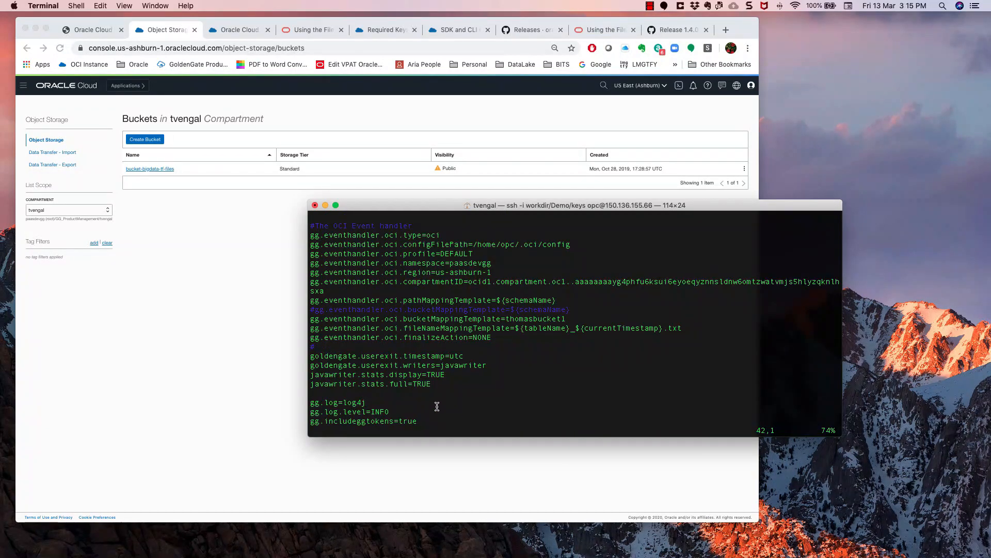
scroll(down, 3)
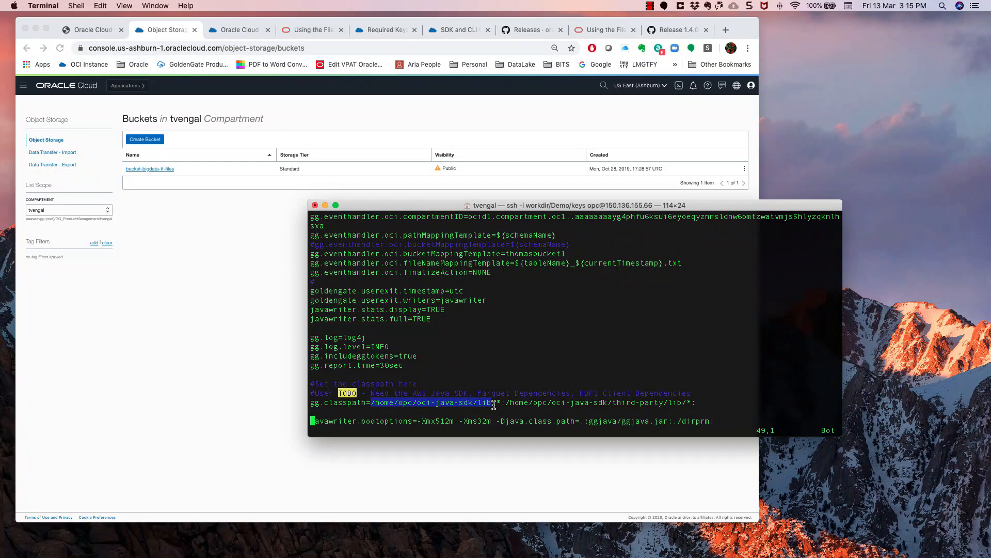
mouse_move(564, 405)
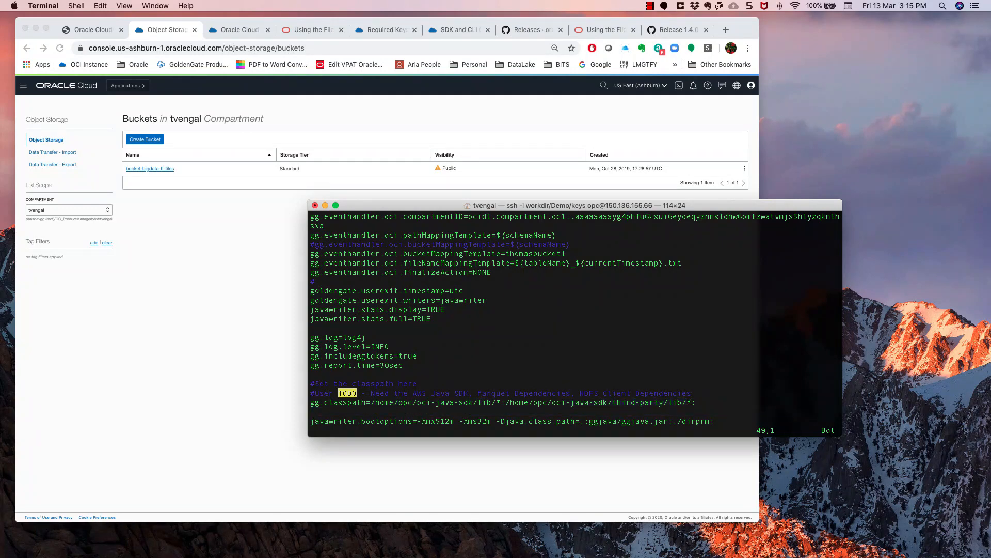
mouse_move(508, 393)
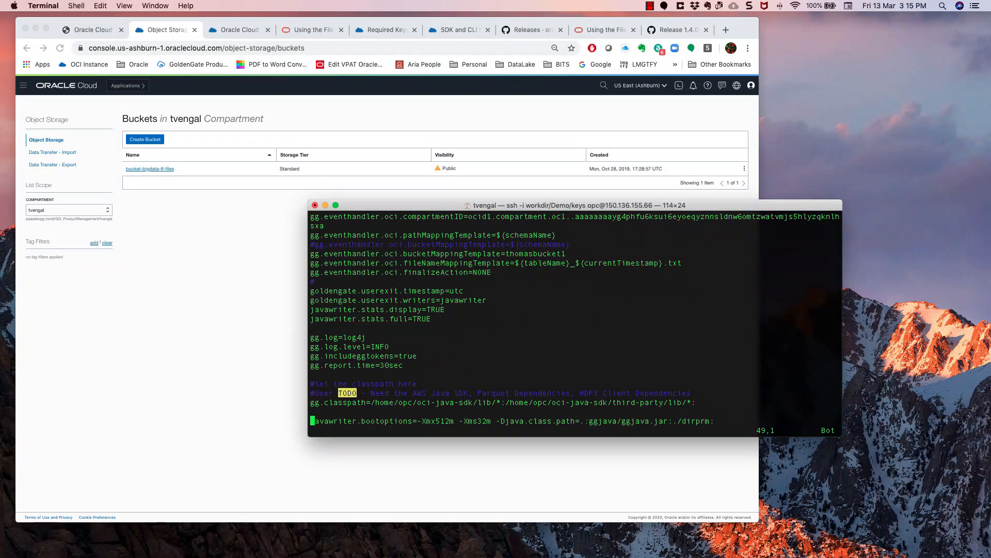
key(up)
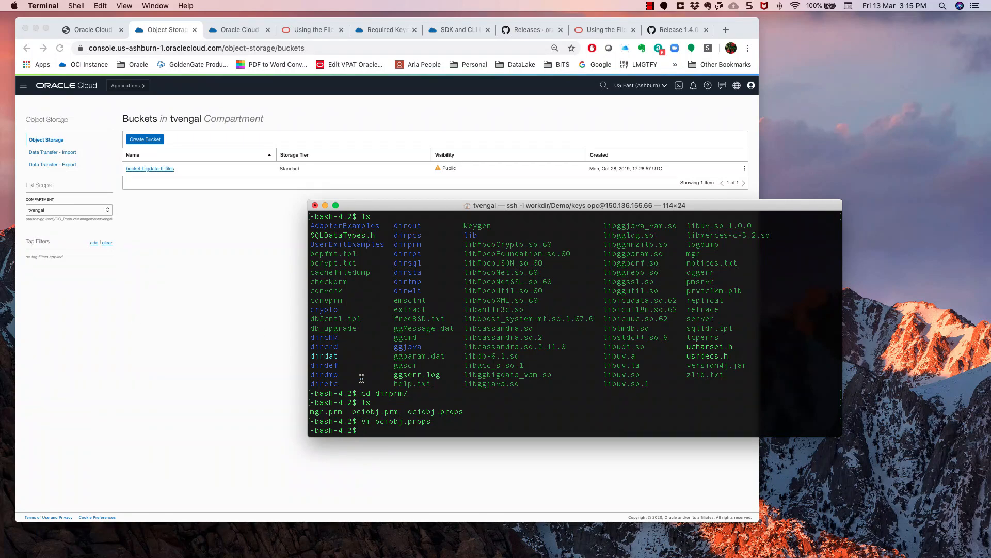
Move up to bigdata and export LD_LIBRARY_PATH=/home/opc/java/jre/lib/amd64/server.
text(cd ..)
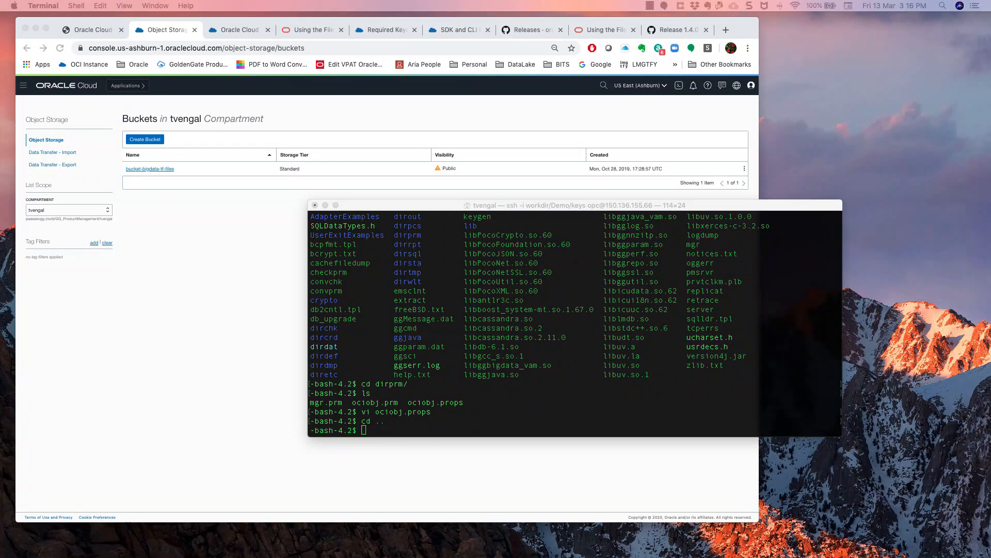
mouse_move(441, 412)
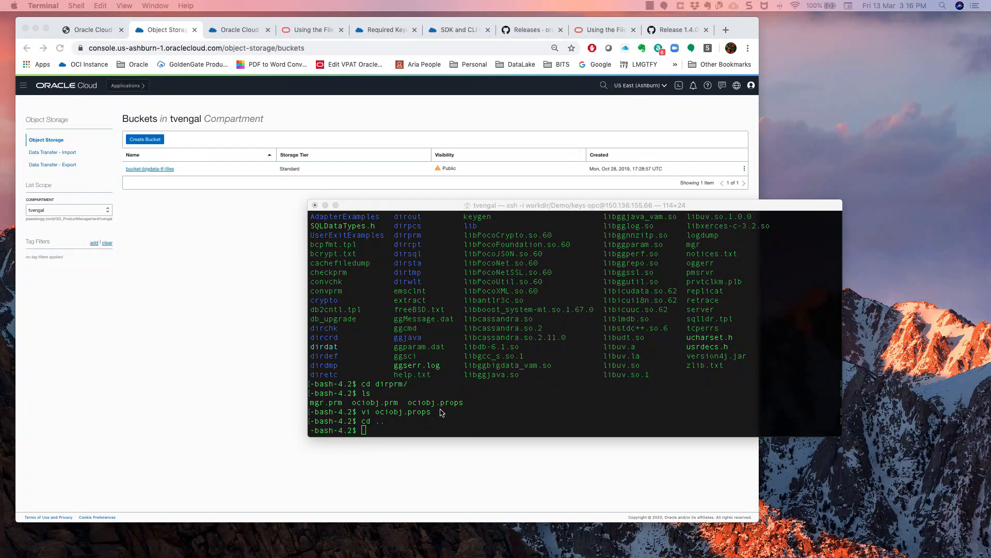
text(export LD_LIBRARY_P)
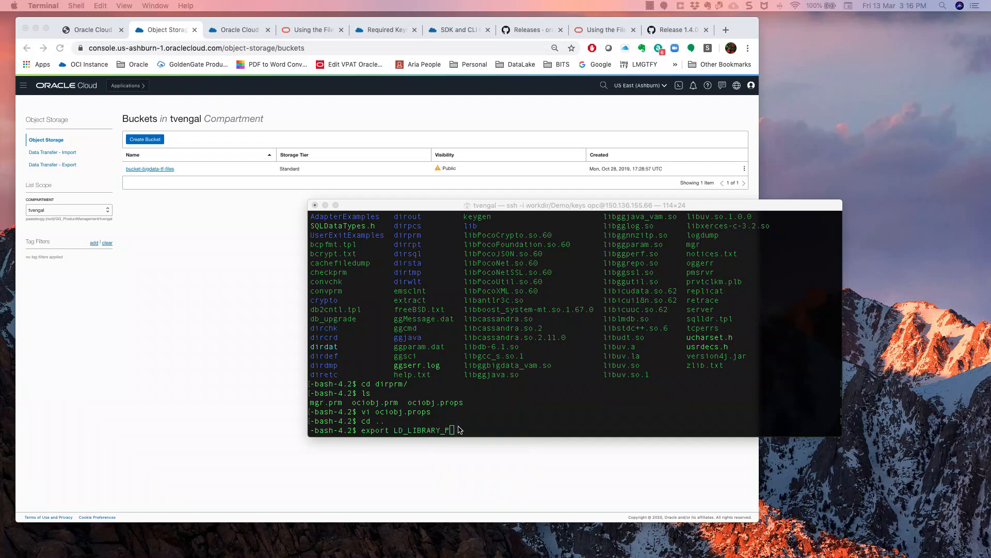
text(ATH=/home/opc/java/jre/lib/amd64/server)
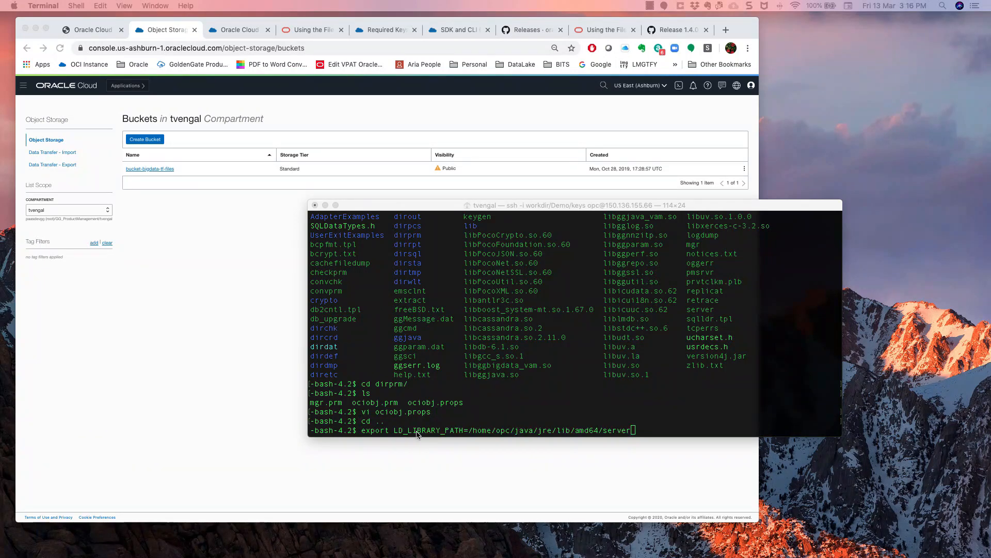
mouse_move(580, 438)
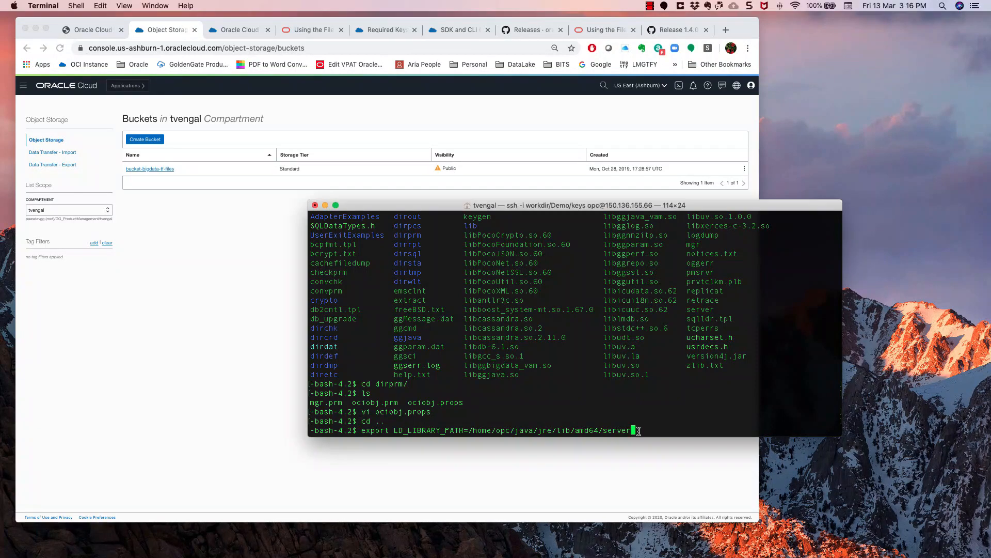
key(Return)
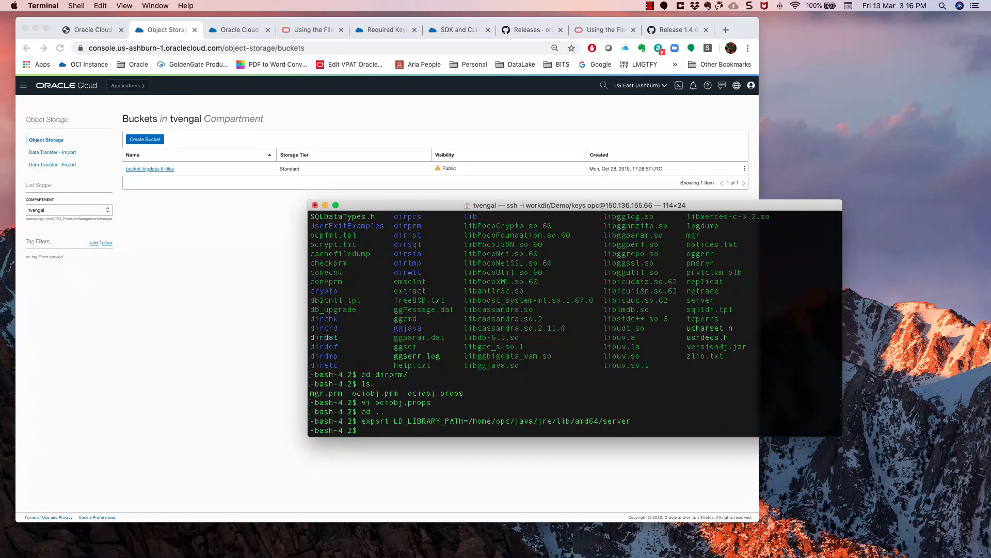
Launch ./ggsci, list the stopped manager with info all, and run start mgr.
key(Return)
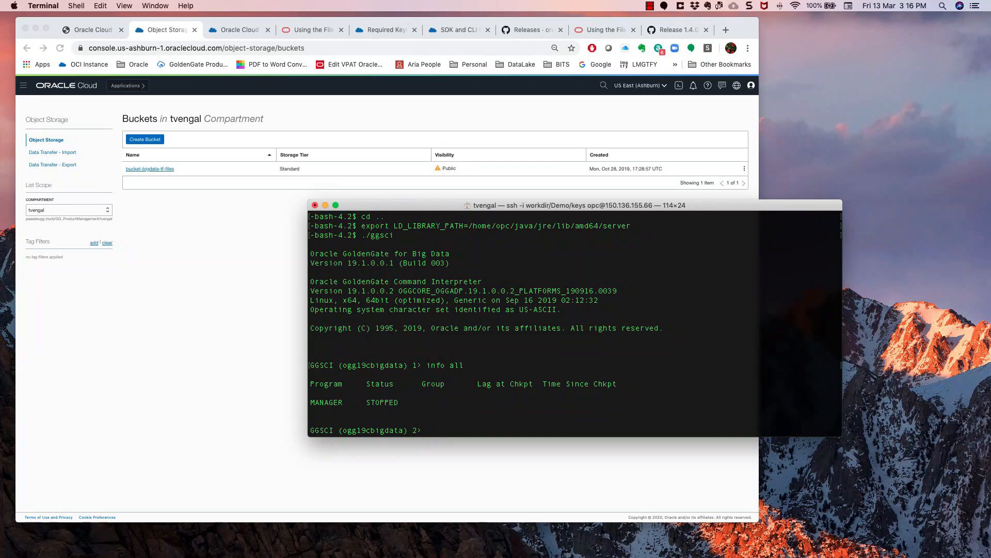
text(start mgr)
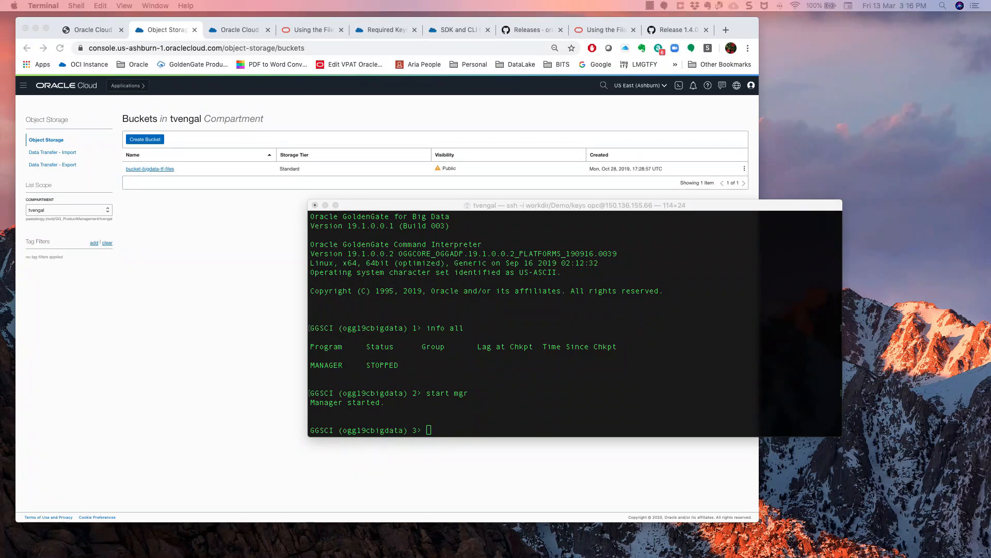
Paste and run the add REPLICAT ociobj, EXTTRAIL command for the AdapterExamples trail.
right_click(443, 429)
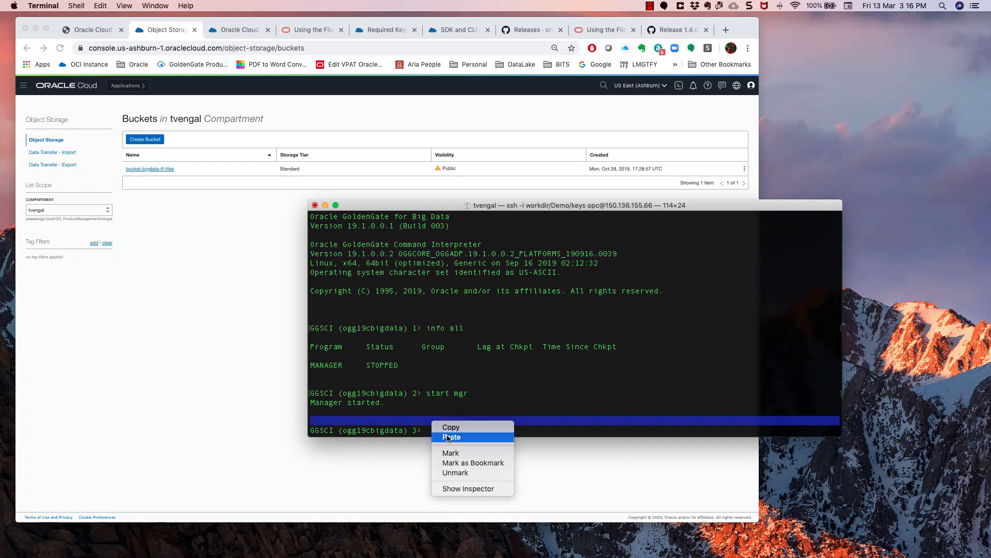
click(452, 436)
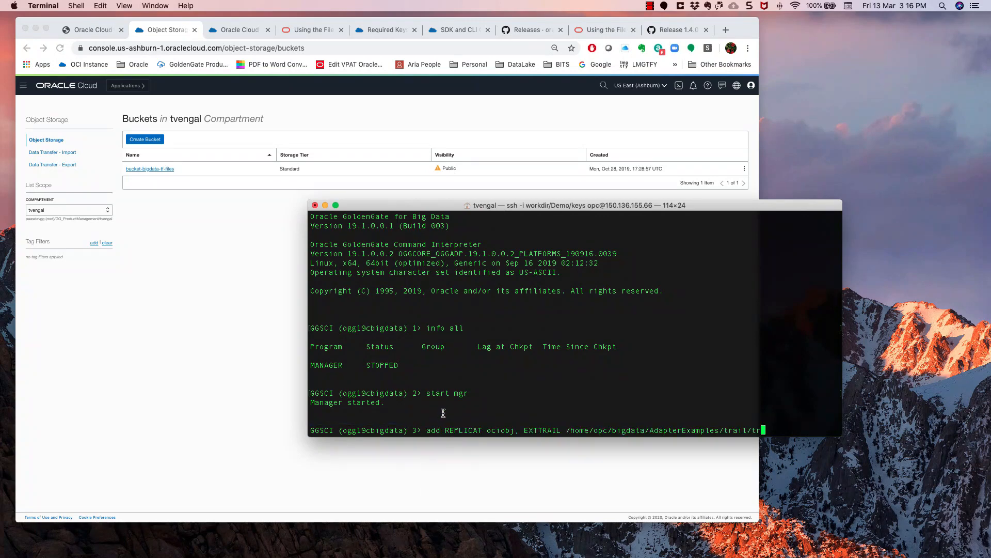
mouse_move(564, 438)
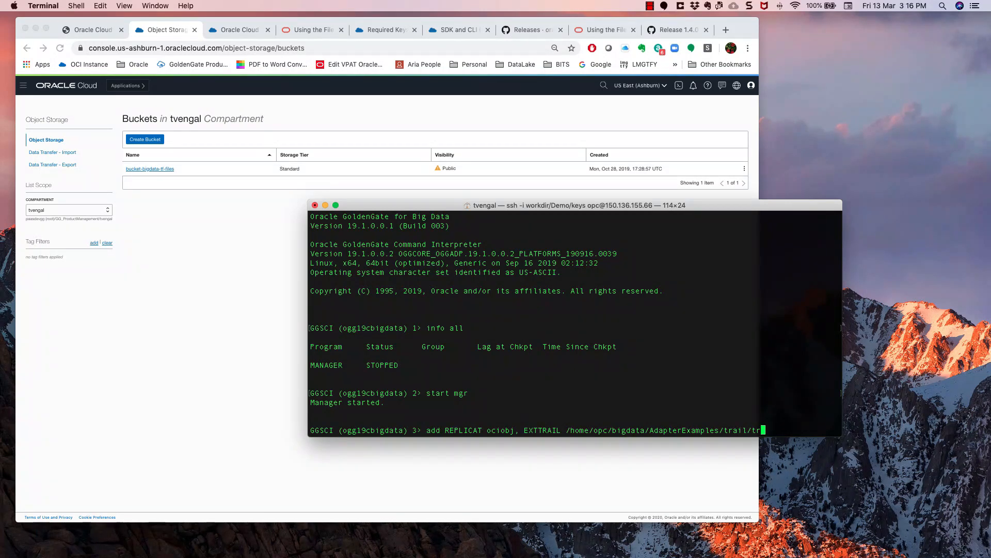
key(Return)
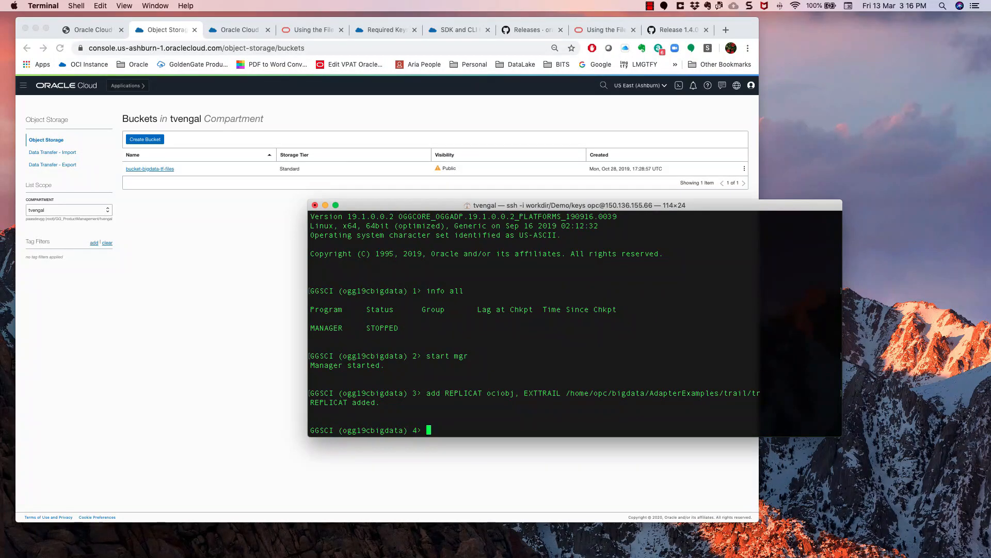
mouse_move(477, 422)
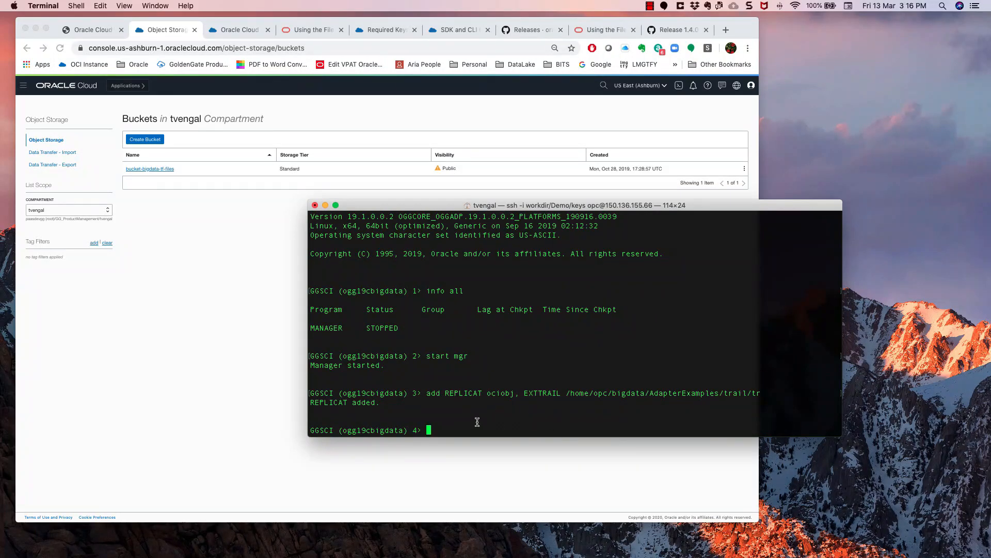
mouse_move(271, 394)
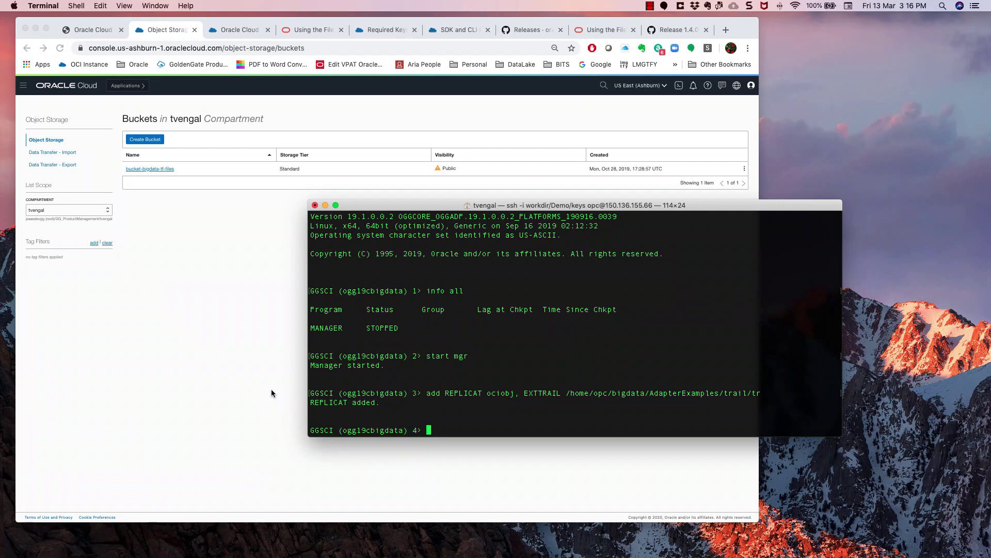
Start the ociobj replicat and confirm manager and replicat running with info all.
text(start o)
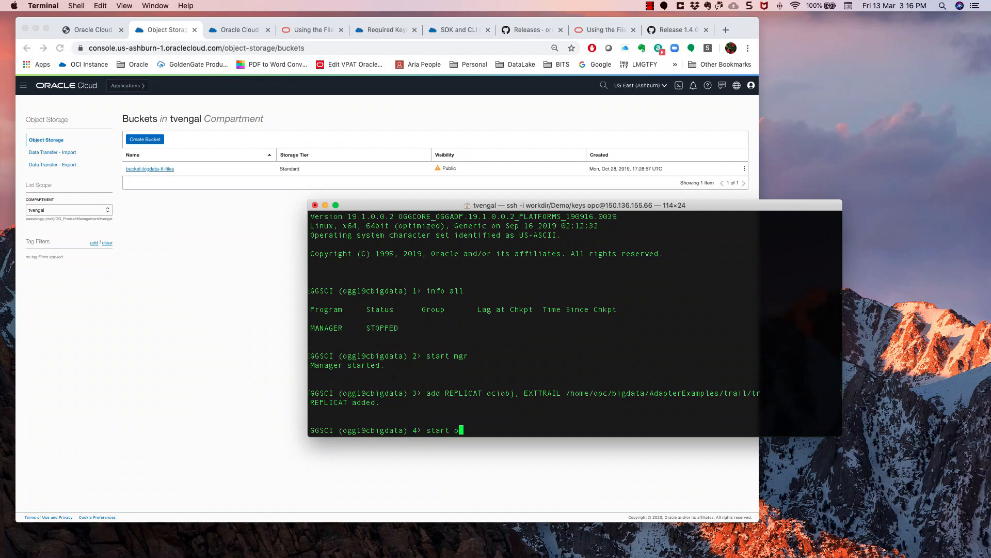
text(ci)
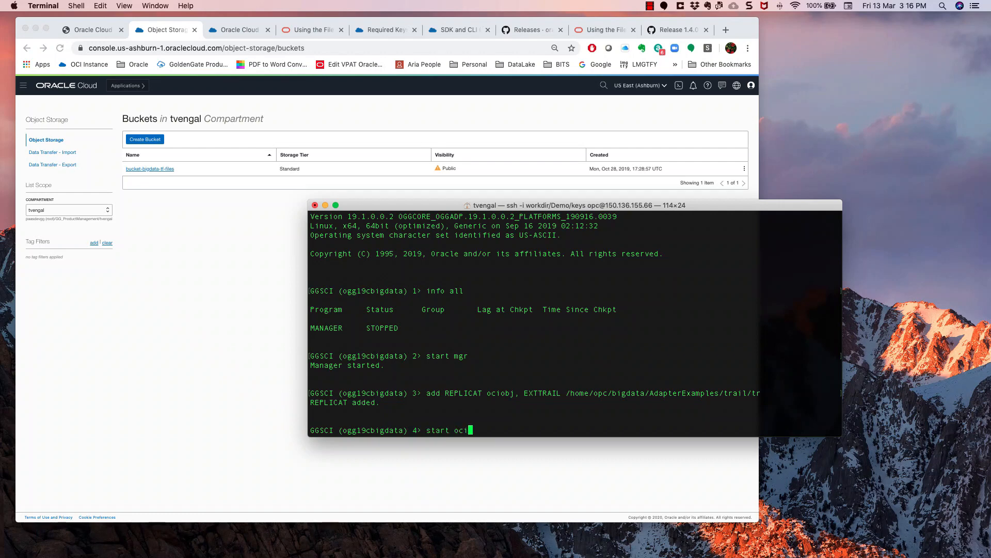
key(Return)
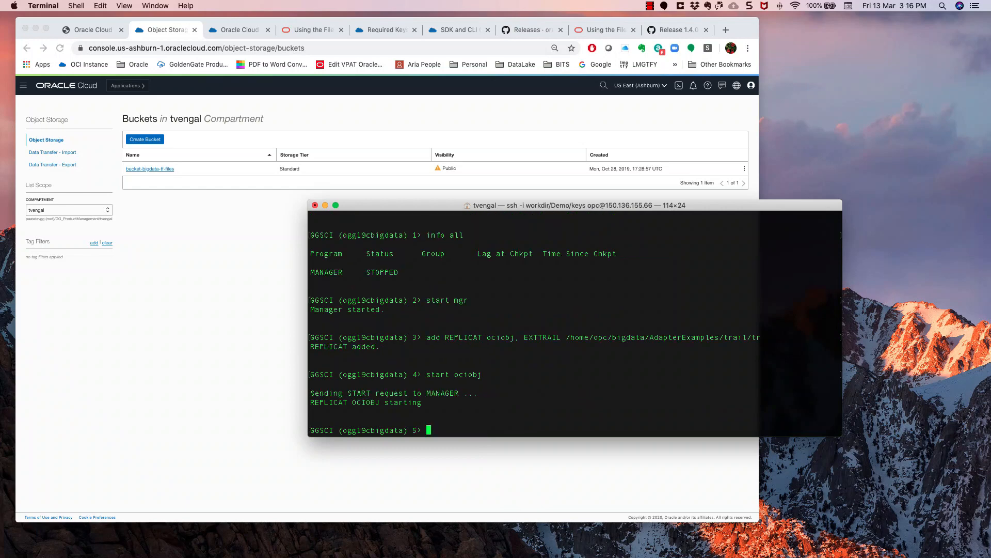
text(info all)
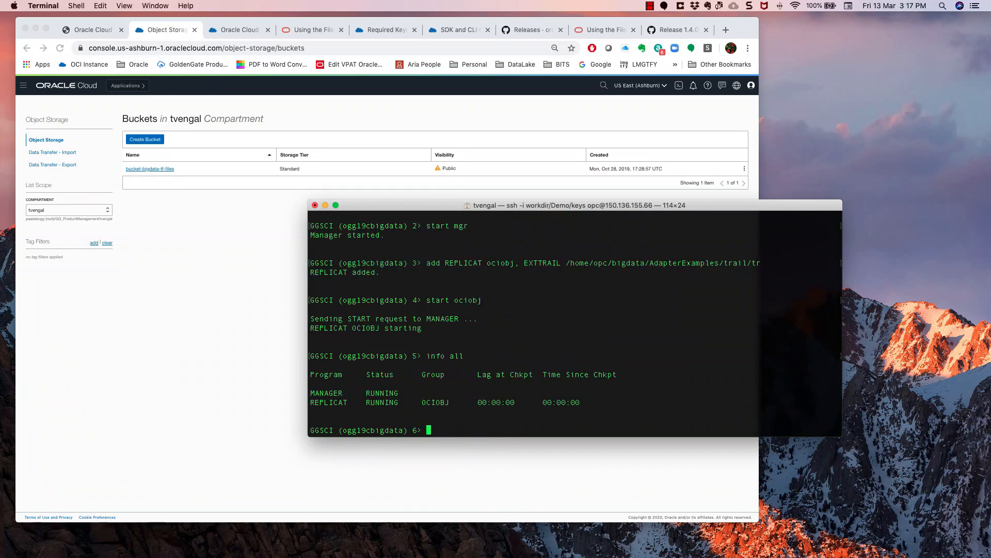
mouse_move(217, 397)
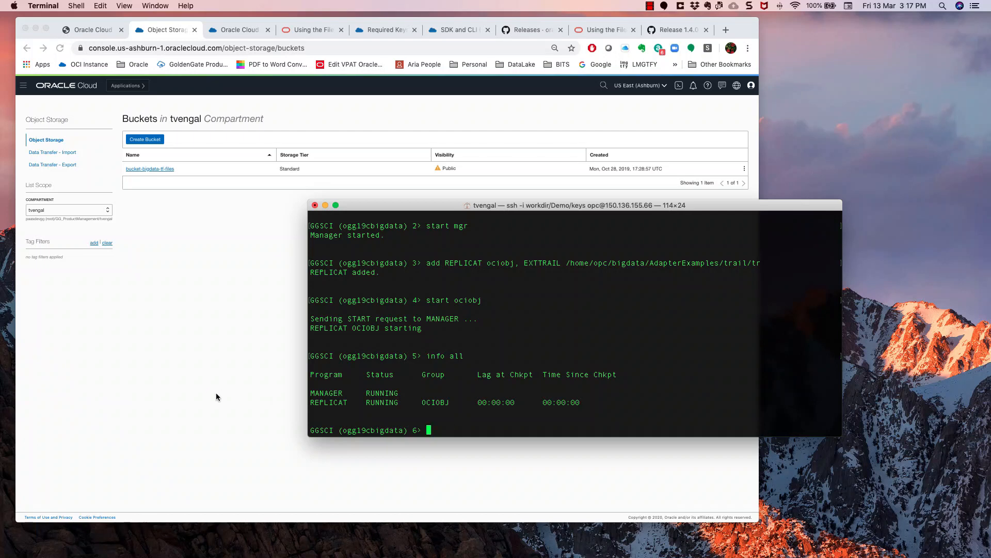
Run stats ociobj showing 5 inserts, 3 updates, 2 deletes, then exit GGSCI to the shell.
text(i)
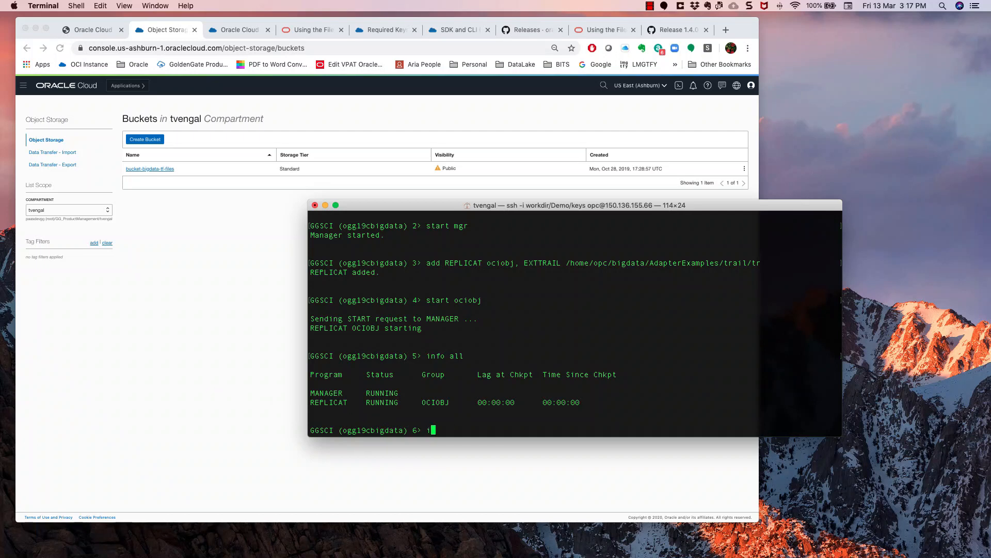
text(stats)
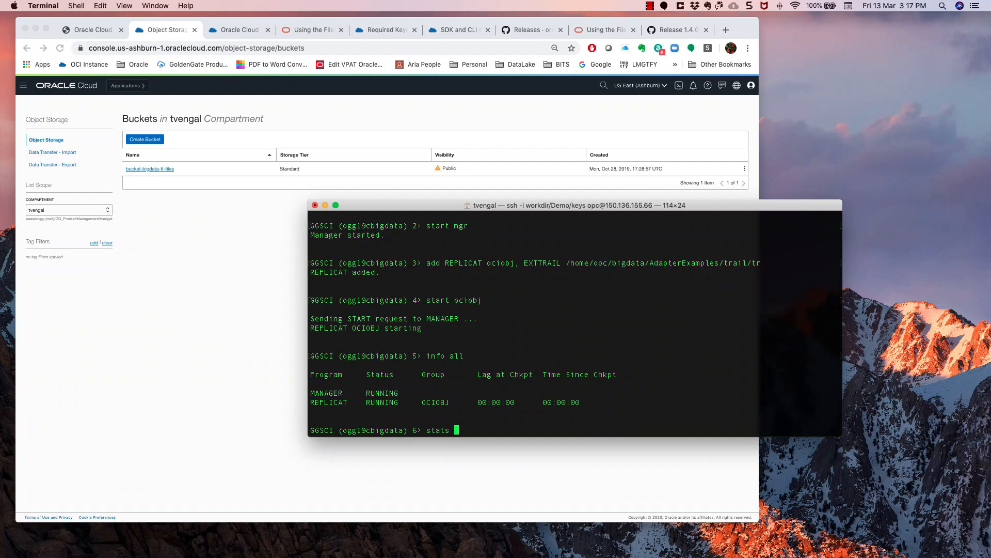
text(ciob)
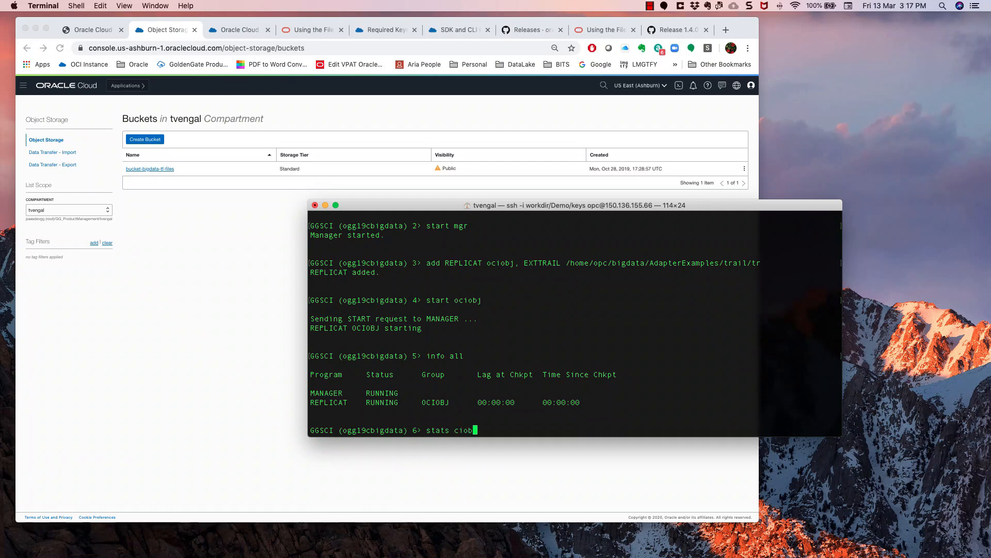
key(Backspace)
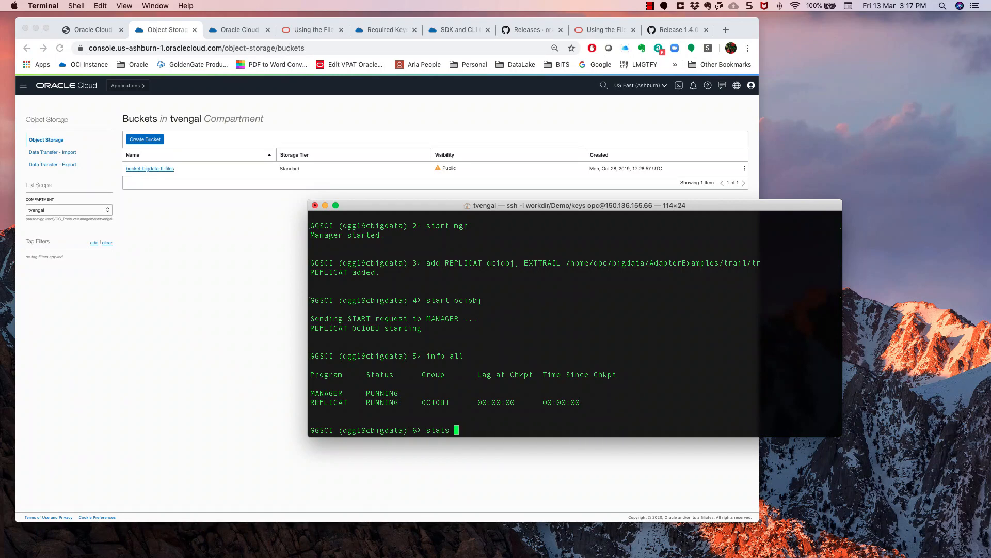
text(ocib)
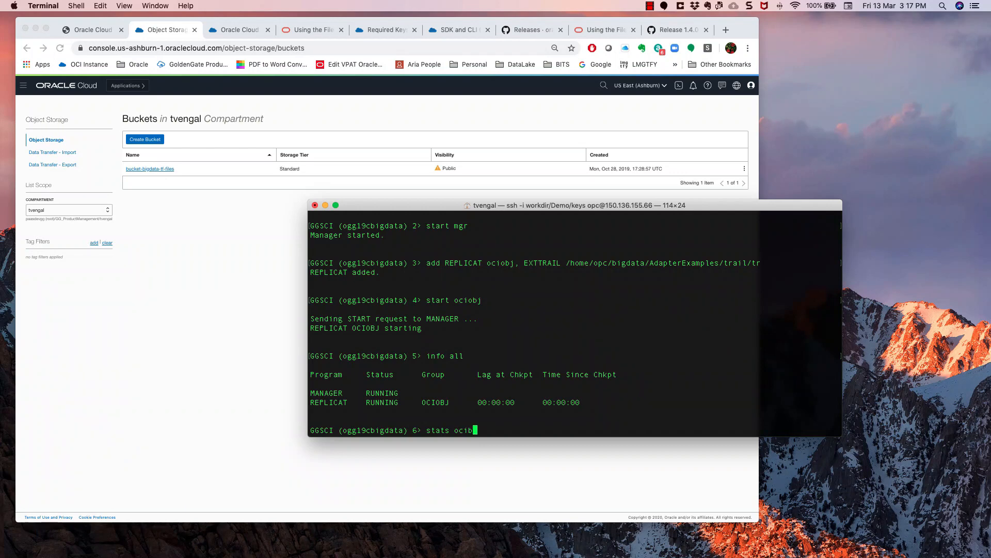
key(backspace)
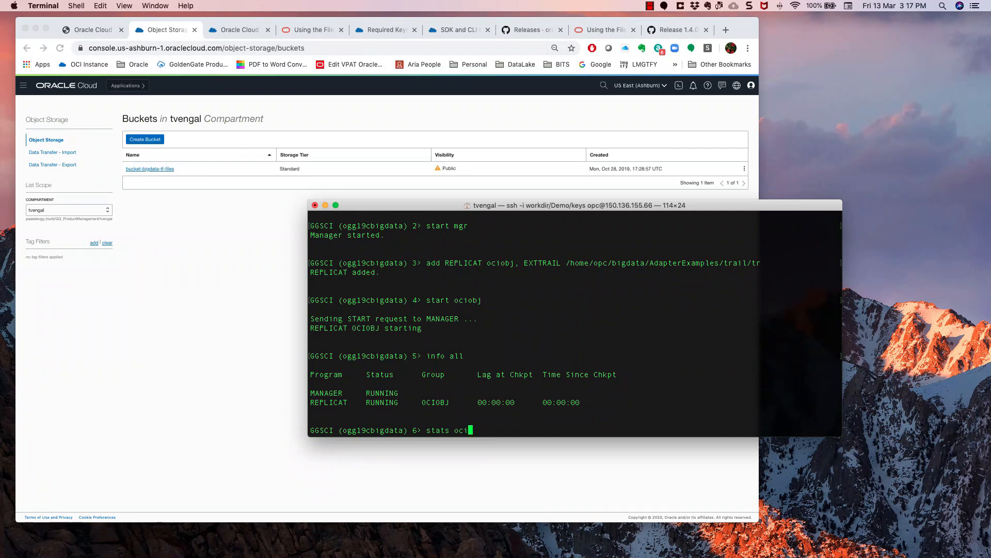
key(Return)
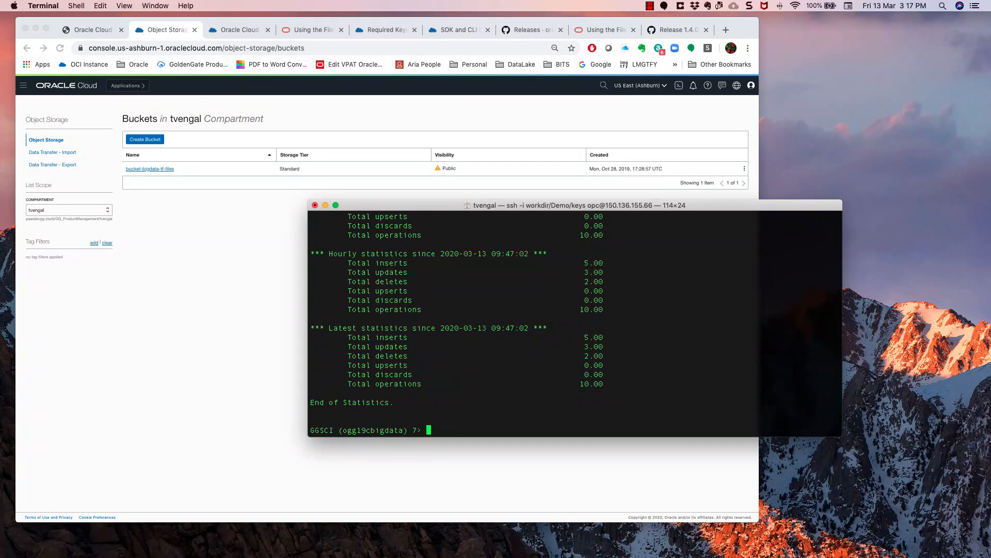
mouse_move(587, 342)
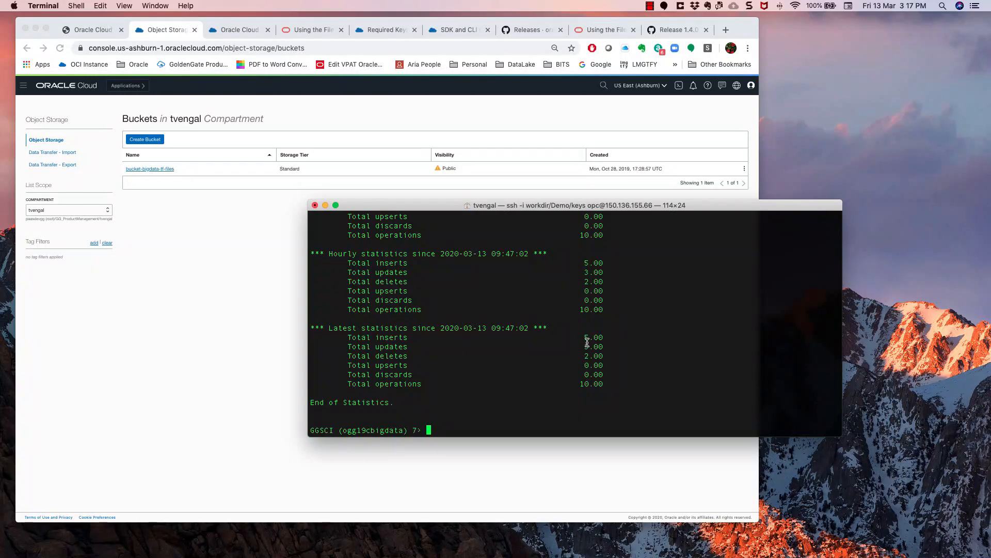
mouse_move(586, 347)
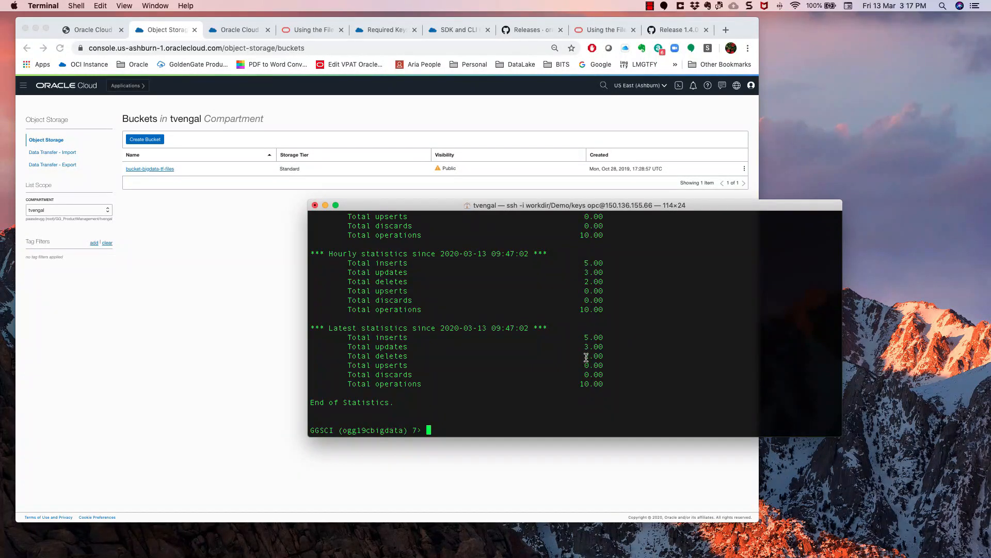
mouse_move(462, 422)
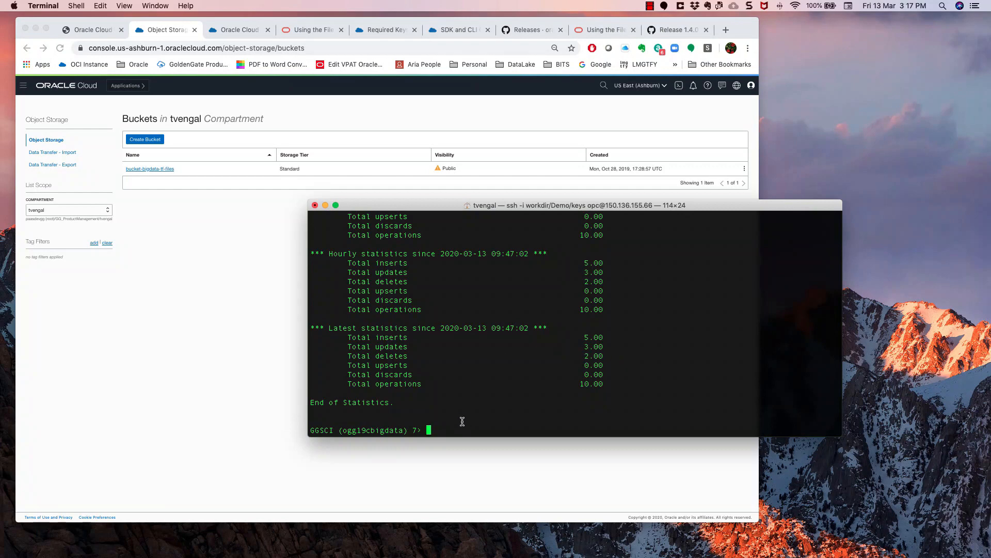
mouse_move(451, 426)
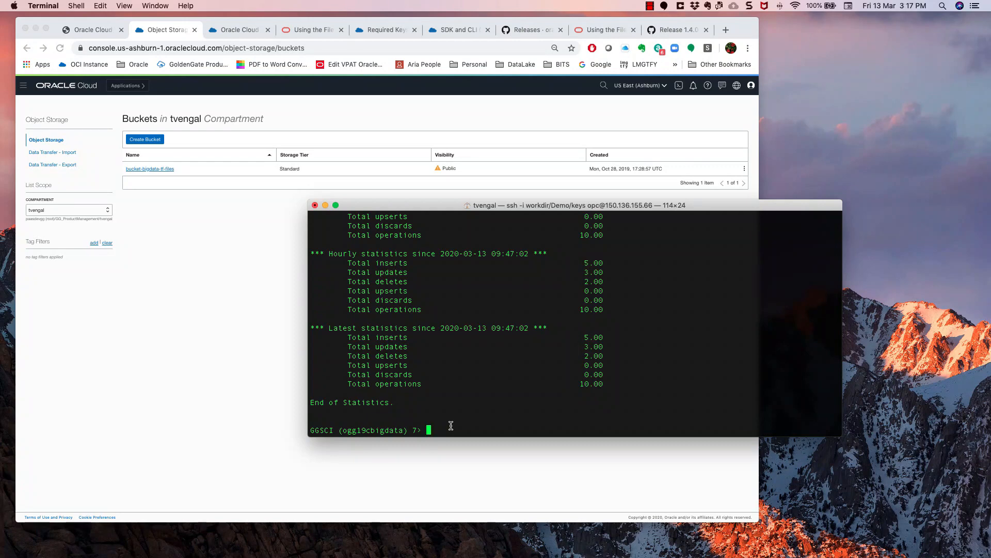
text(exit)
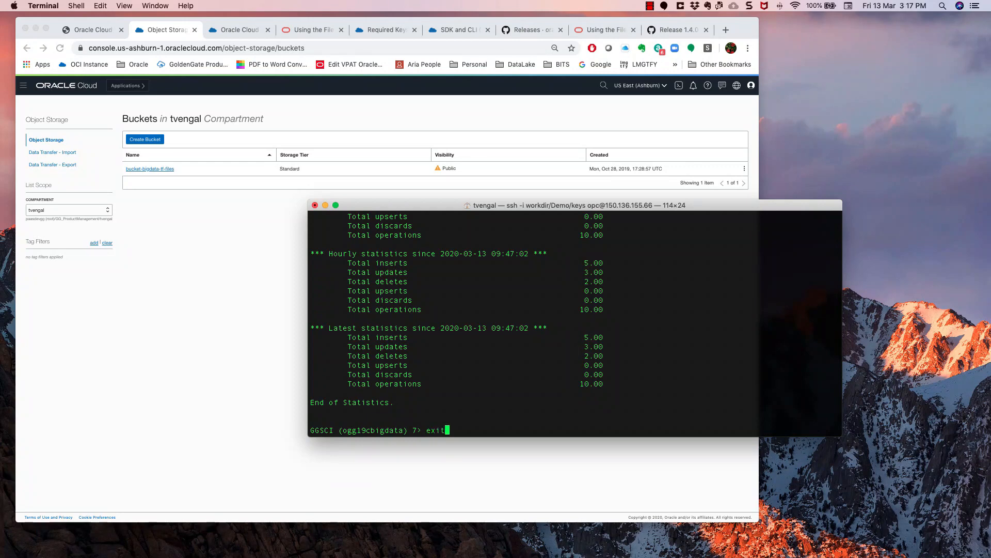
mouse_move(323, 345)
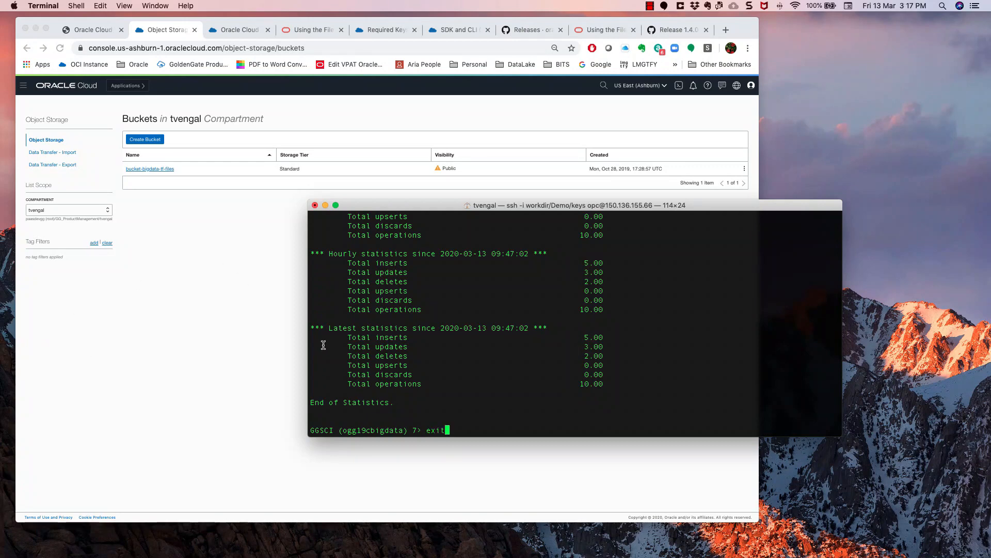
key(Return)
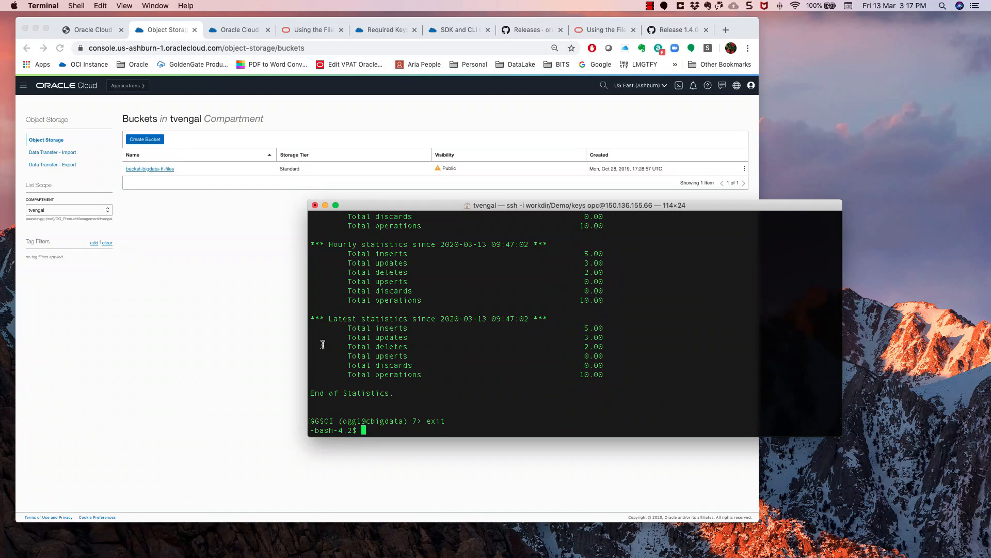
Enter the dirout folder and list its QASOURCE output files alongside README.txt.
text(cd dirout)
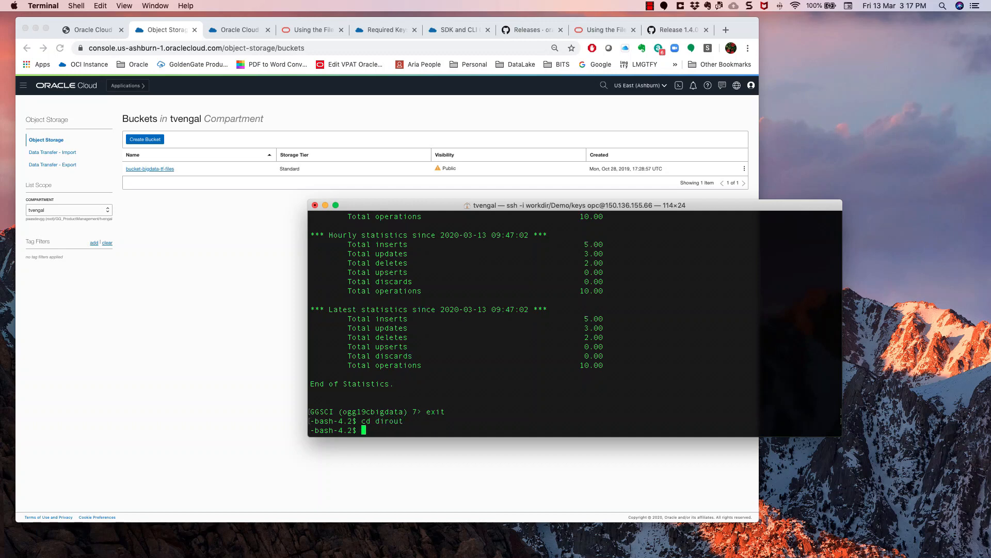
text(ls)
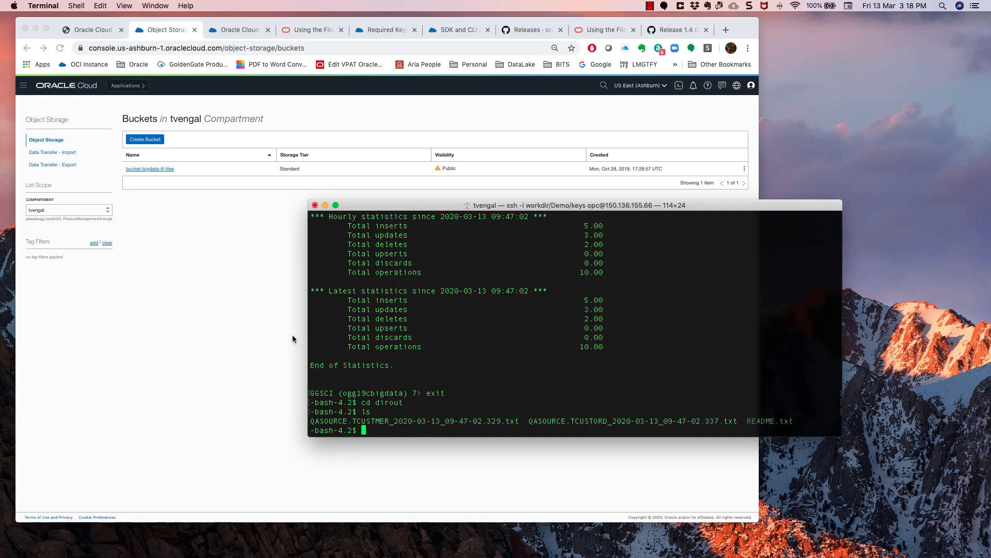
double_click(387, 401)
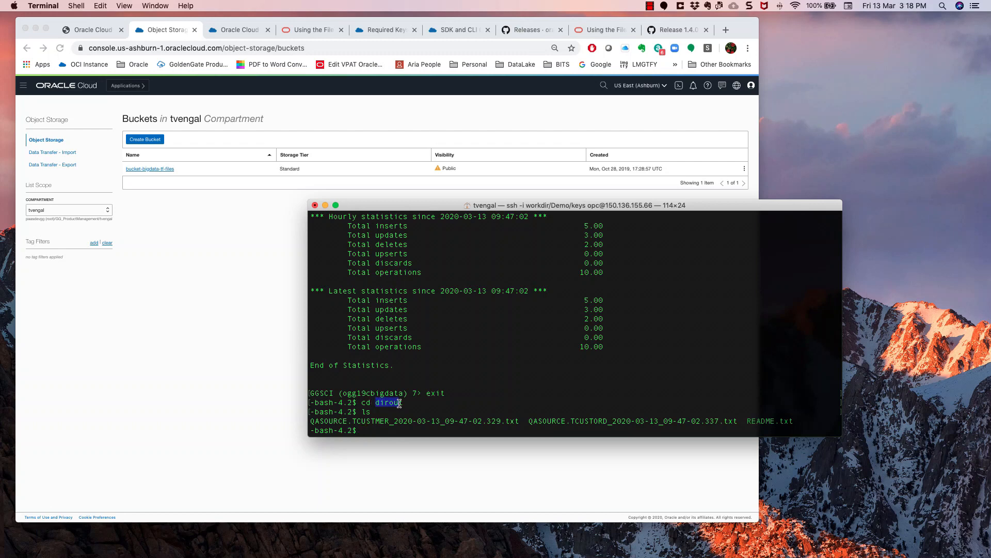
mouse_move(176, 165)
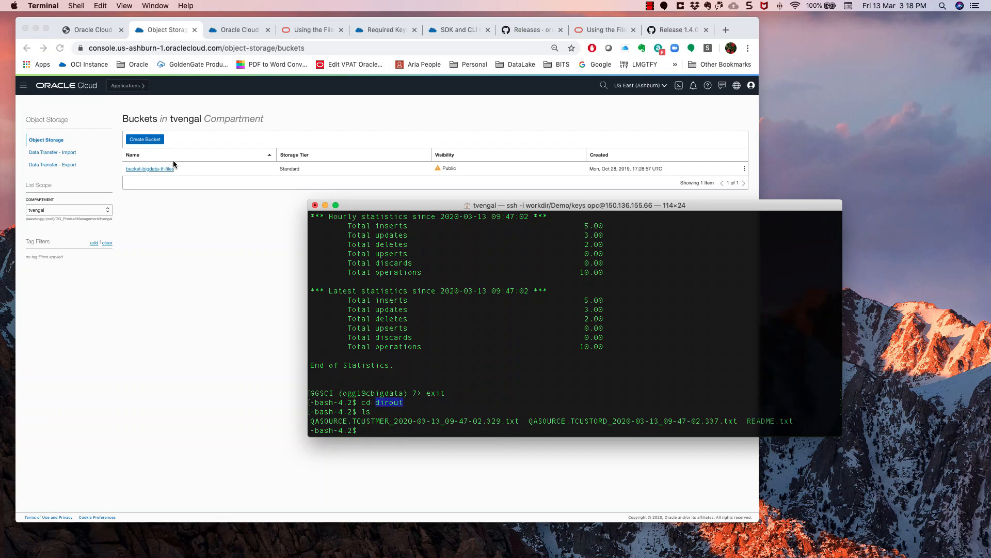
mouse_move(486, 419)
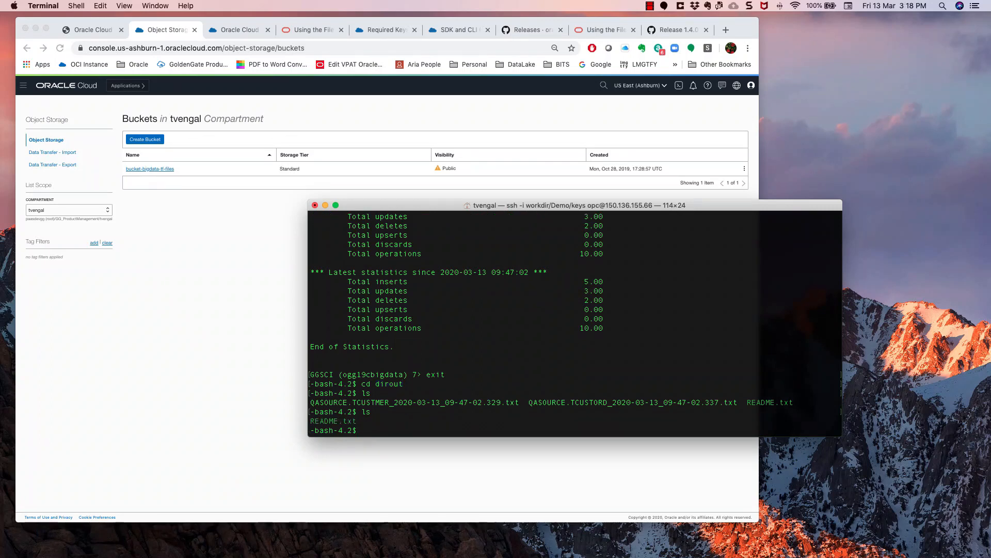
Switch to the Oracle Cloud Console buckets page and view thomasbucket1 with its two QASOURCE objects.
click(220, 339)
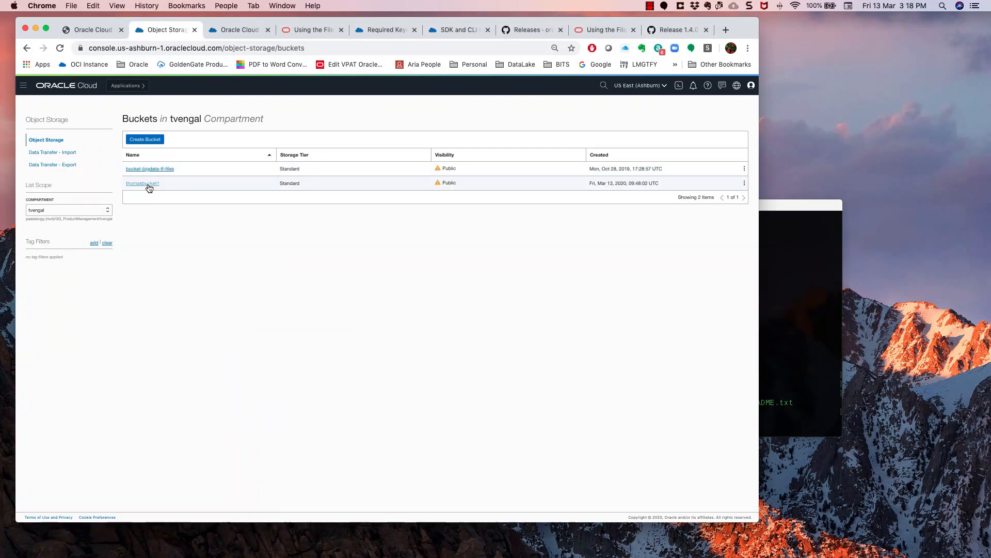
mouse_move(142, 183)
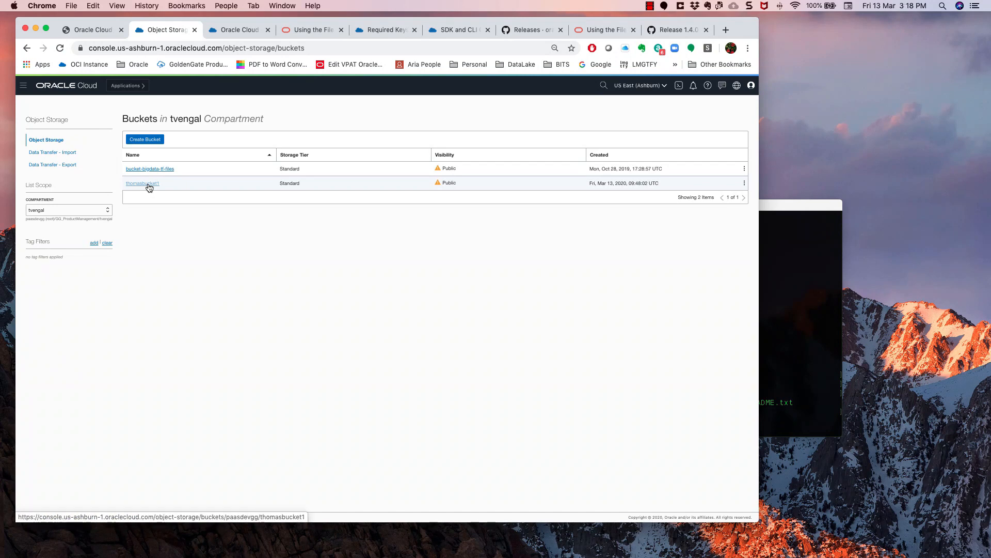
click(142, 184)
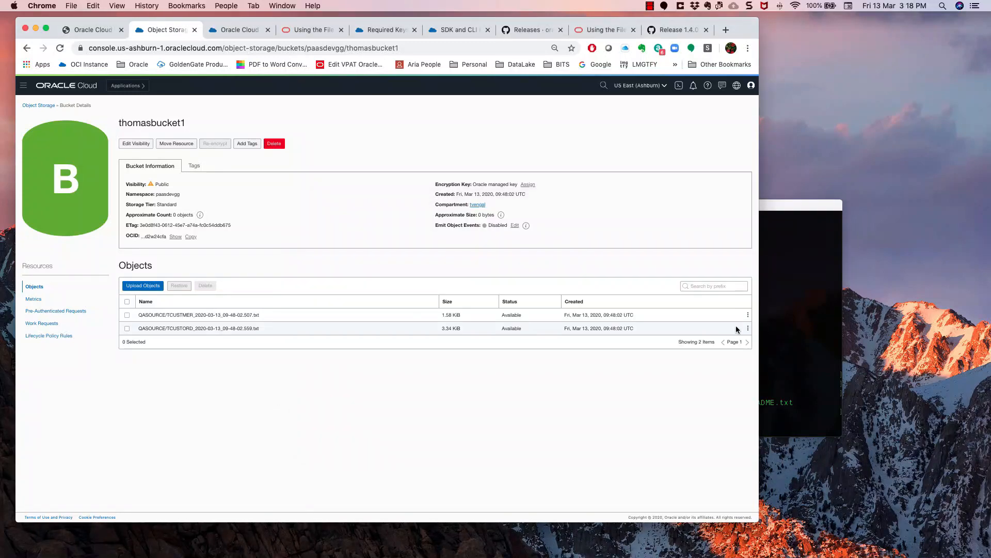
Download the QASOURCE TCUSTMER object and view its JSON change records in TextEdit.
click(748, 328)
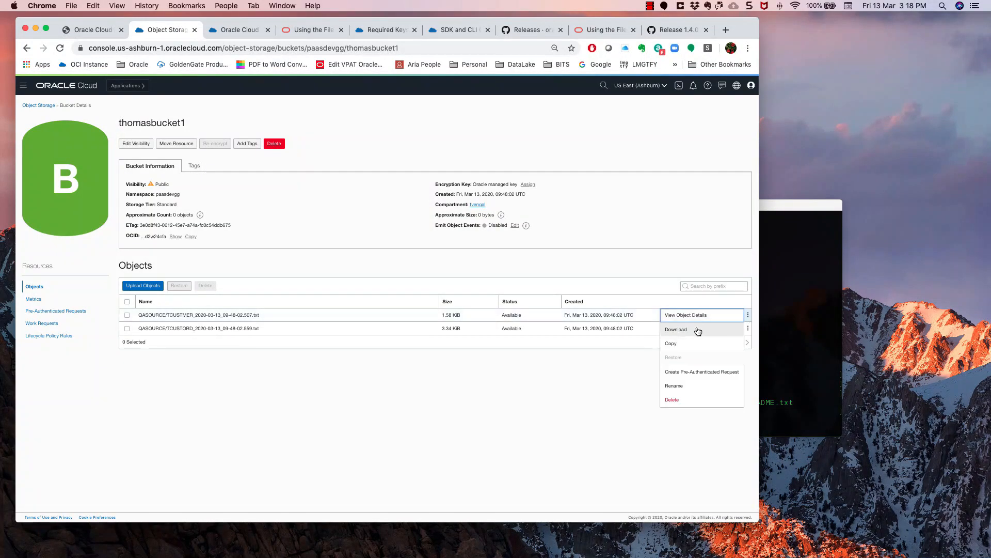
click(676, 329)
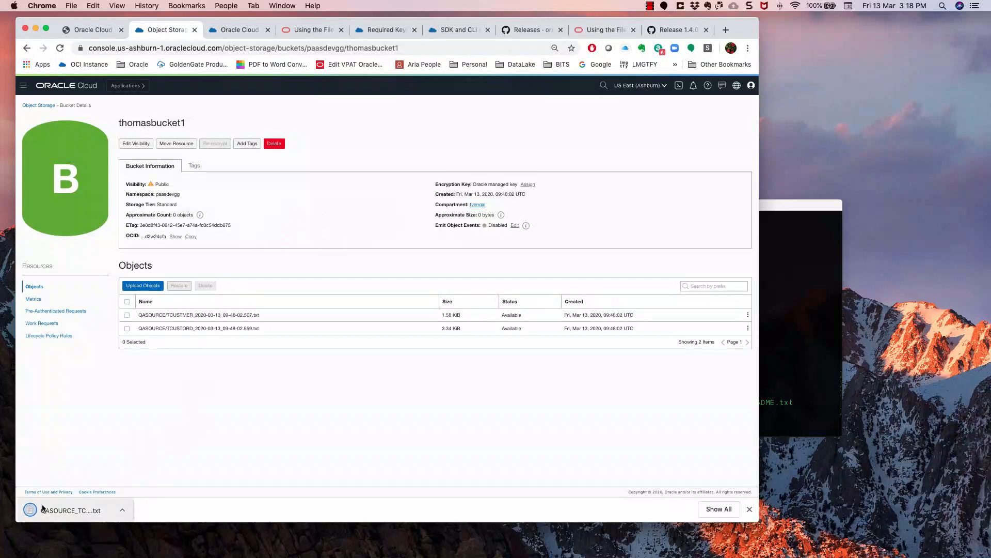
click(70, 509)
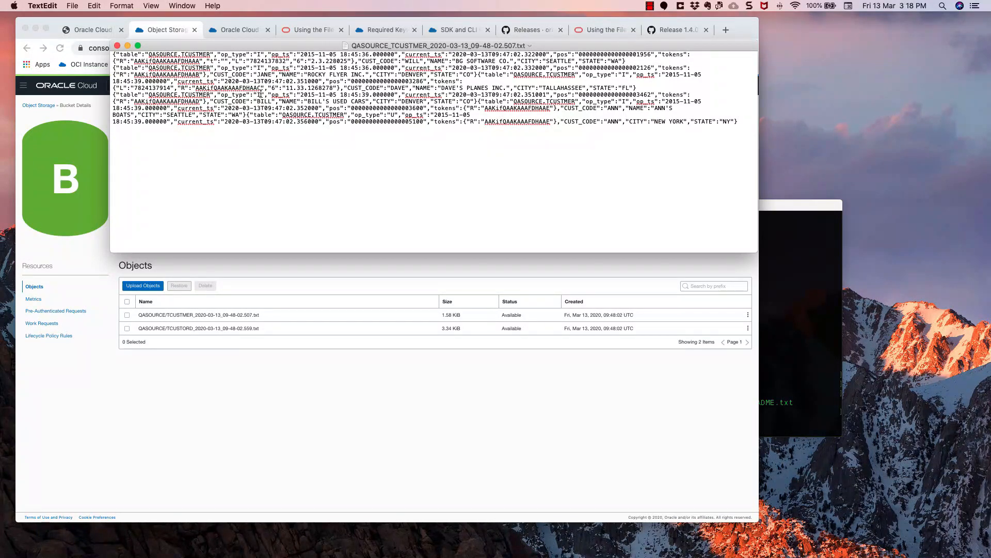
mouse_move(425, 370)
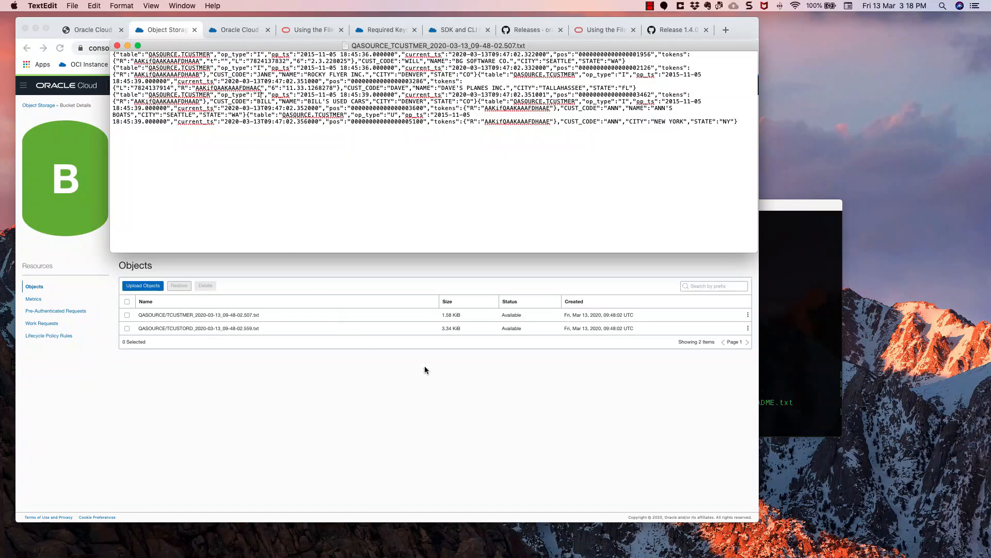
Download the QASOURCE TCUSTORD object file from the bucket.
click(748, 328)
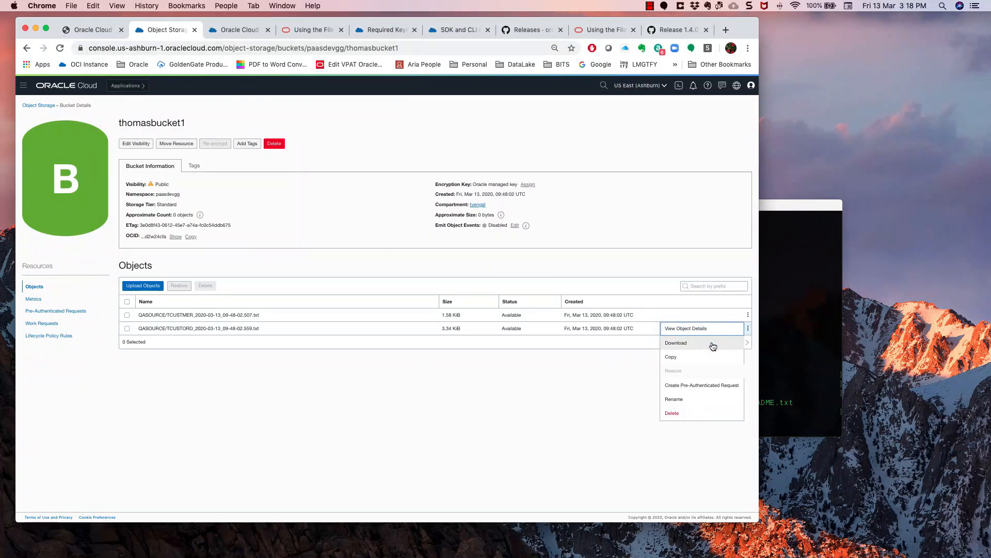
click(676, 341)
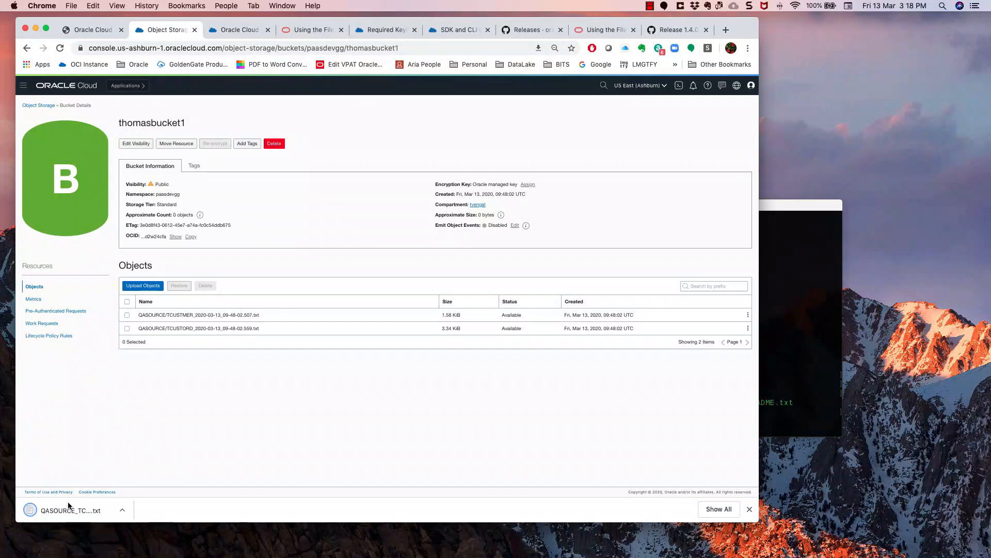